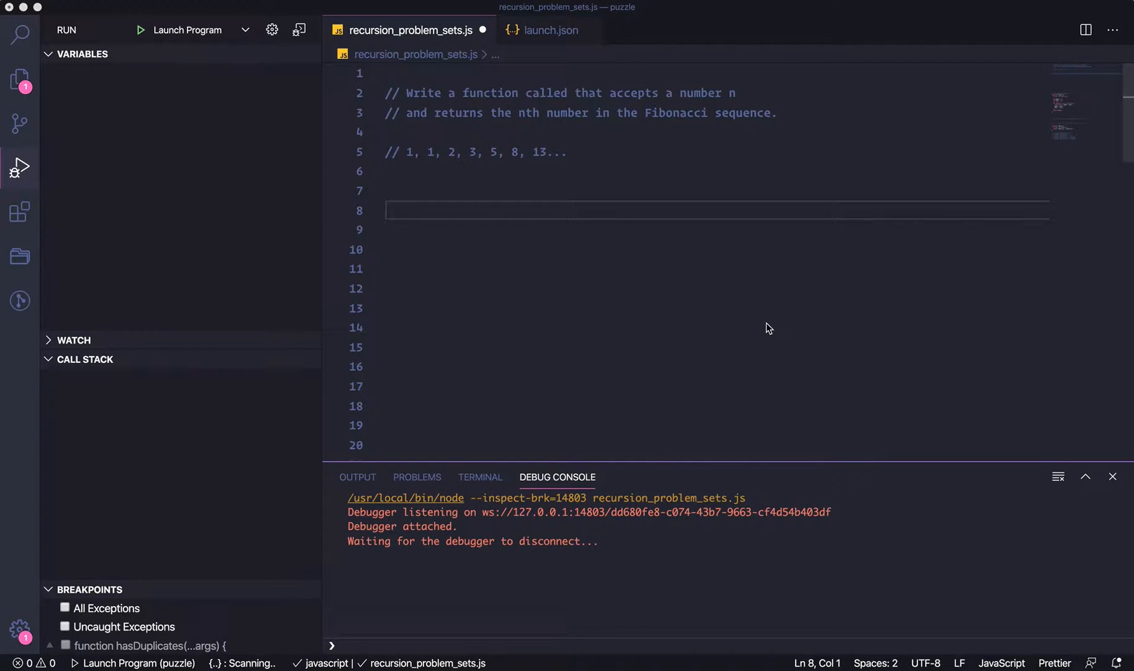
mouse_move(687, 244)
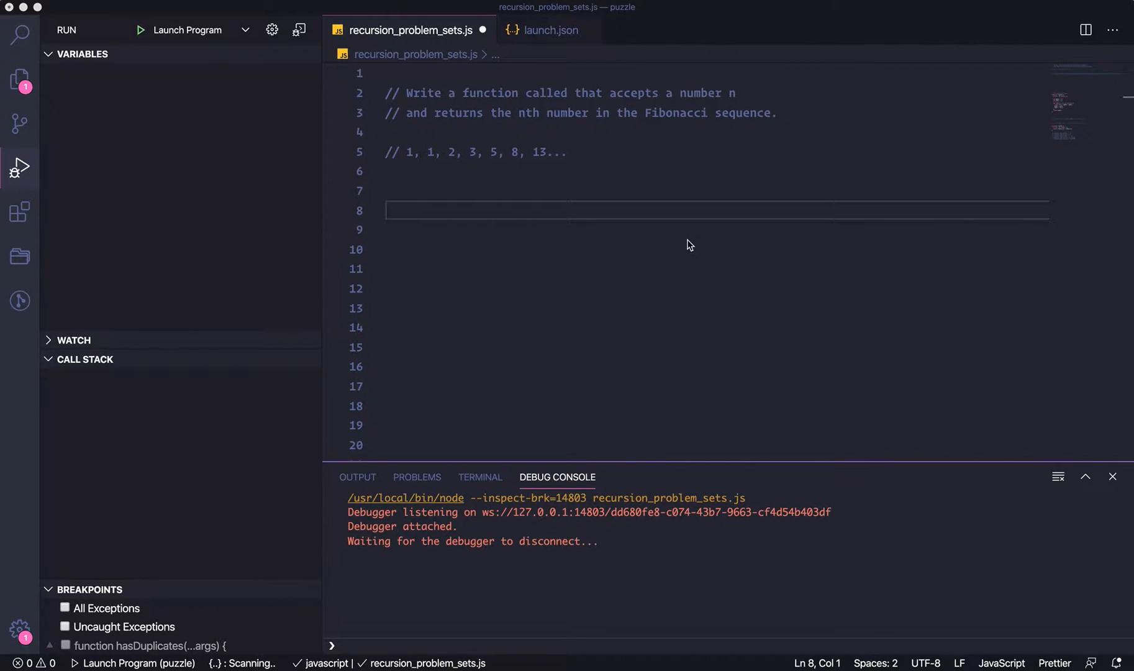
mouse_move(604, 168)
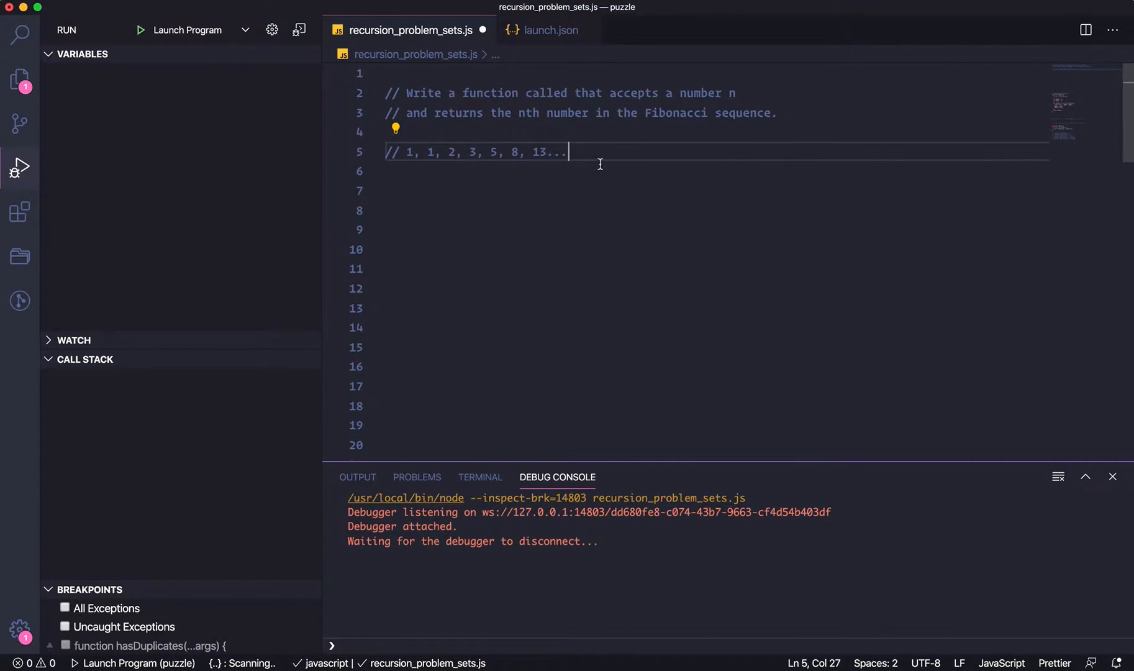
mouse_move(615, 255)
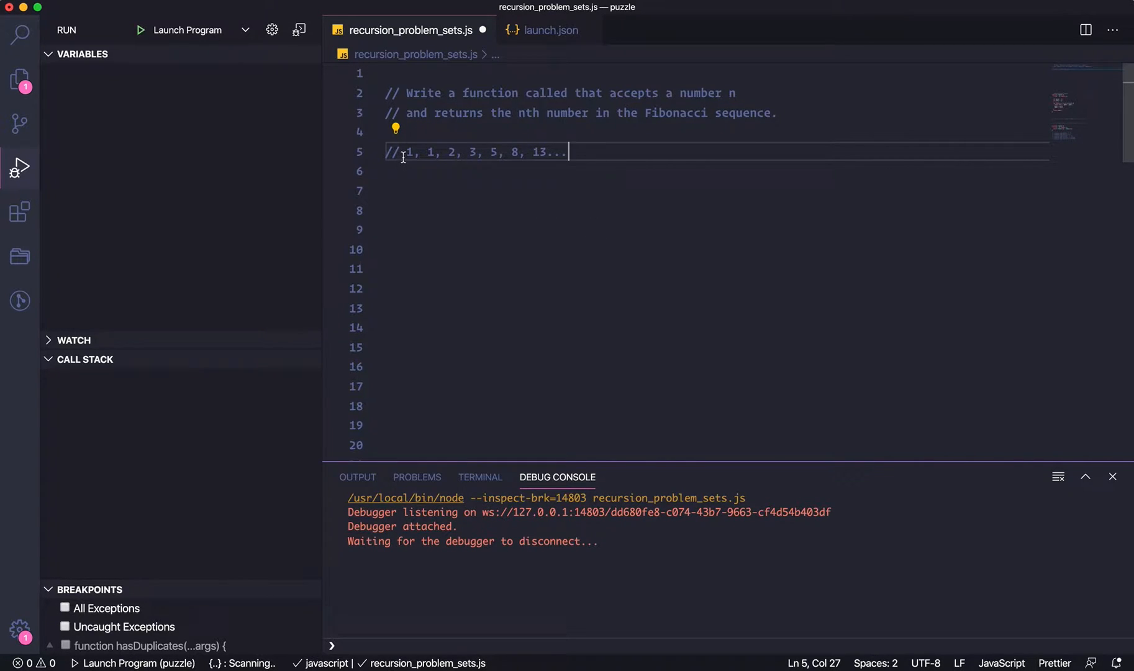
mouse_move(594, 154)
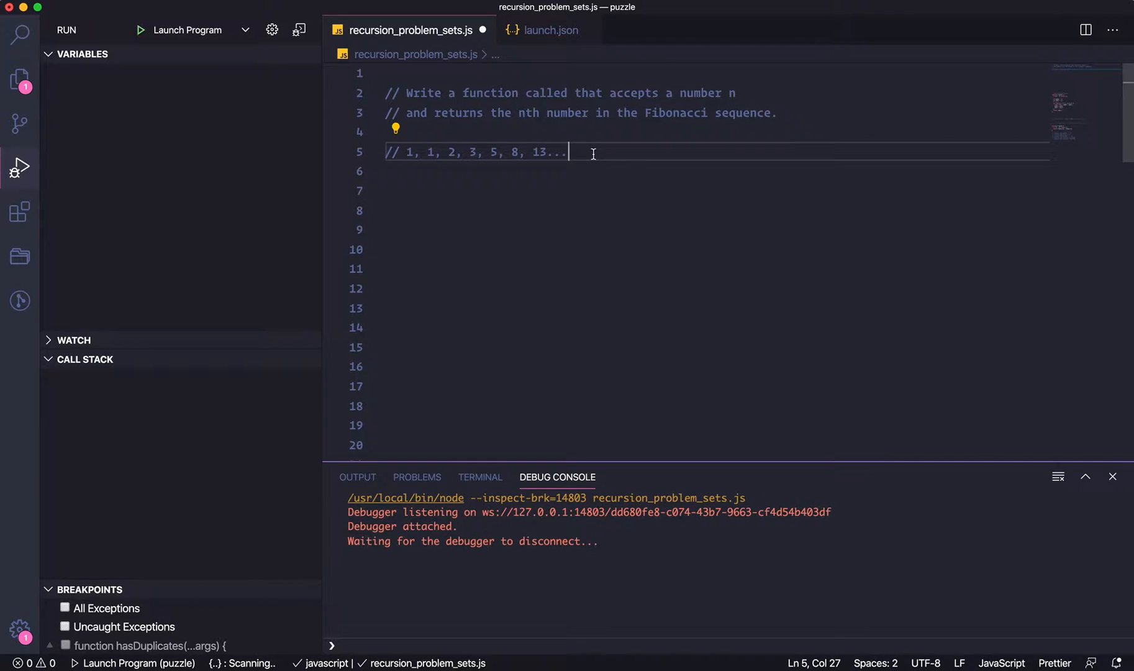
mouse_move(436, 171)
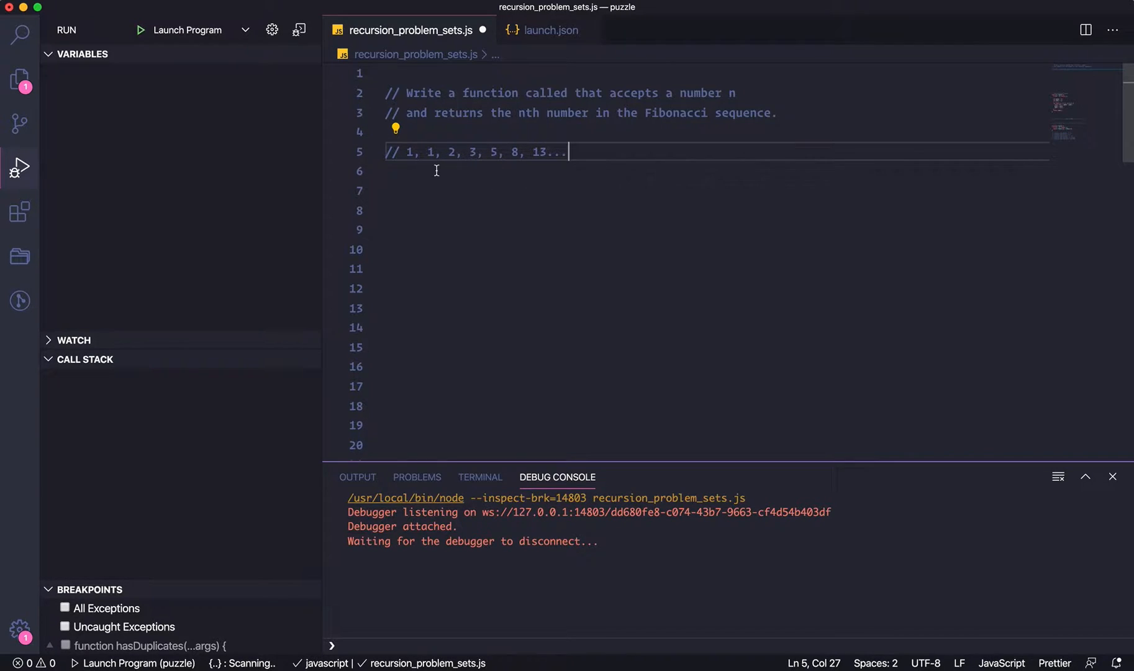
mouse_move(401, 203)
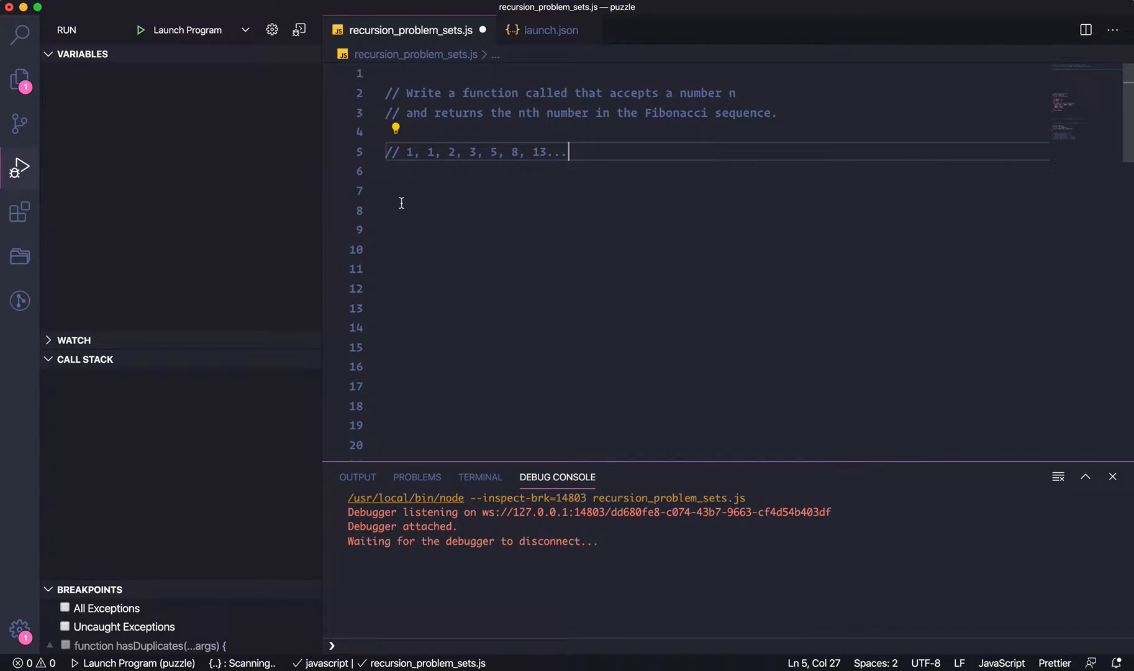
Highlight the sequence values 1, 1, 2 and 3 in the Fibonacci comment.
drag(390, 153, 434, 152)
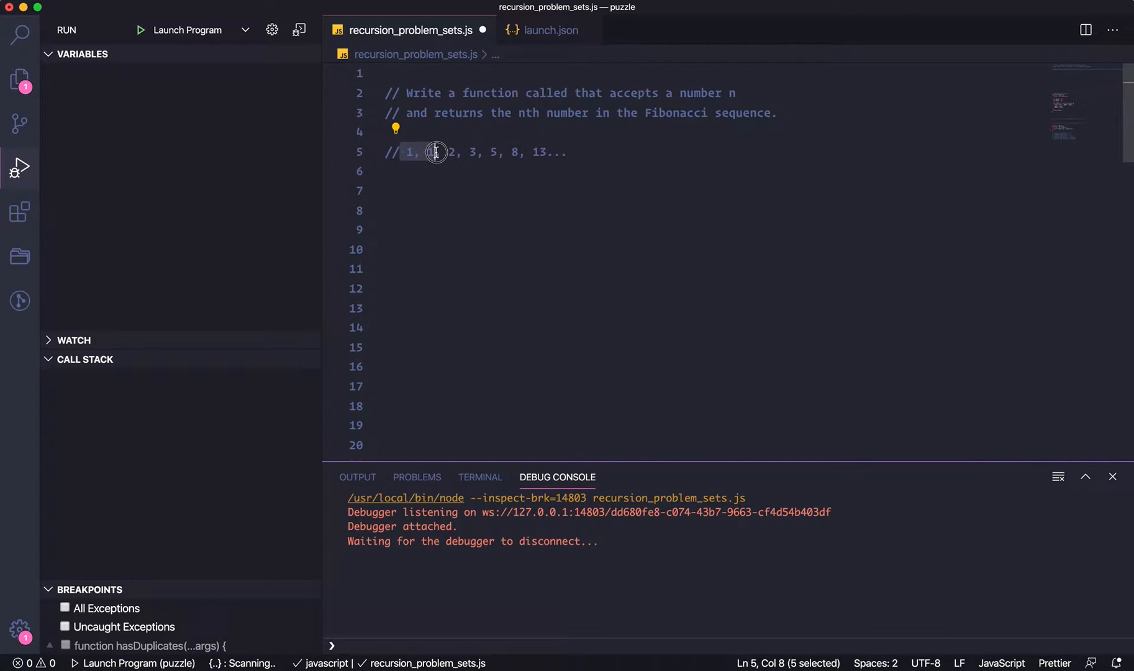
text(1,)
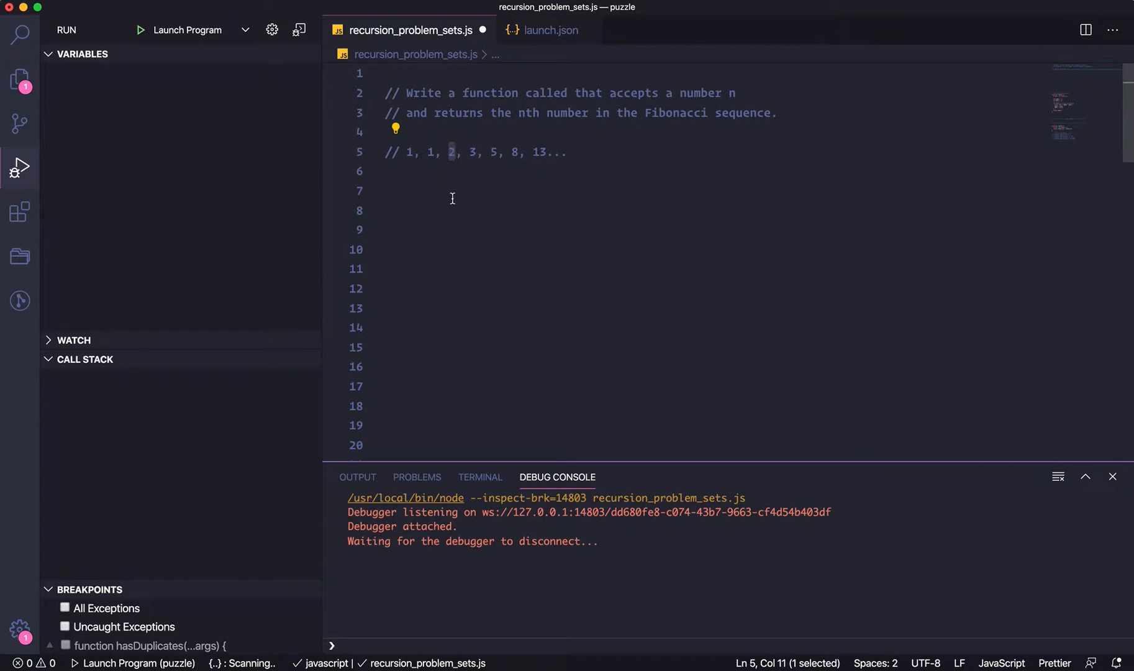
drag(434, 152, 405, 152)
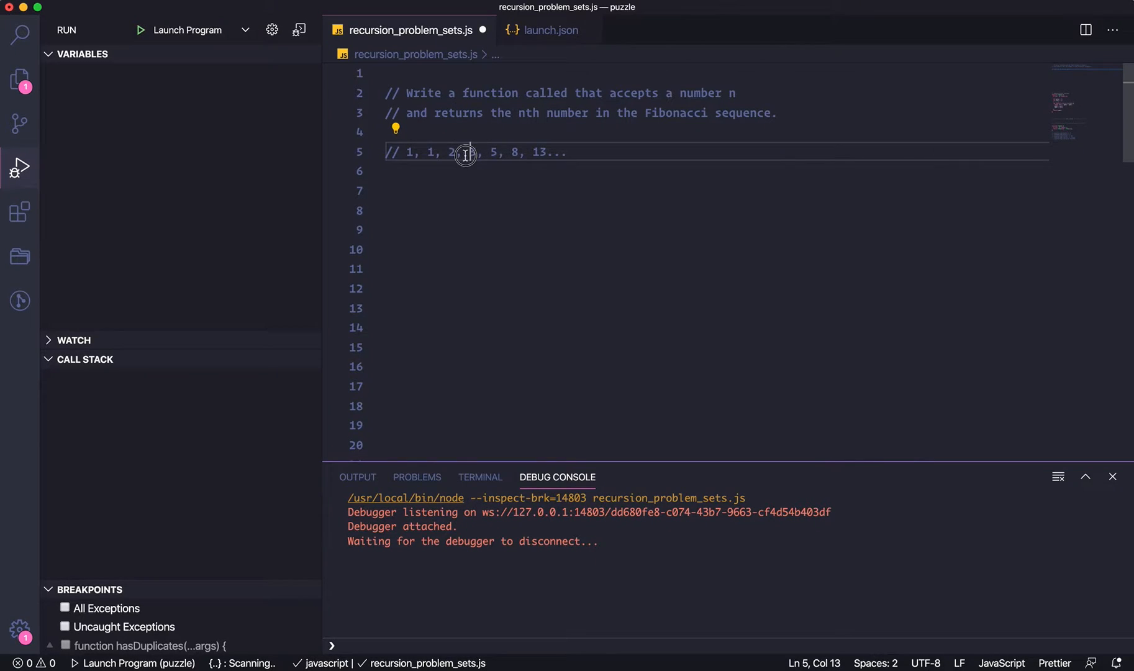
drag(463, 153, 481, 153)
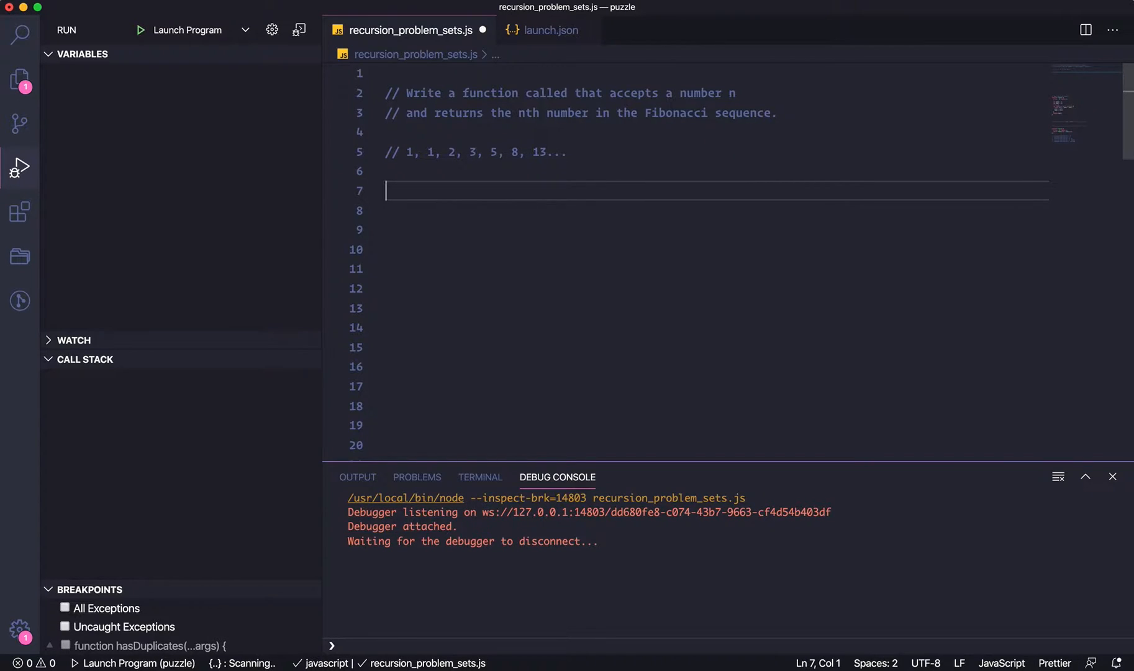
mouse_move(599, 164)
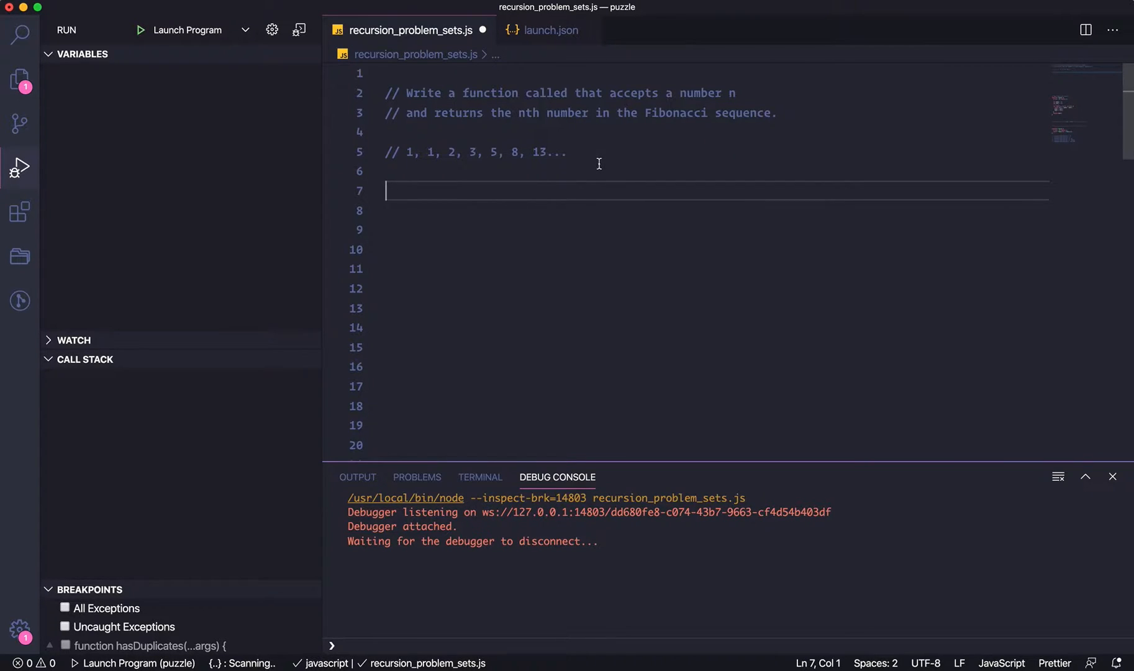
mouse_move(590, 177)
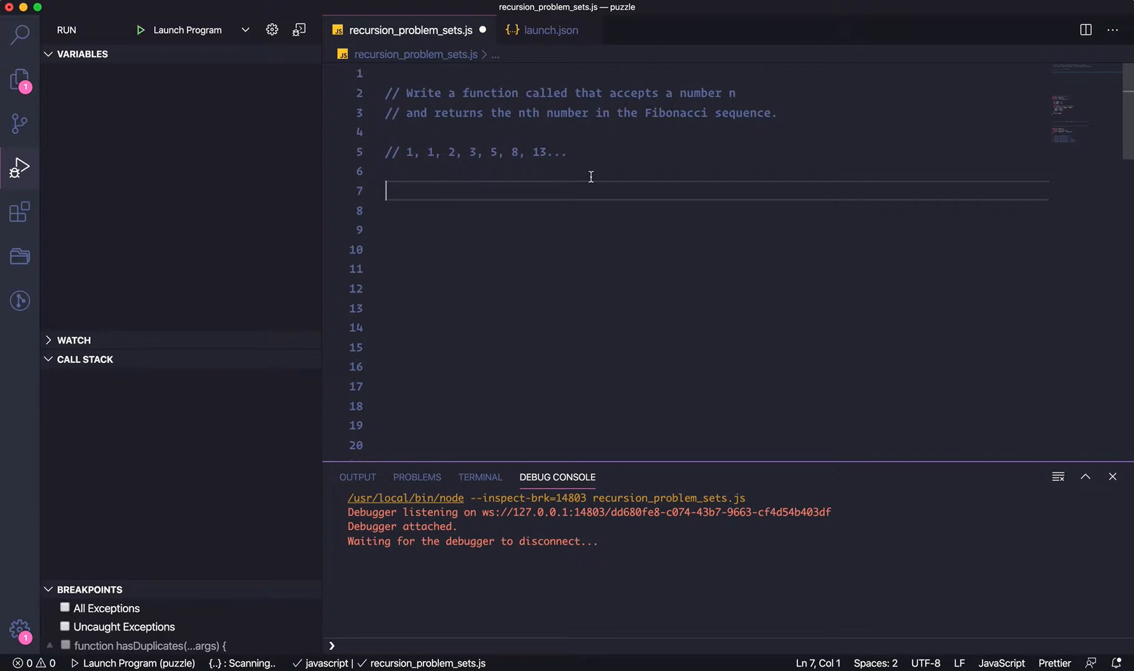
mouse_move(585, 258)
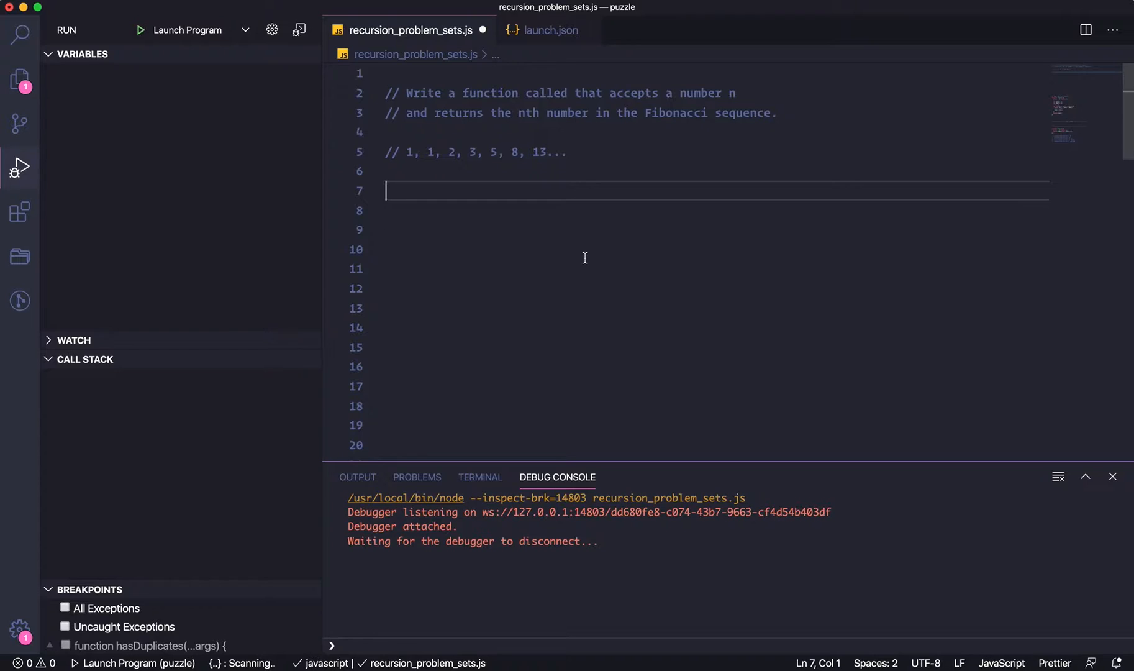
mouse_move(580, 272)
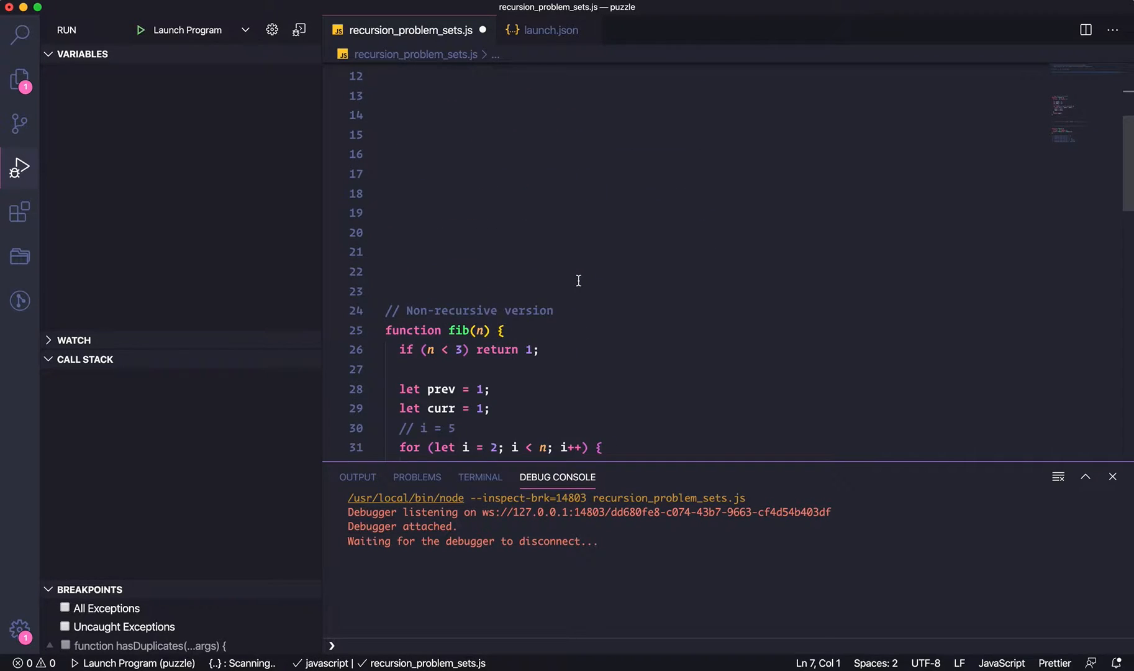
Scroll down to the non-recursive fib function and clear the blank lines above it.
scroll(down, 3)
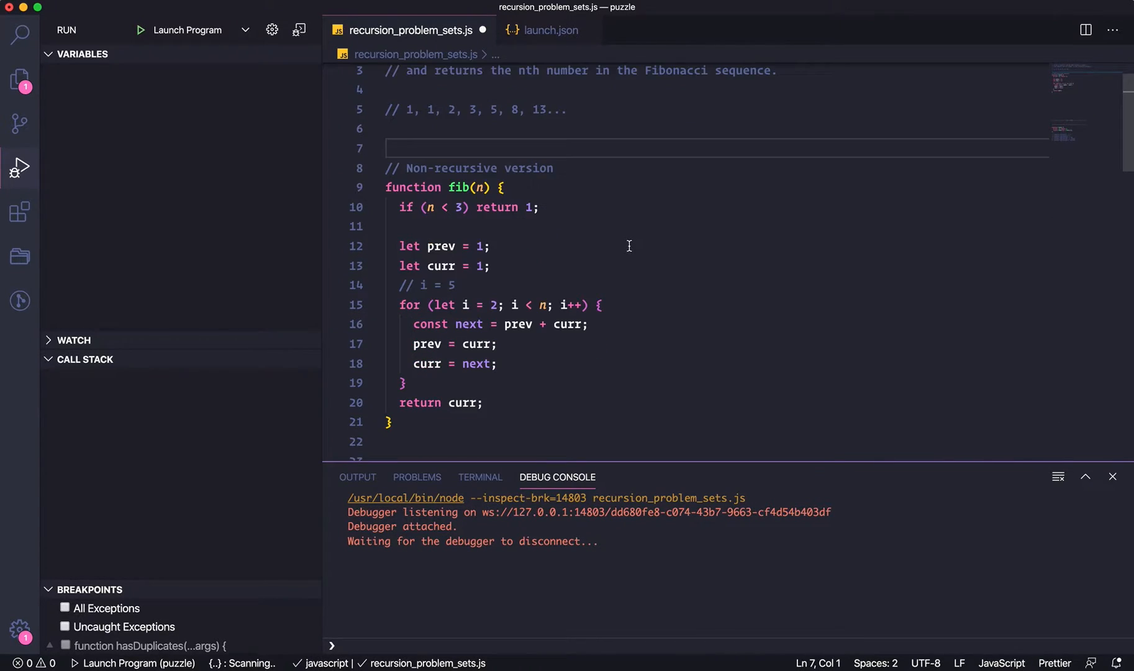
scroll(down, 3)
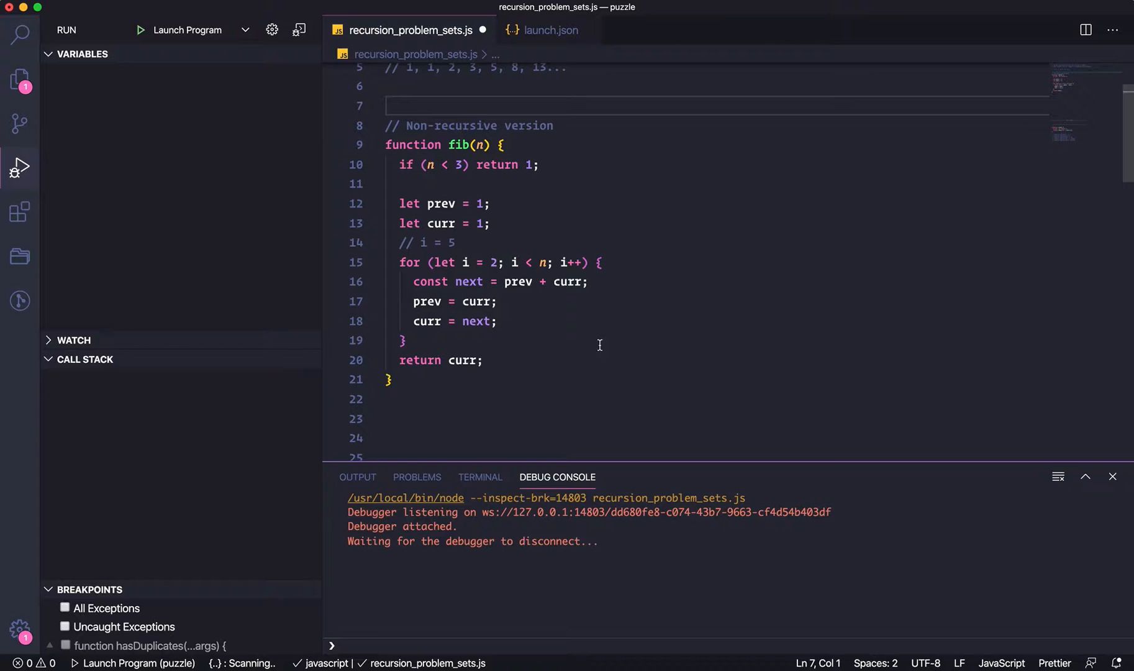
mouse_move(508, 314)
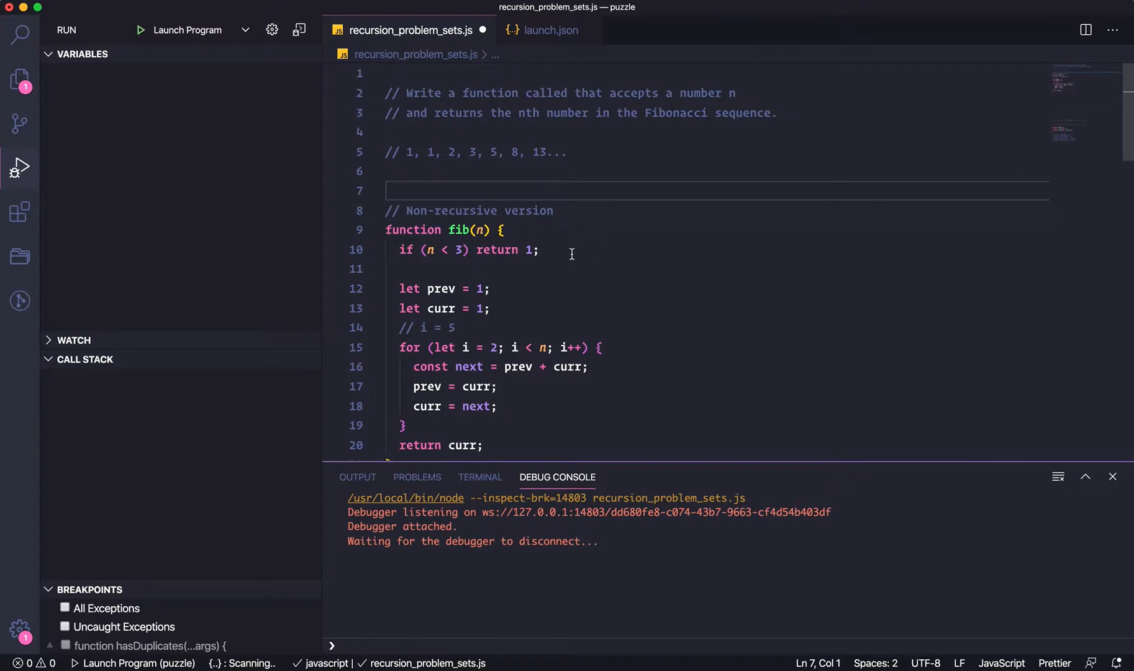
scroll(down, 3)
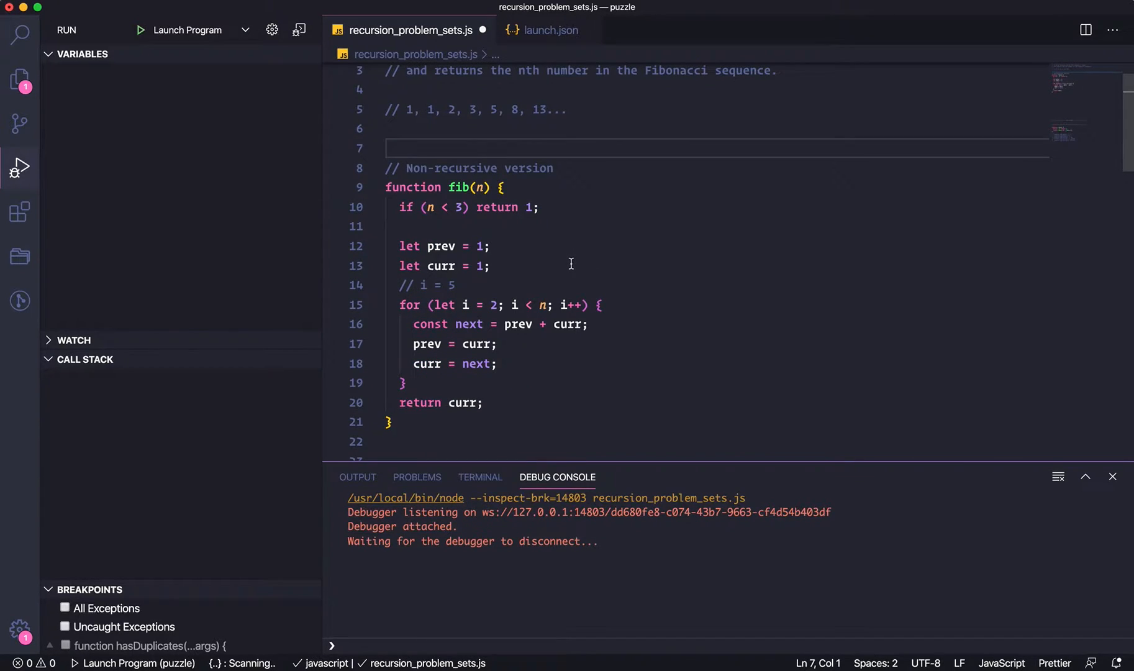
mouse_move(571, 269)
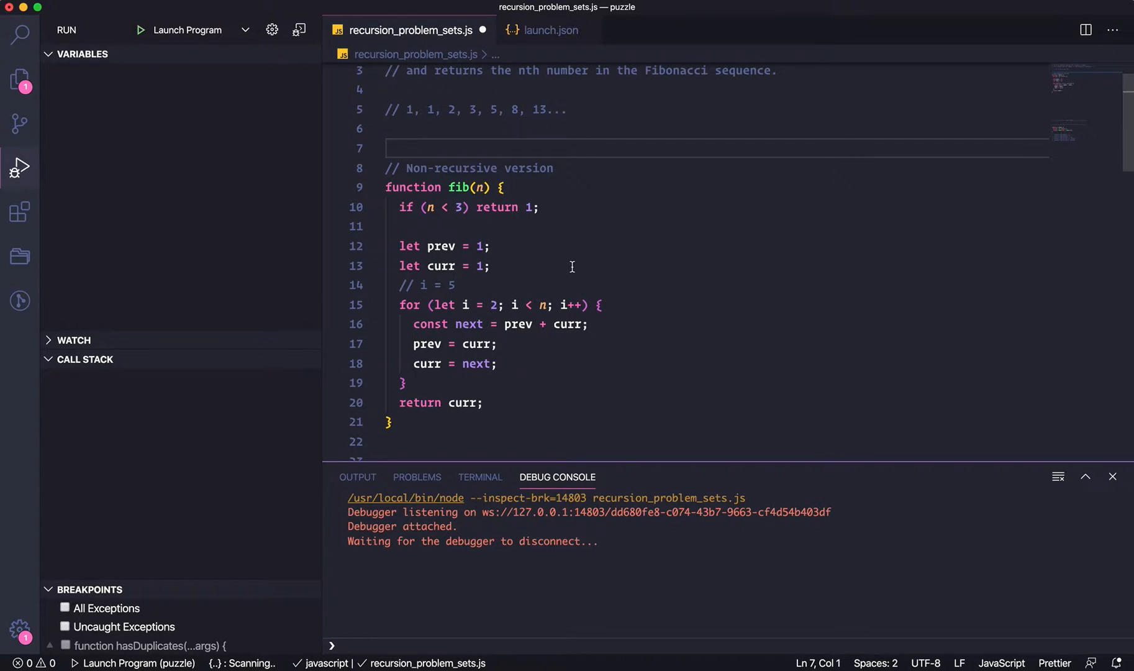
click(334, 364)
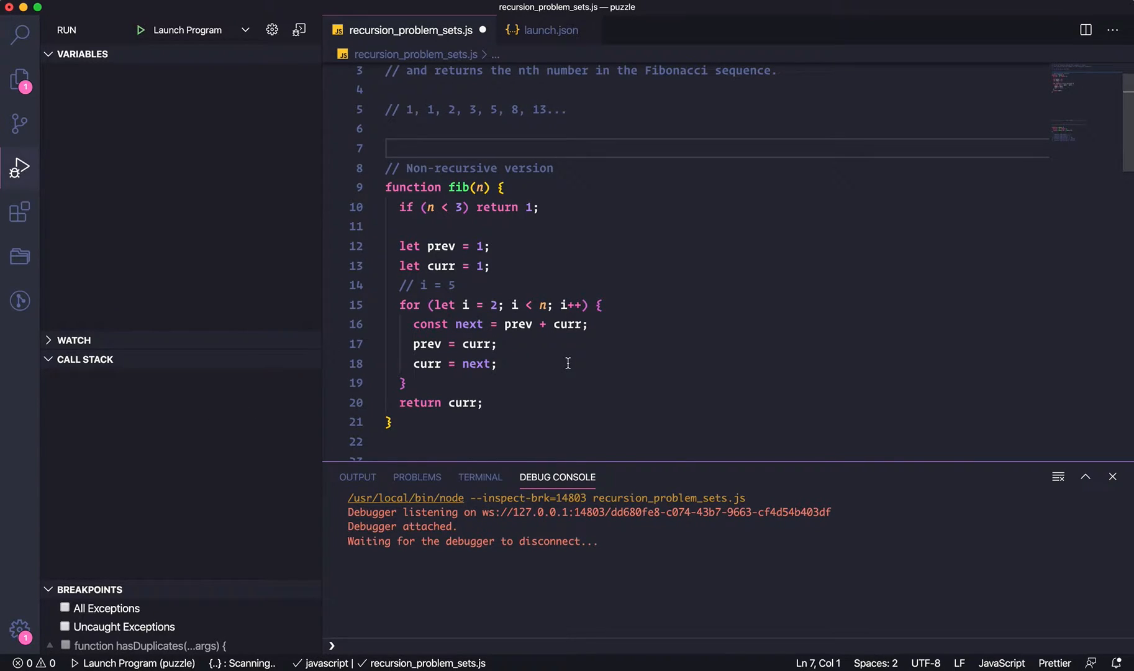
mouse_move(565, 360)
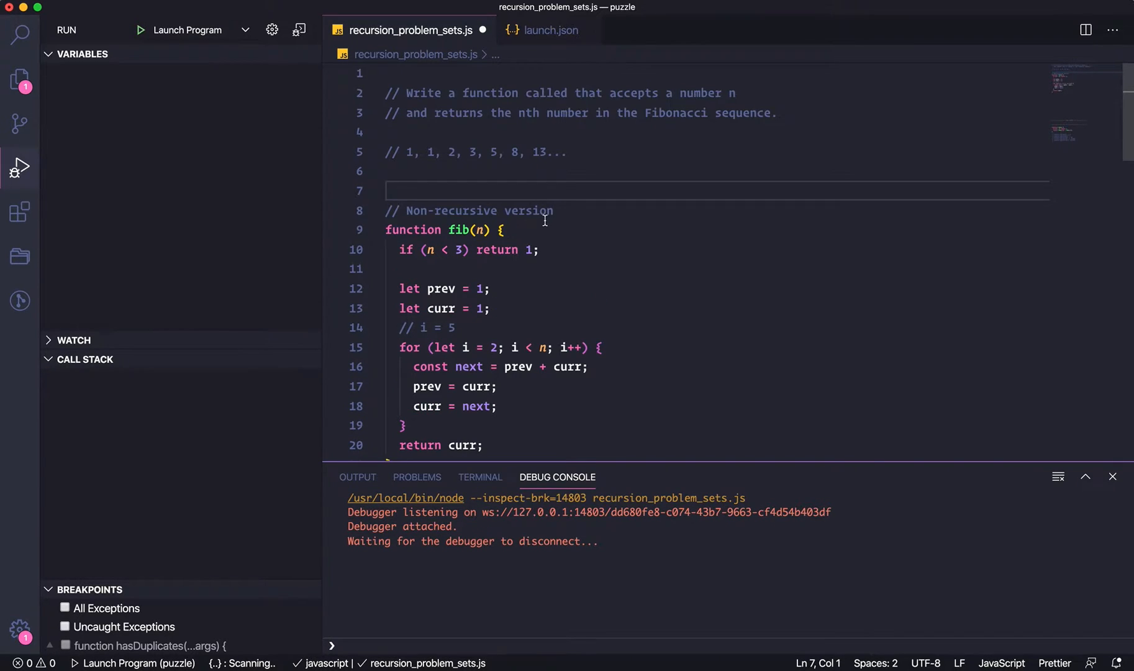
mouse_move(687, 122)
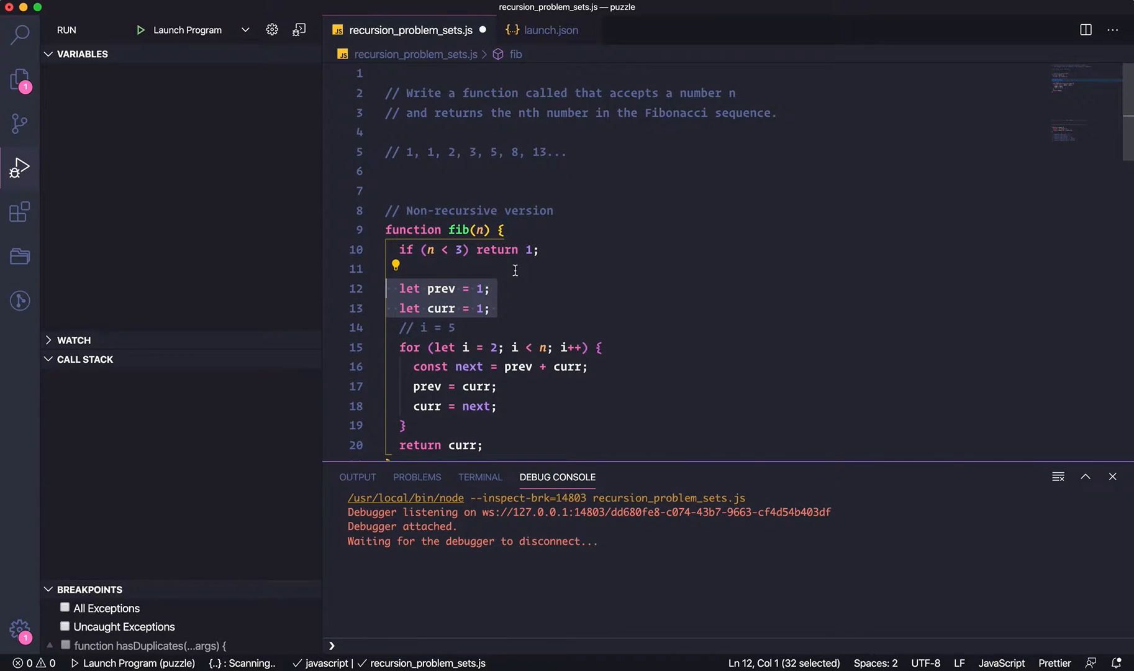
Add trace comments '// 1' after let prev = 1 and 'n = 5' on the comment line.
click(490, 288)
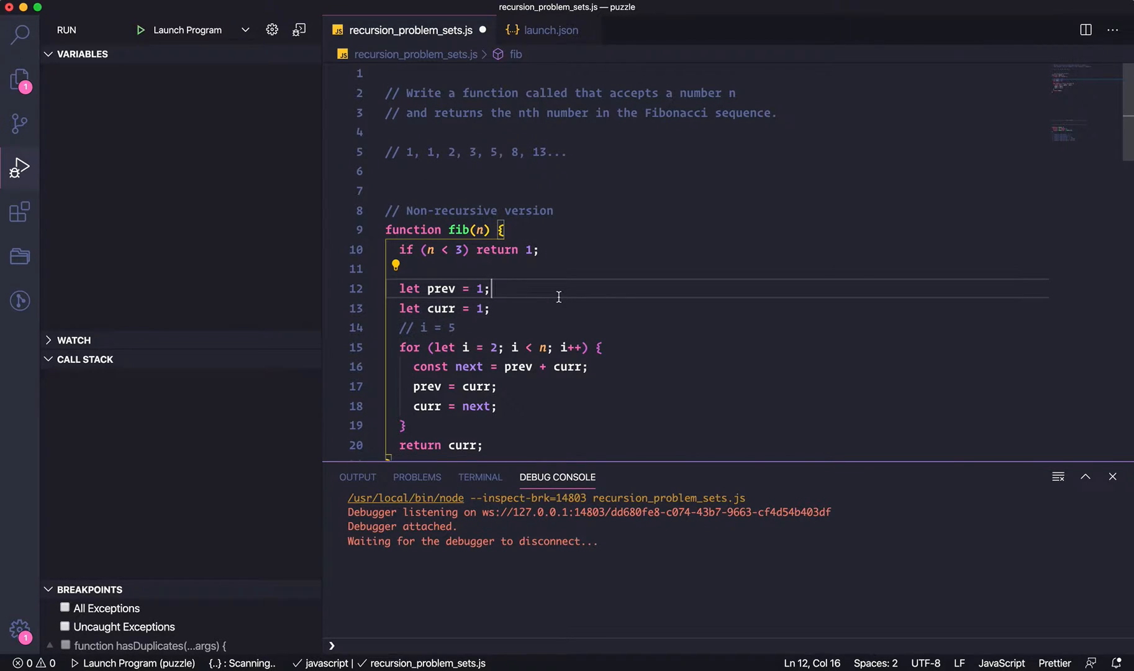
text(//)
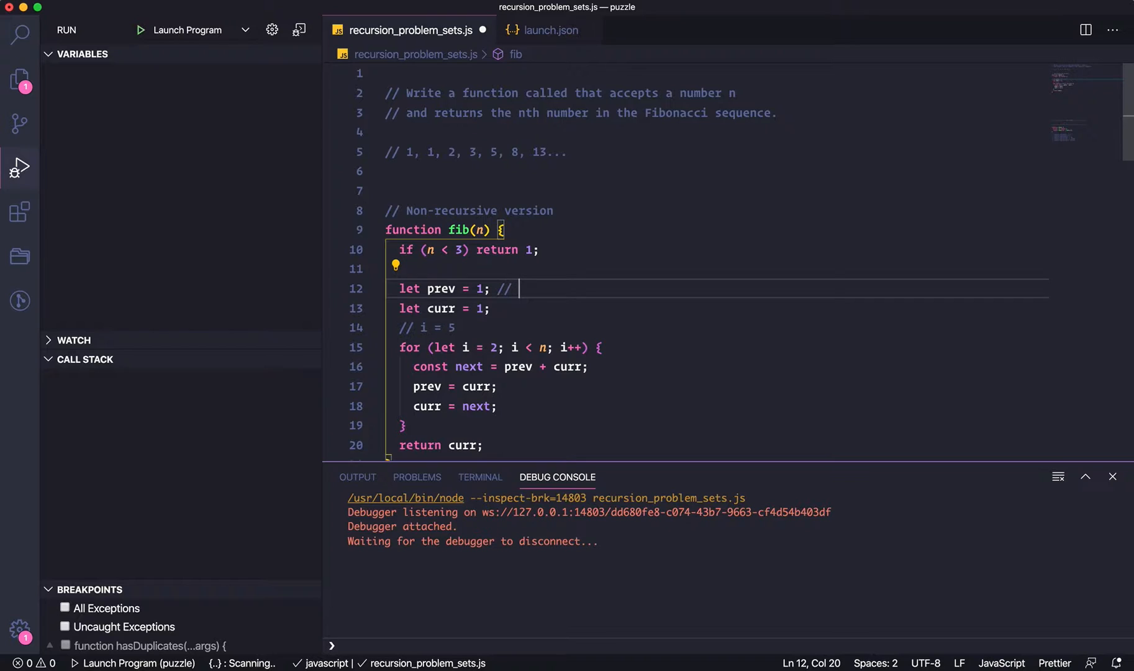
text(1)
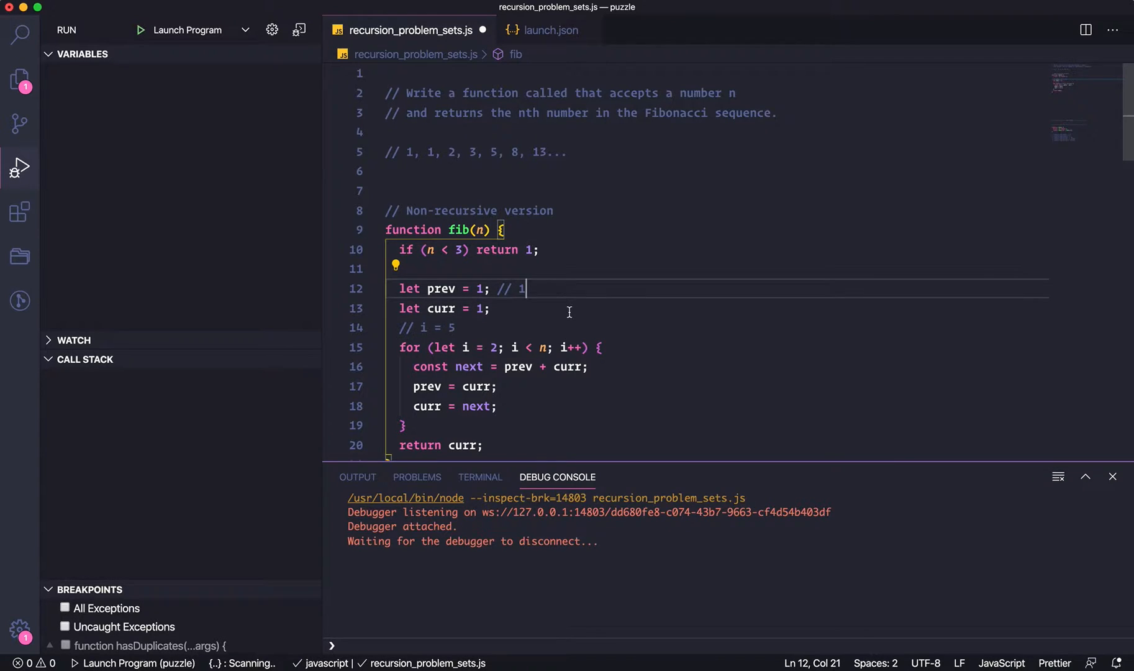
text(//)
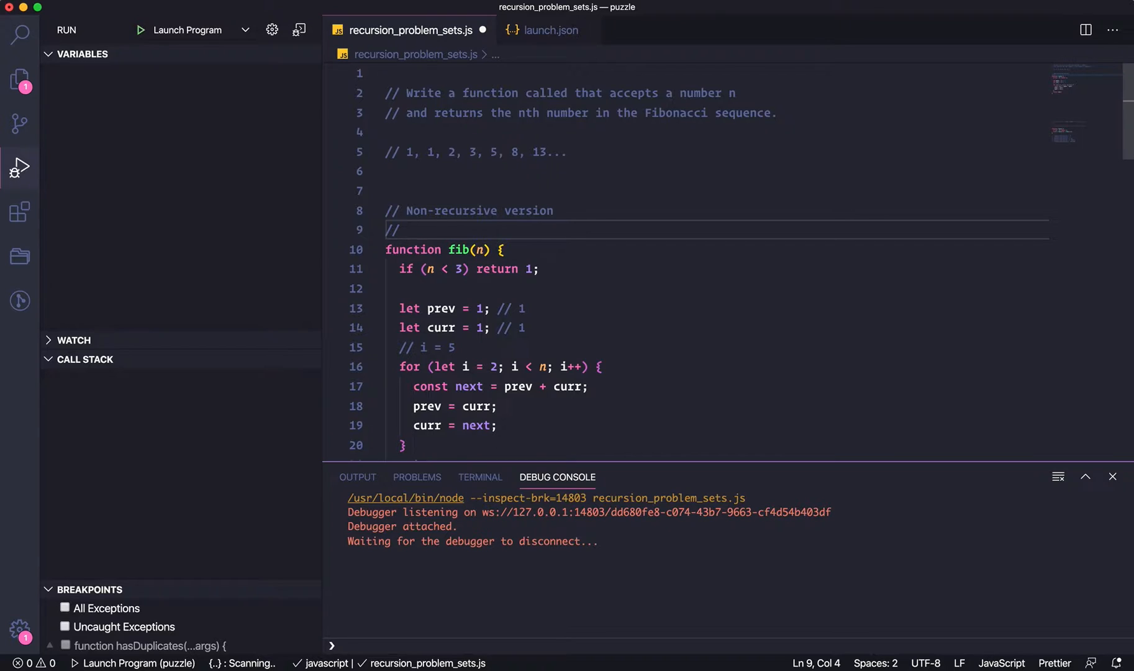
click(409, 230)
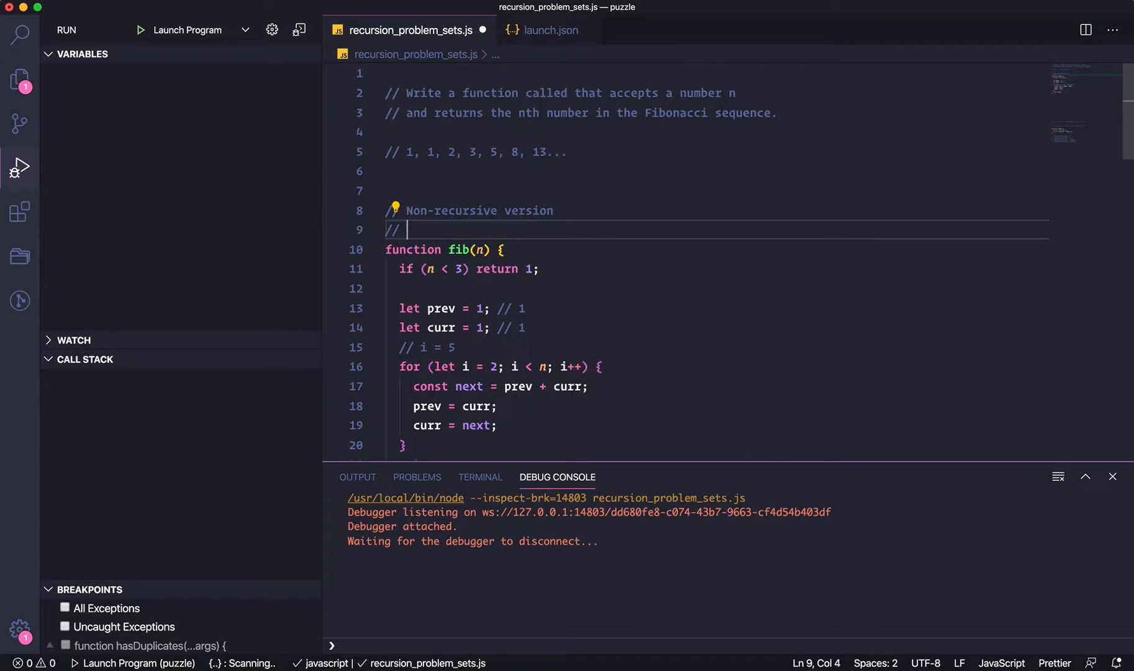
text(n = 5)
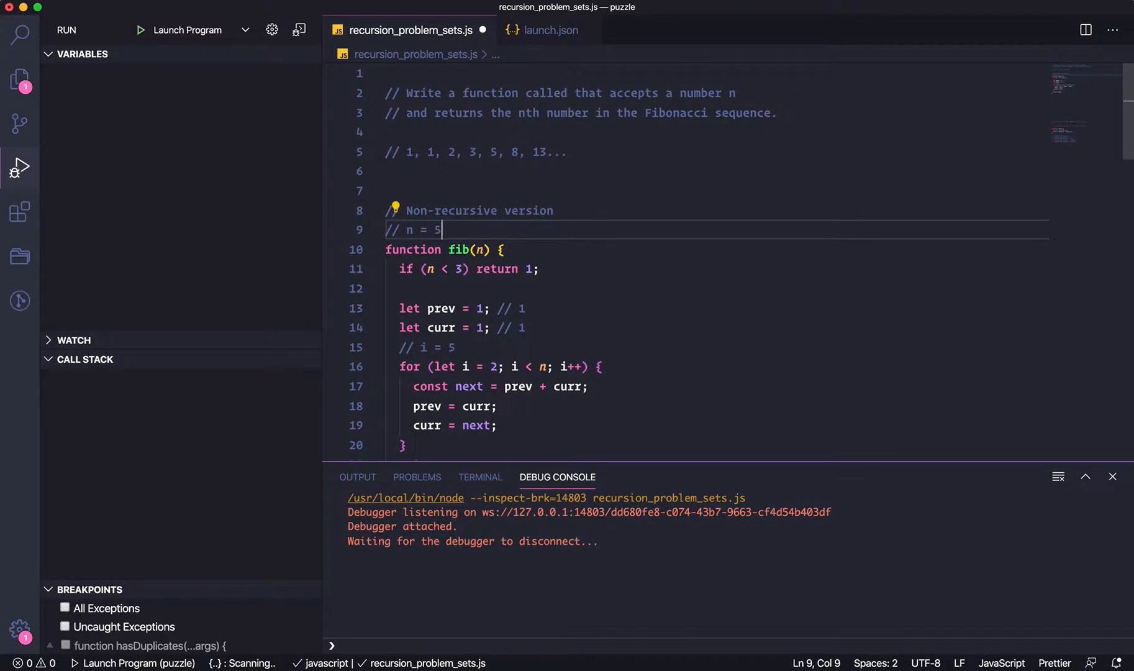
mouse_move(542, 277)
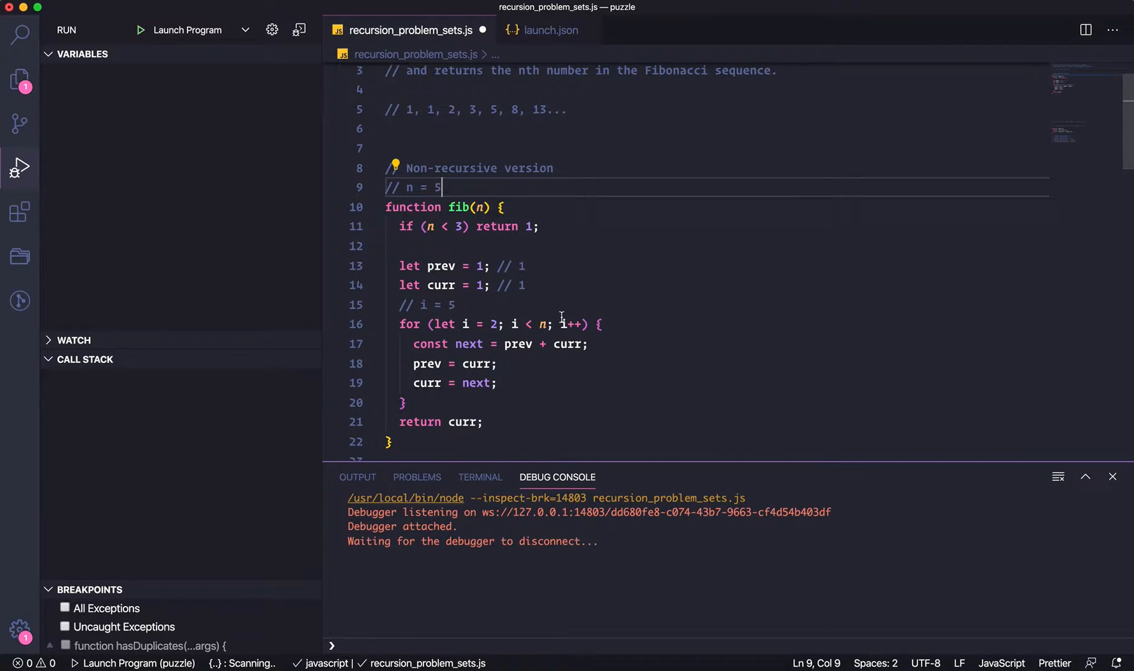
mouse_move(608, 335)
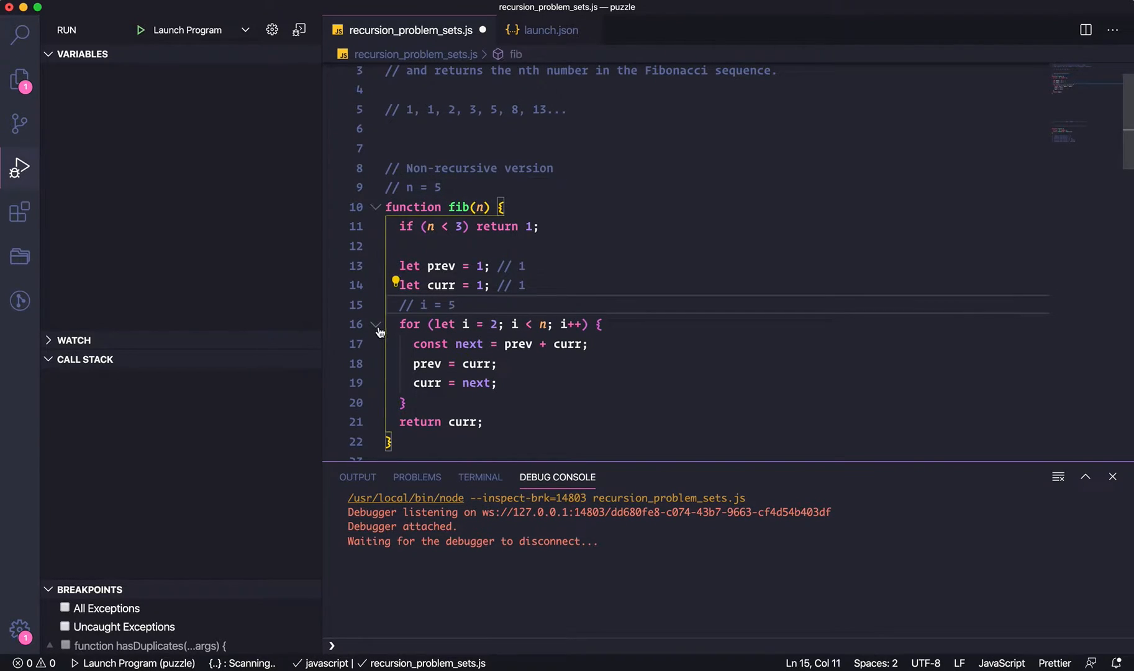
Set the loop comment to i = 2 and note 1 + 1 = 2, prev 1, curr 2.
key(Backspace)
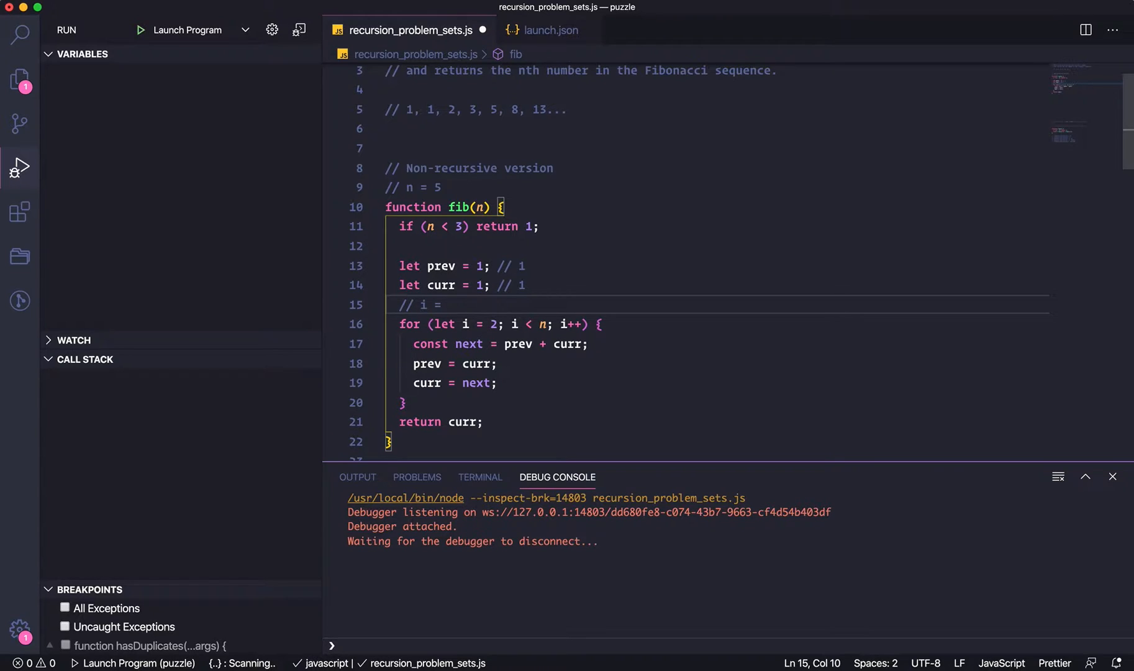
text(2)
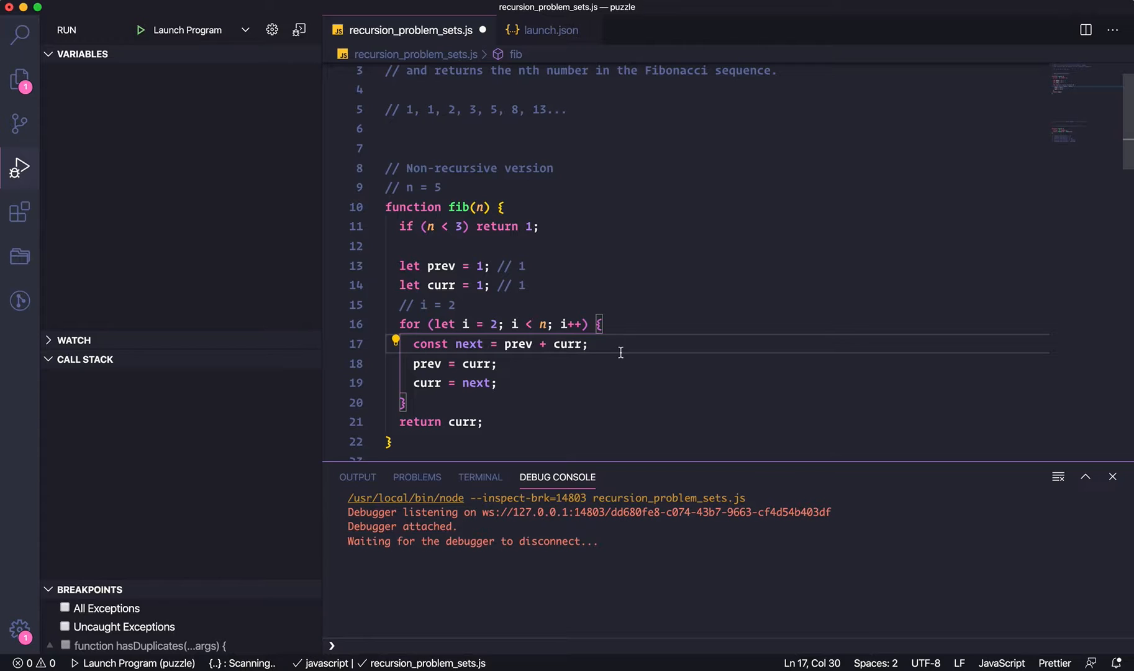
text(/)
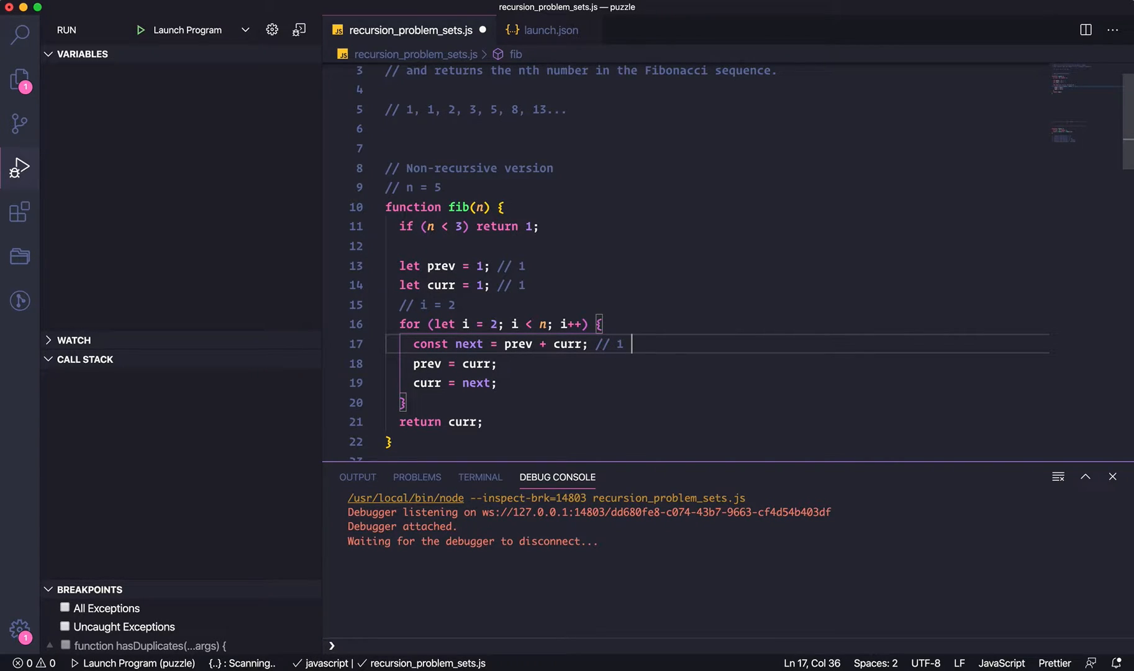
text(+ 1)
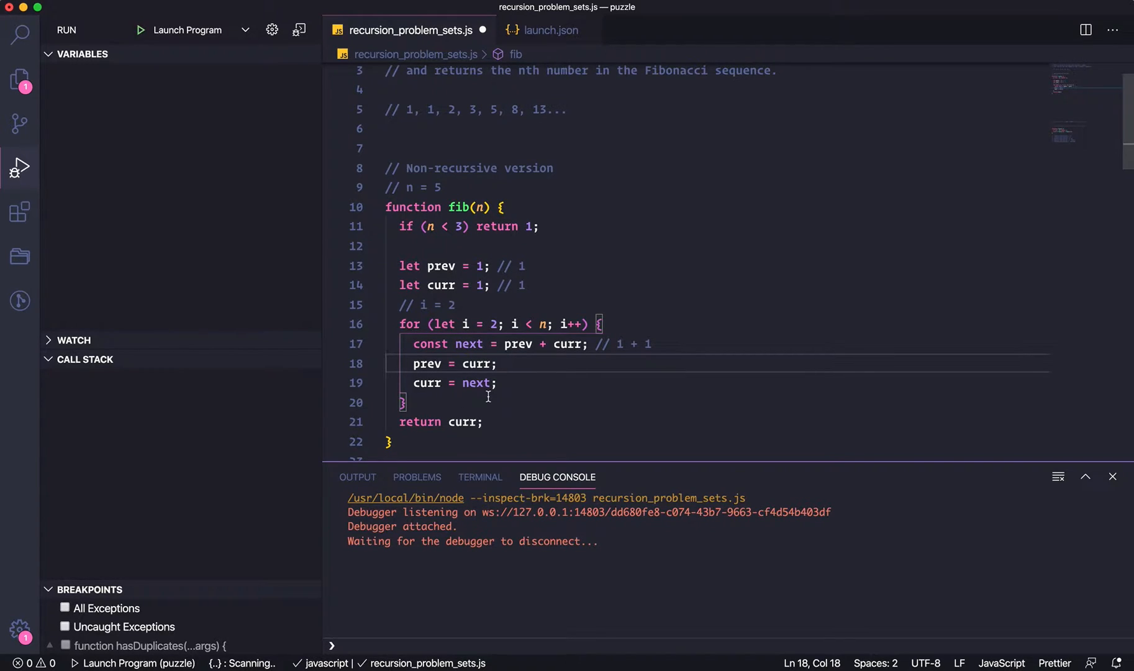
mouse_move(463, 122)
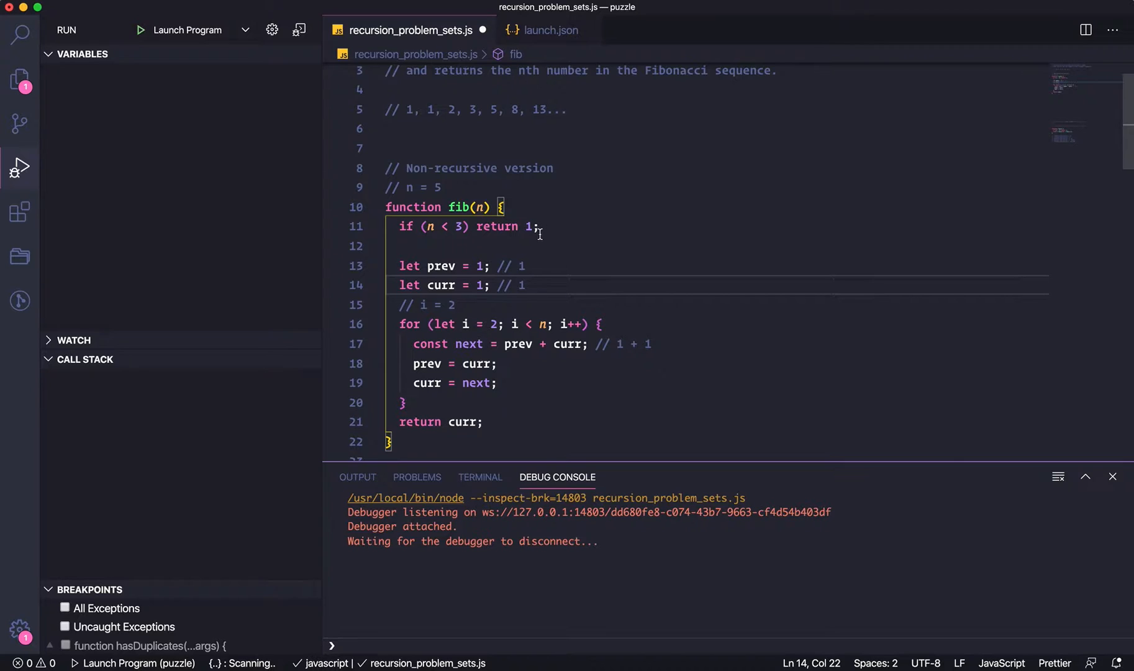
mouse_move(466, 131)
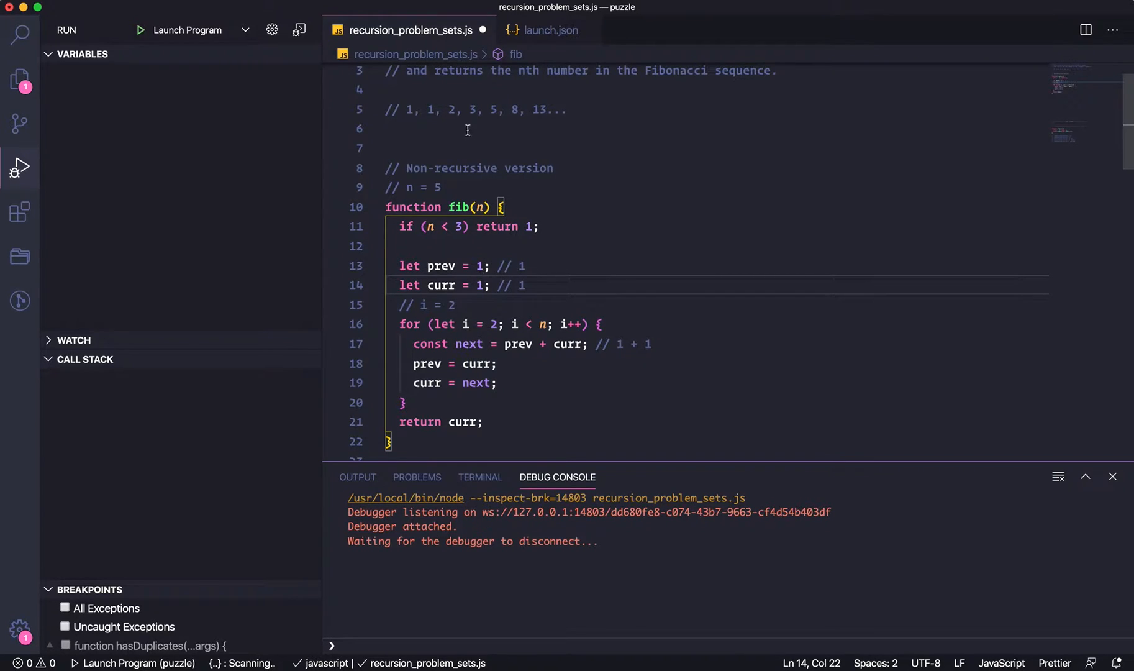
click(441, 110)
text( = 2)
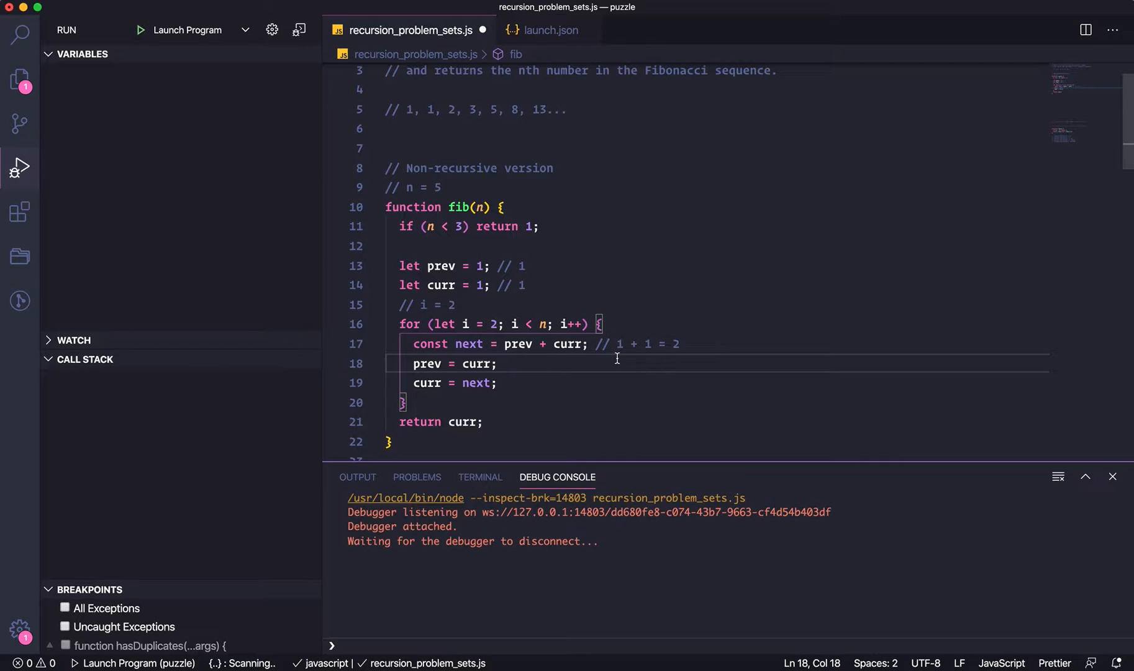
mouse_move(512, 364)
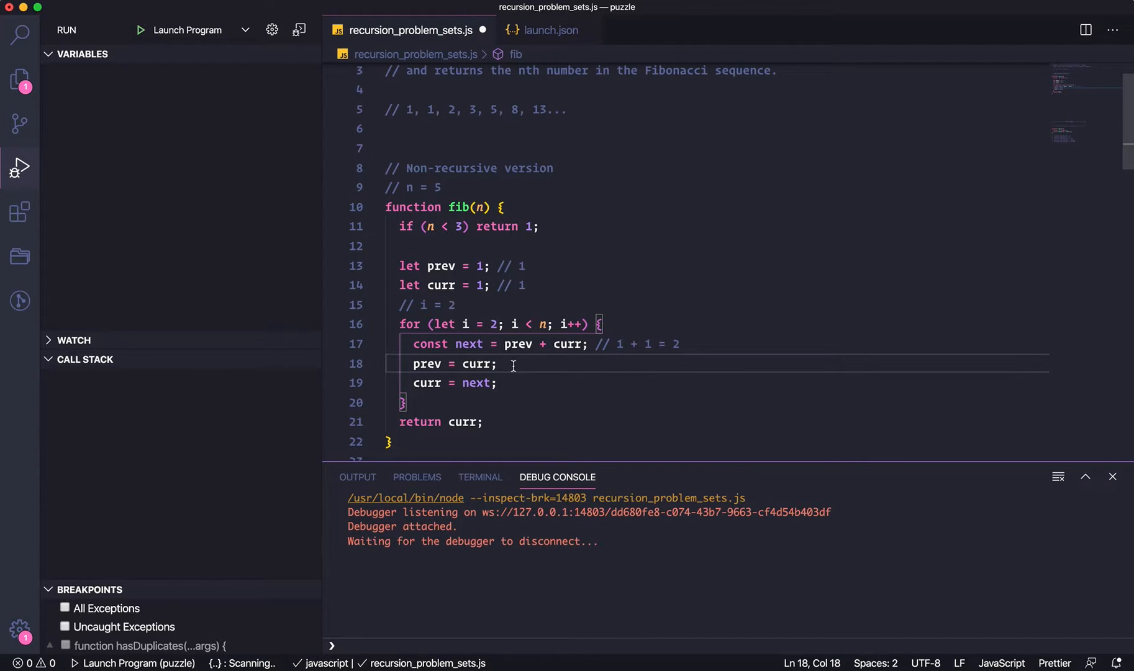
mouse_move(519, 386)
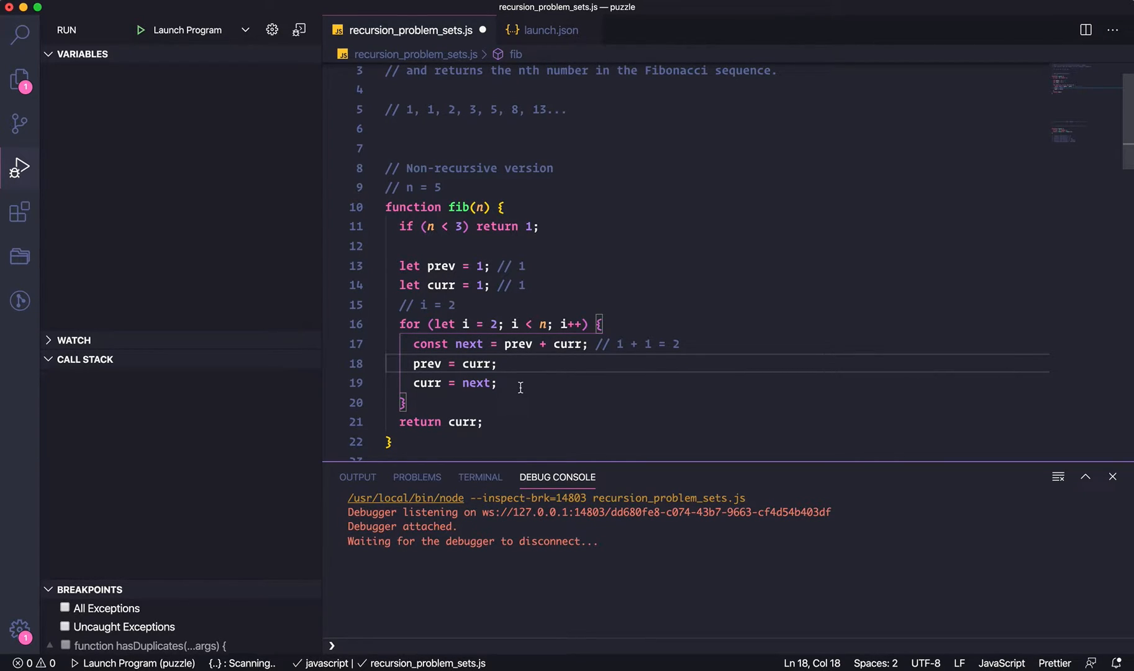
text(//)
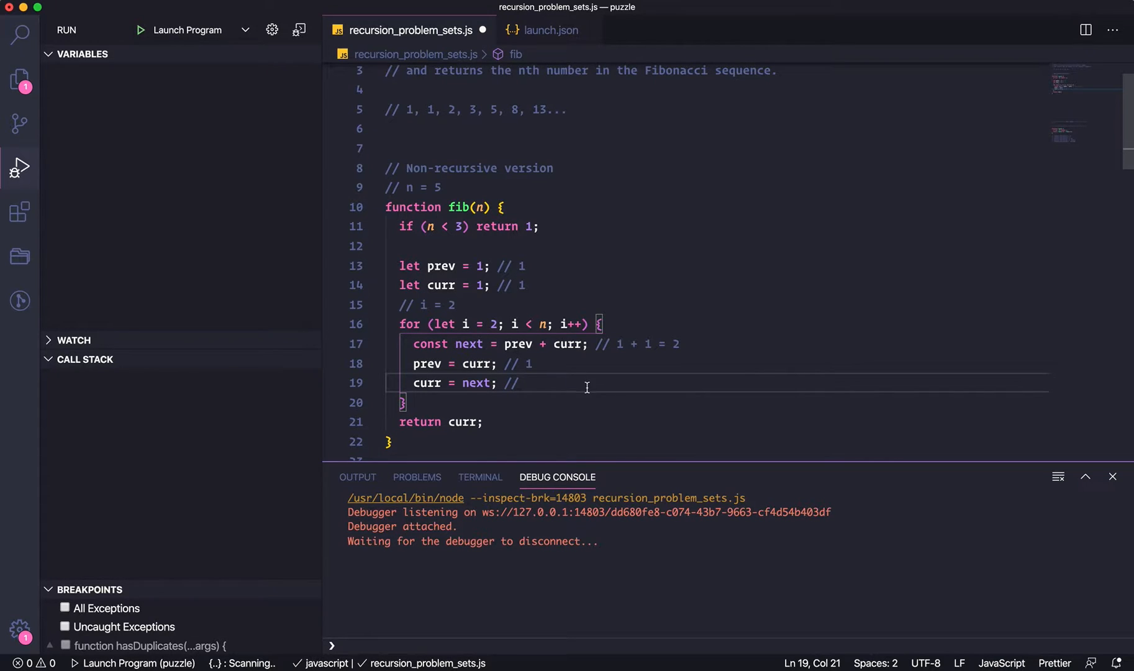
text(2)
click(718, 304)
text(3)
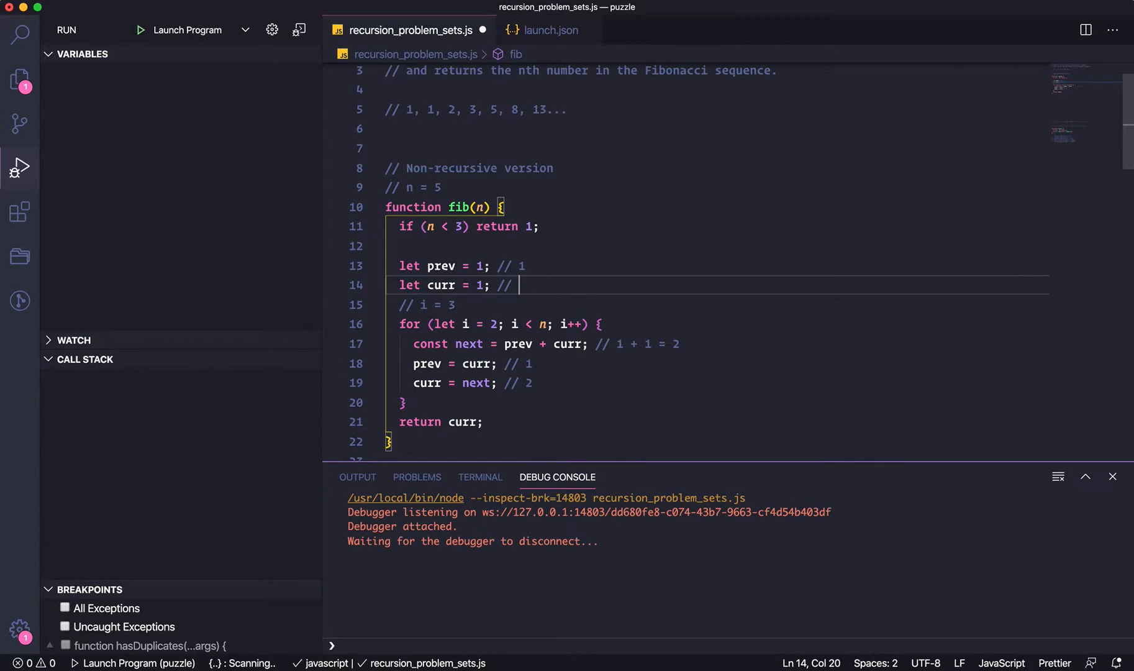
Advance the trace comments to i = 5, '2 + 3 = 5', prev 3 and curr 5.
text(2)
click(717, 383)
text(3)
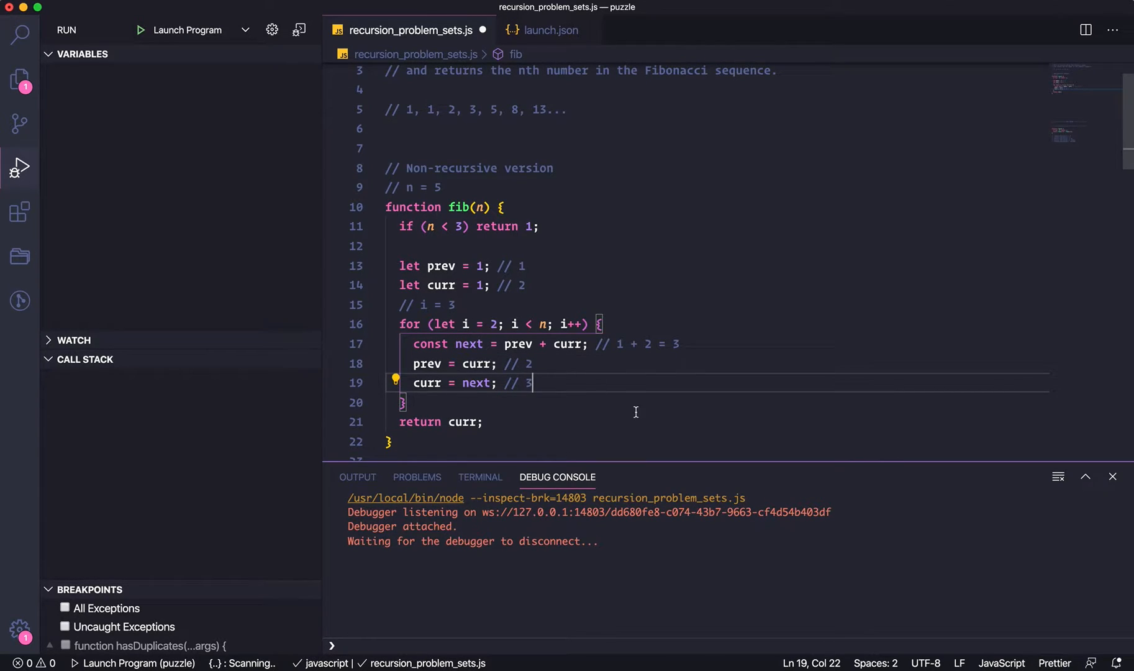
mouse_move(679, 357)
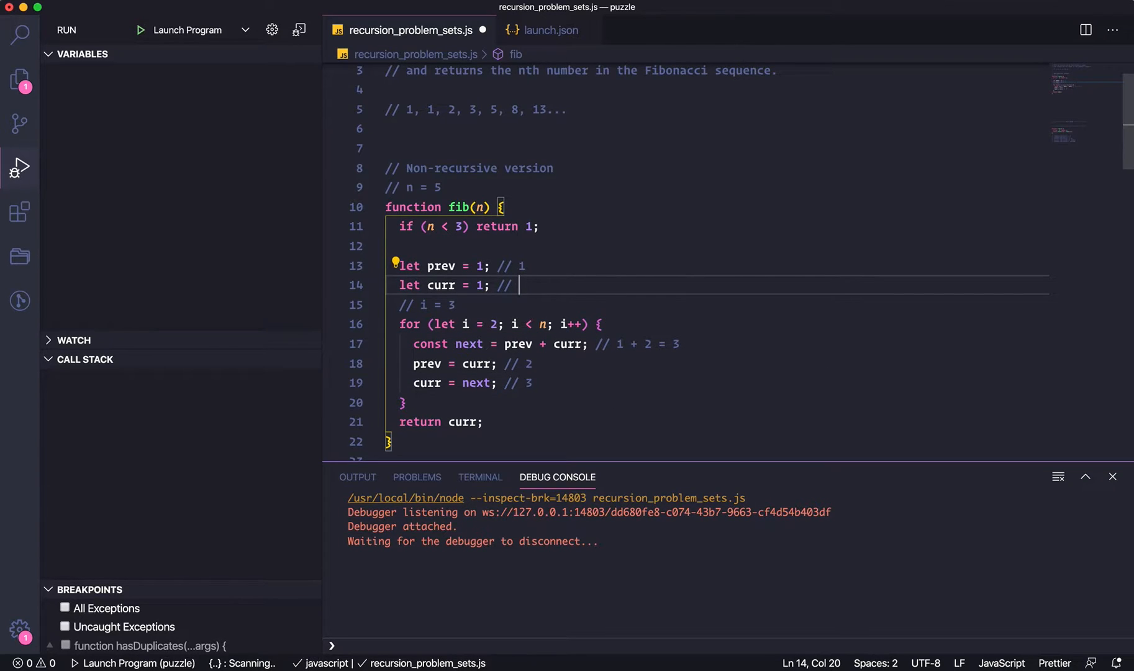
text(3)
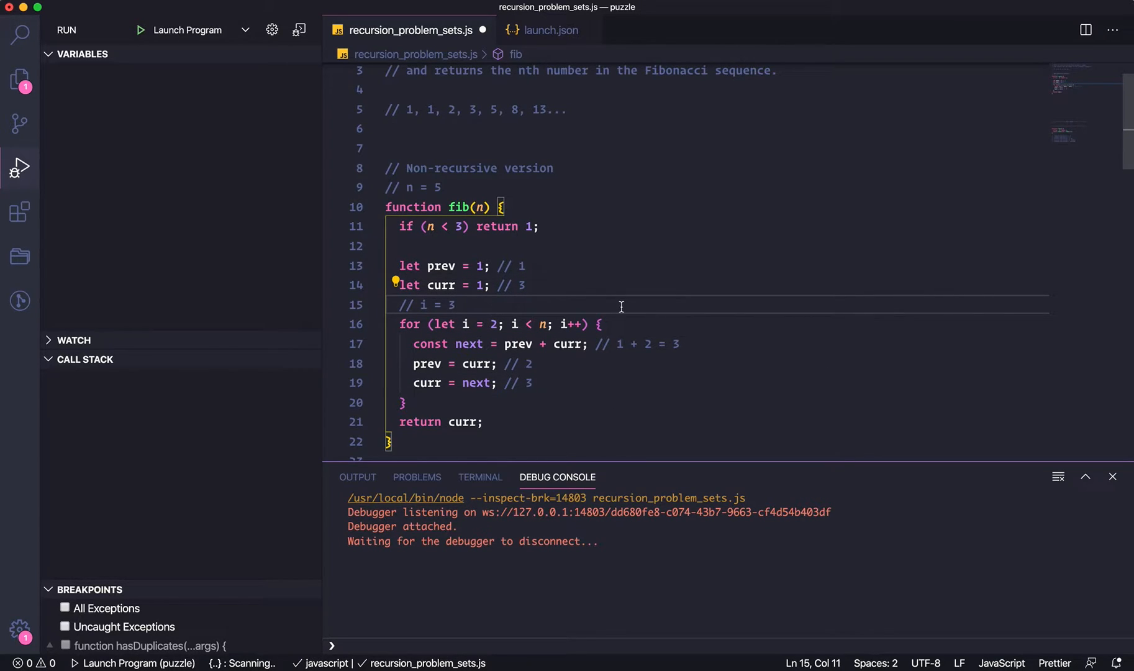
key(Backspace)
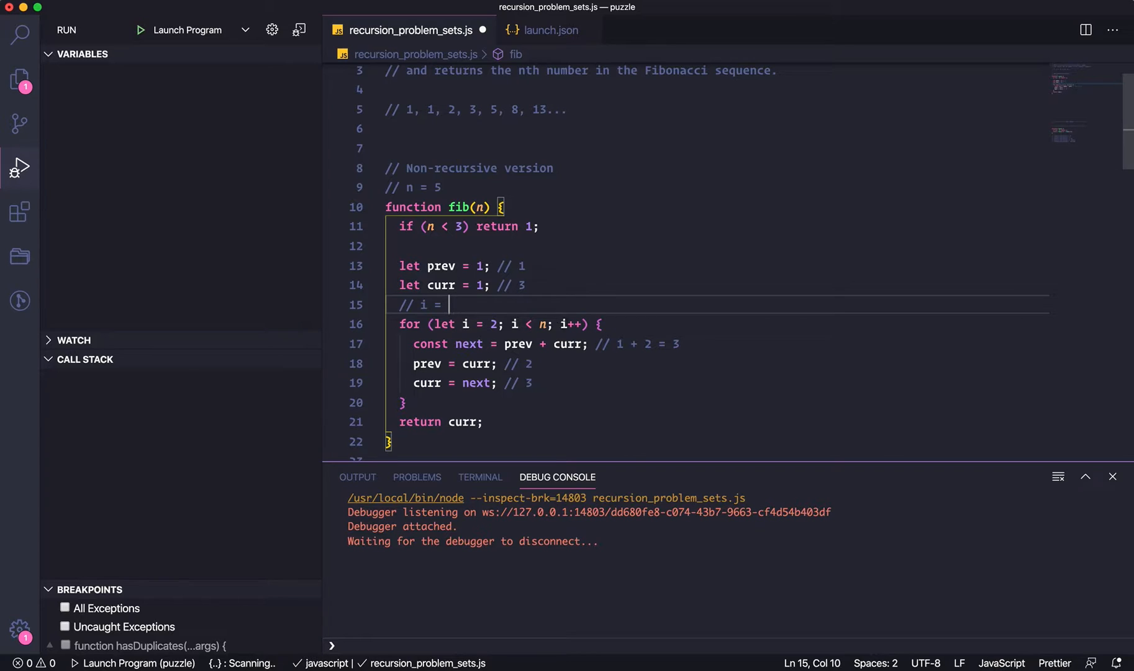
text(4)
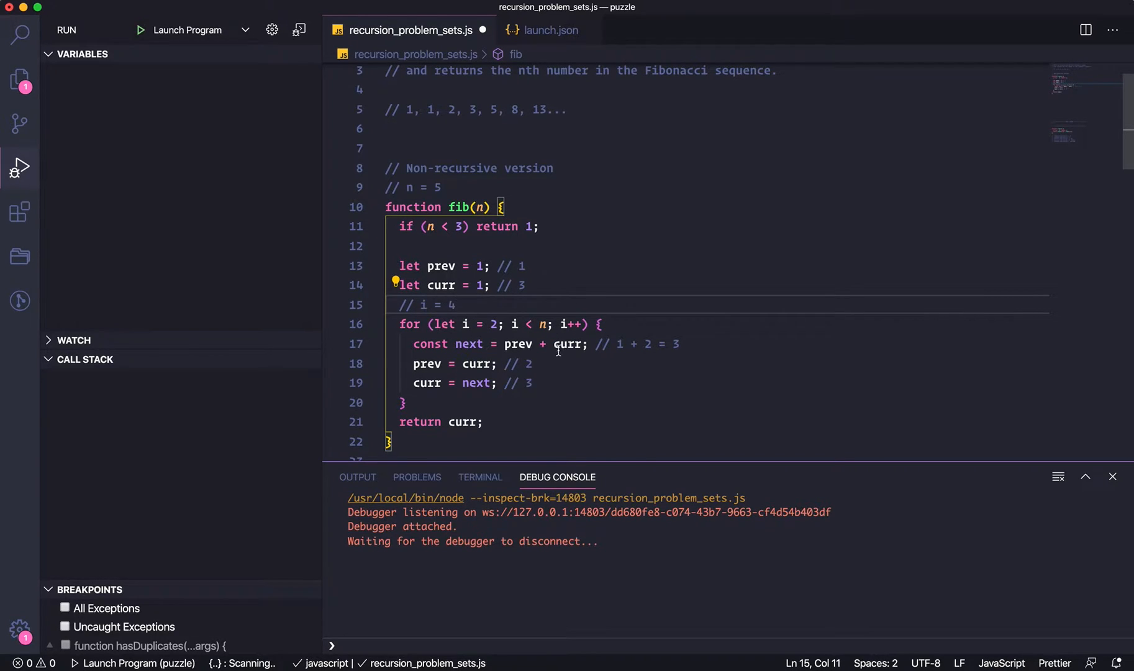
mouse_move(464, 343)
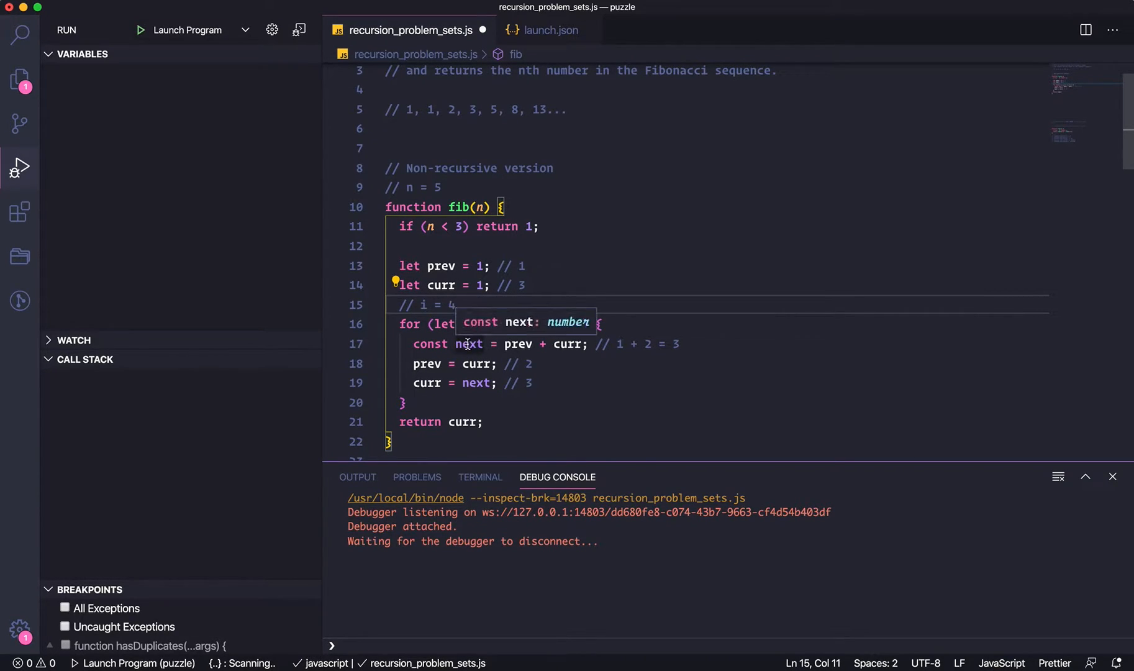
mouse_move(621, 354)
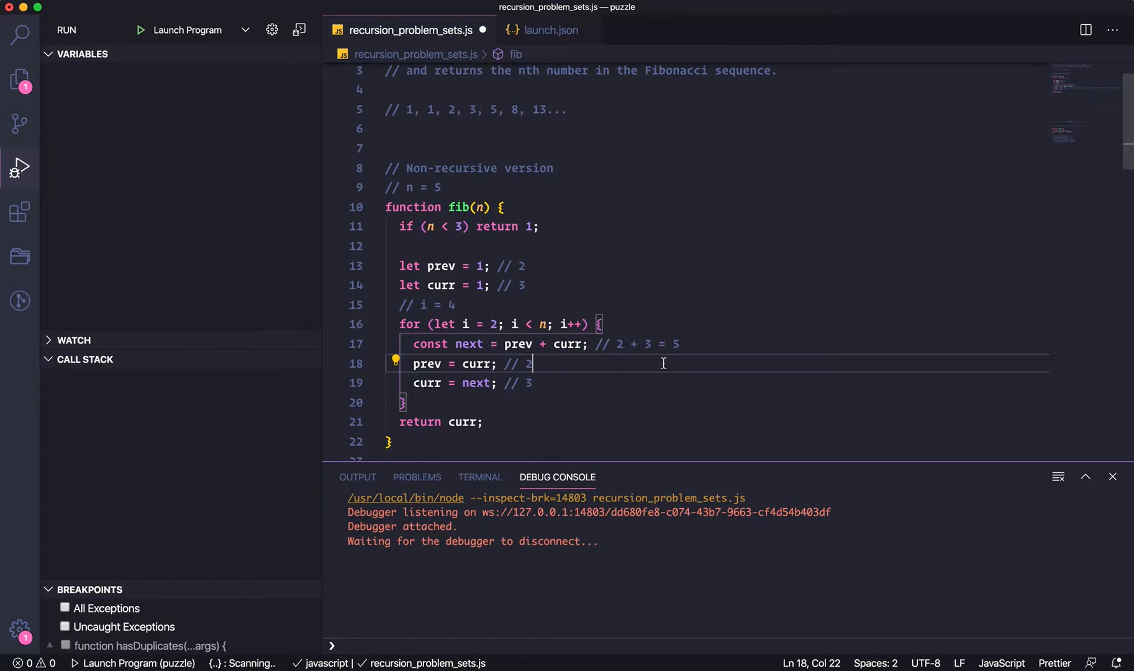
key(Backspace)
text(3)
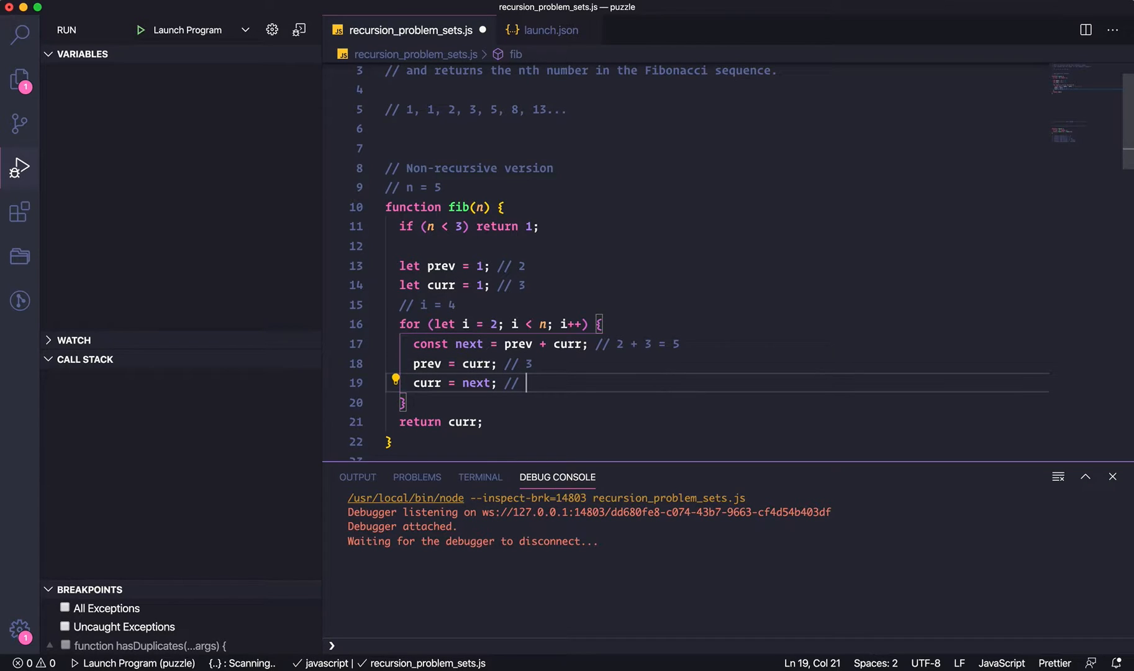
text(5)
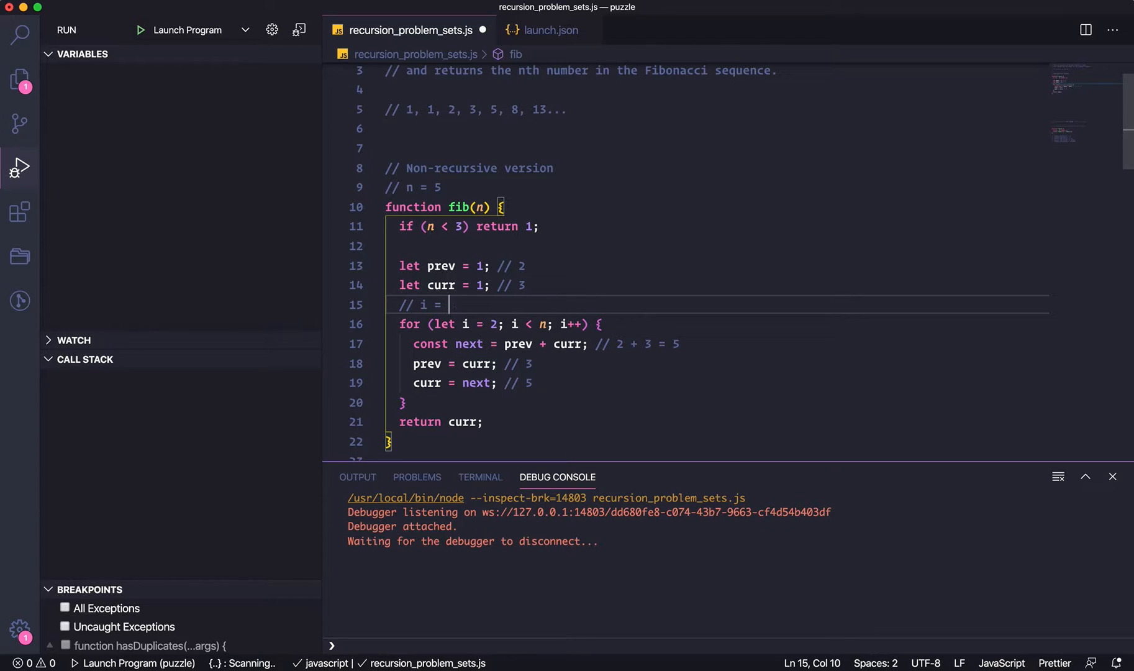
text(5)
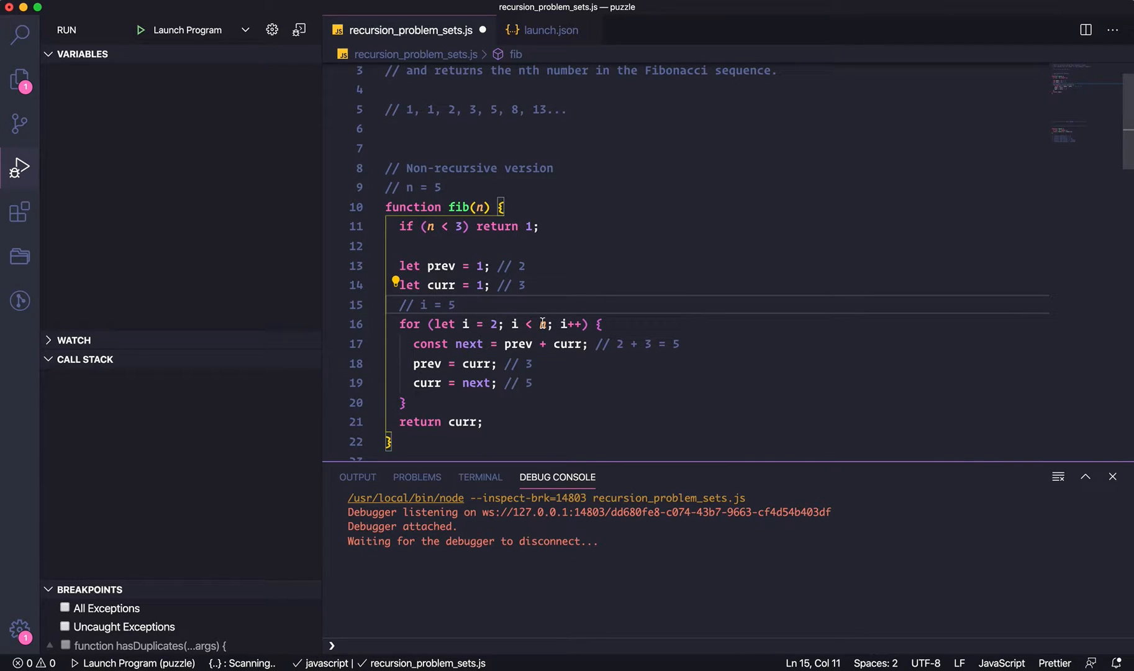
double_click(463, 422)
text(3)
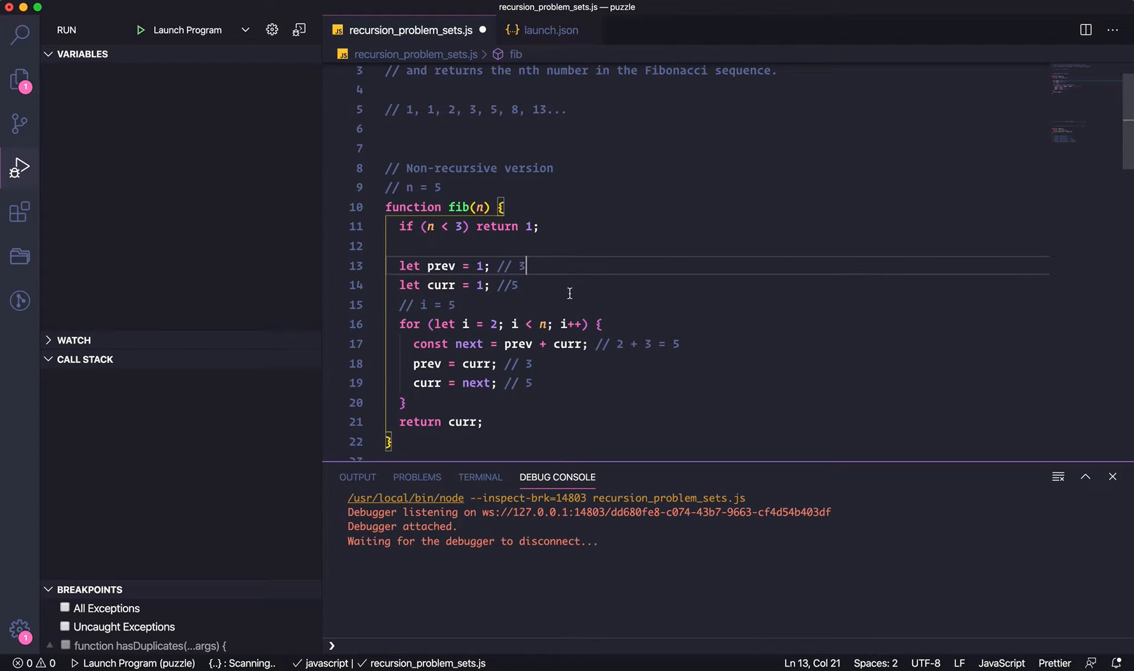
double_click(419, 421)
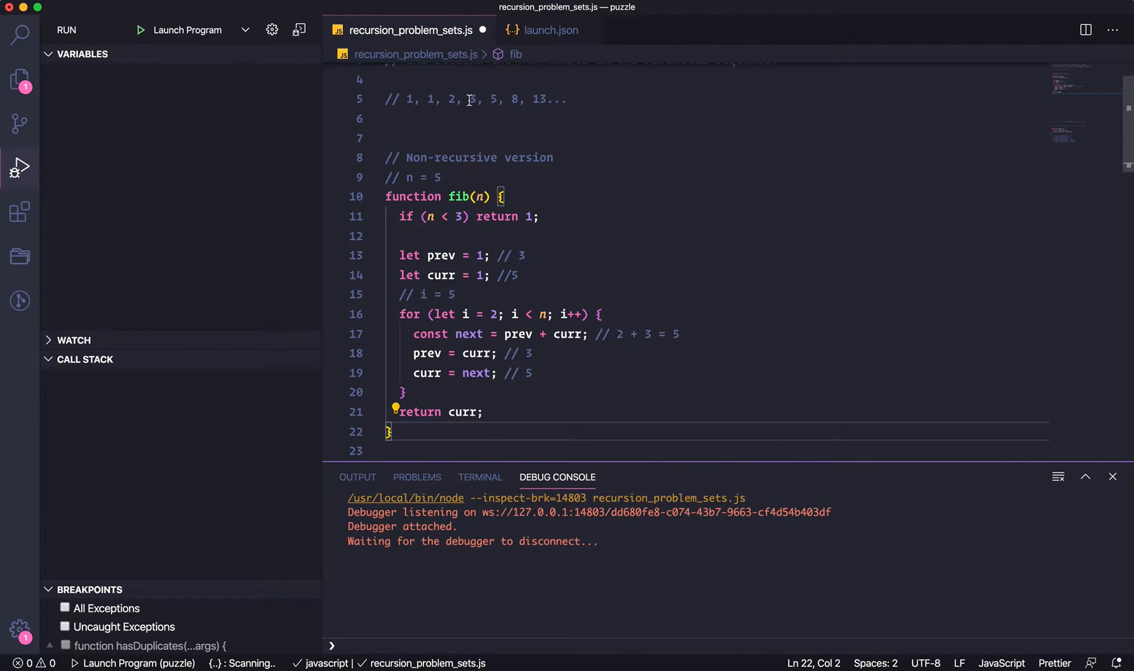
Comment out and select the non-recursive fib code, then scroll toward CALL STACK.
double_click(413, 99)
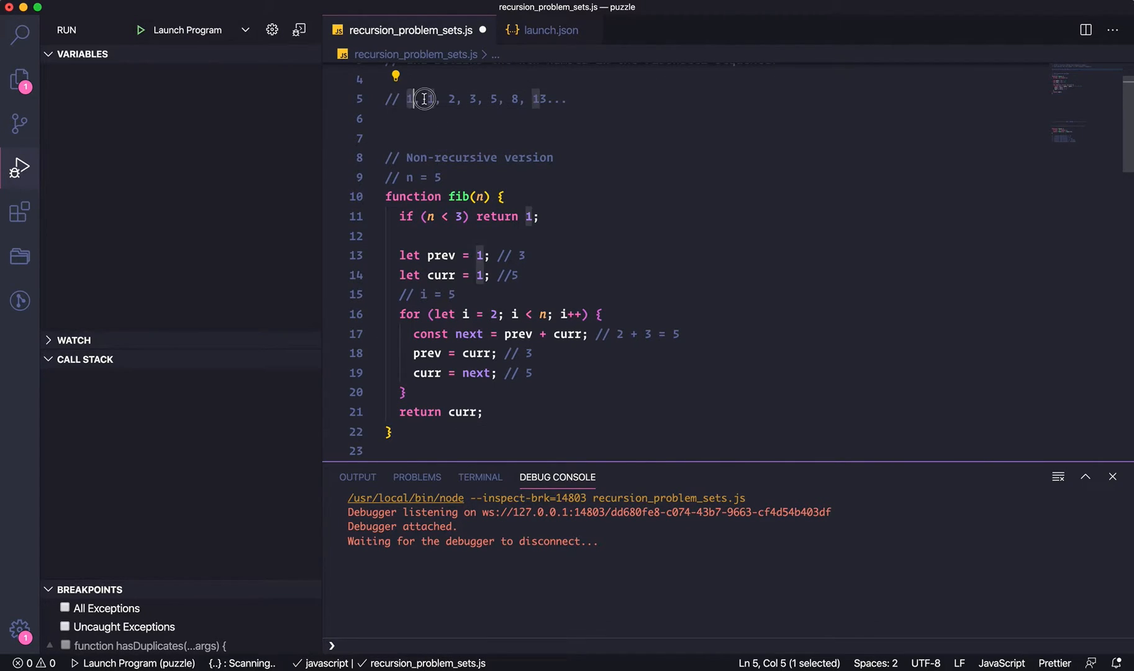
drag(409, 100, 471, 99)
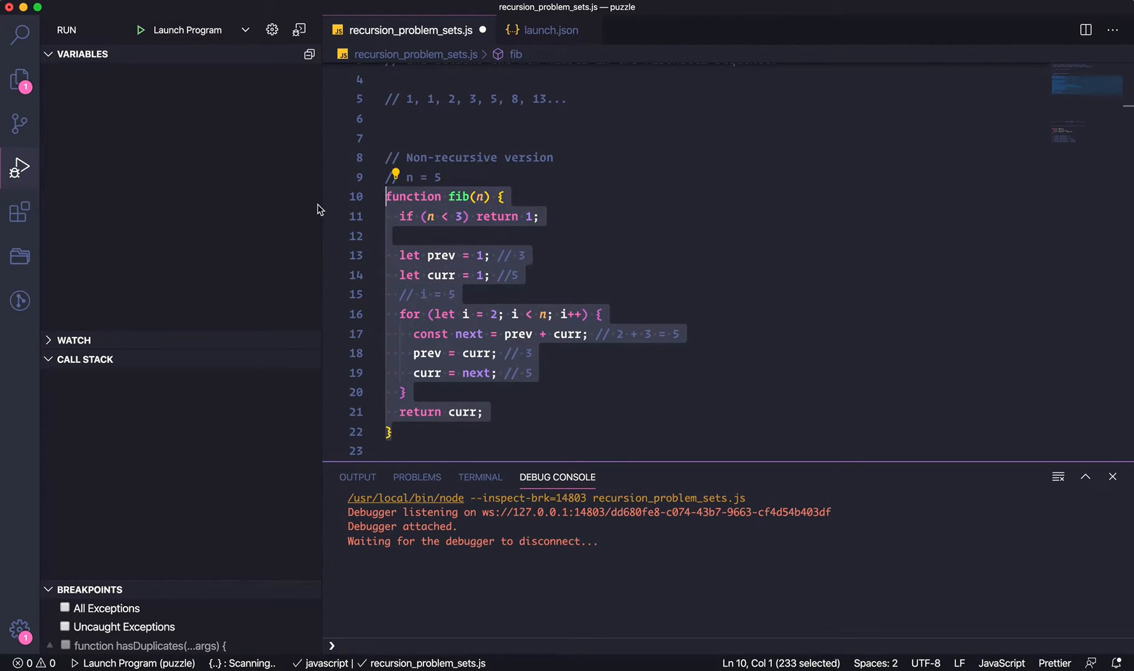
key(cmd+/)
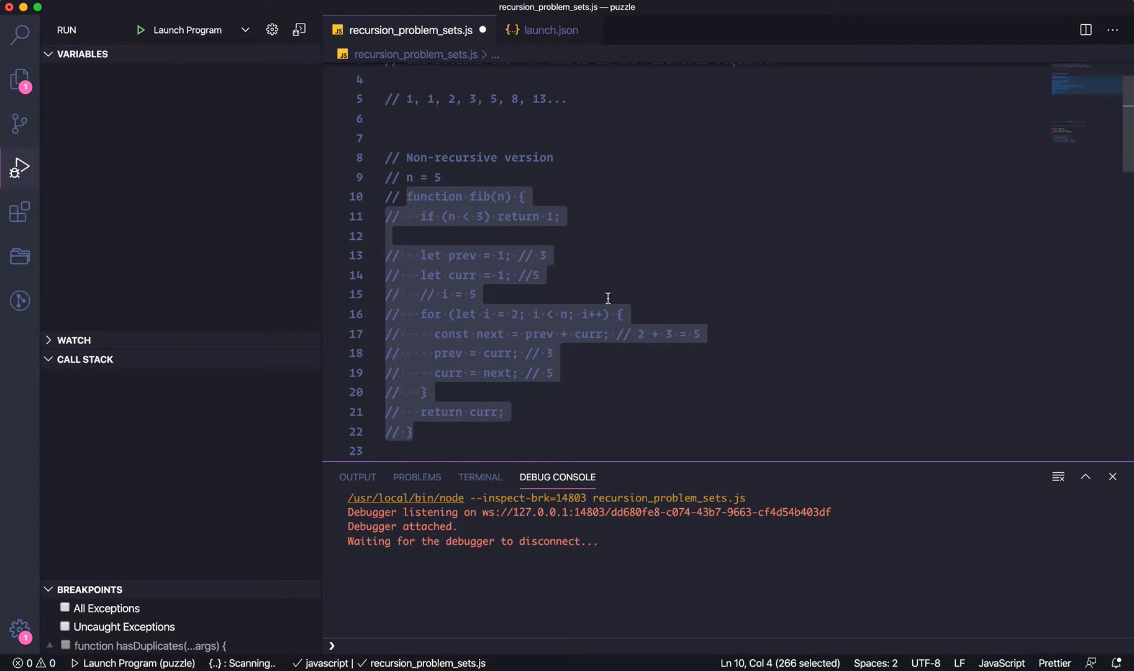
mouse_move(608, 330)
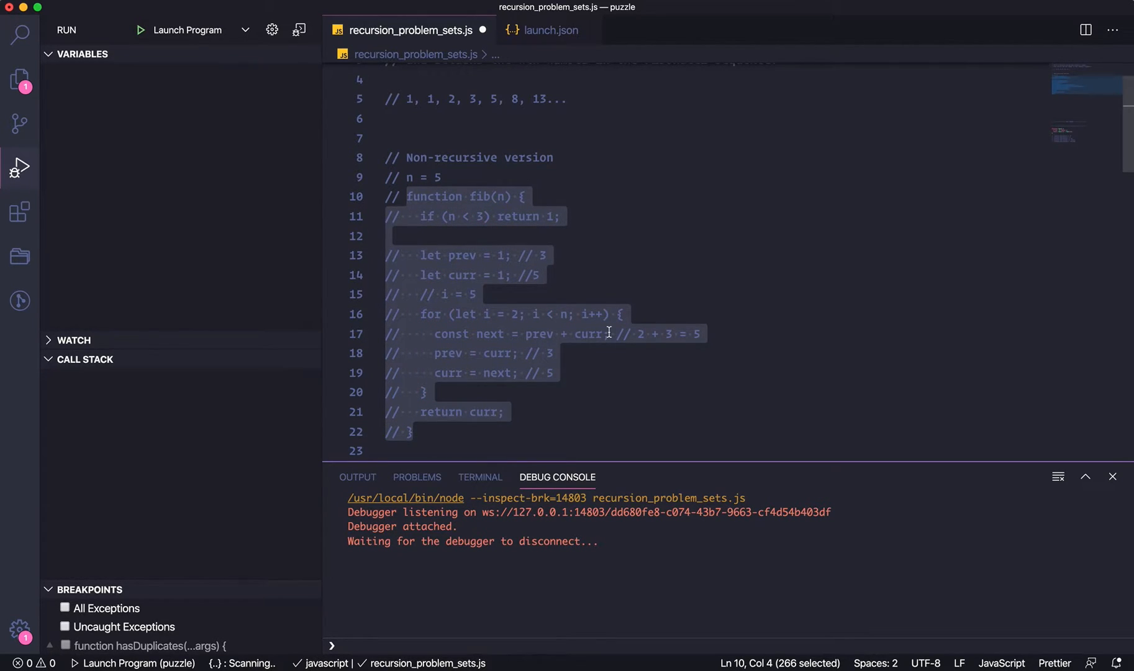
scroll(down, 3)
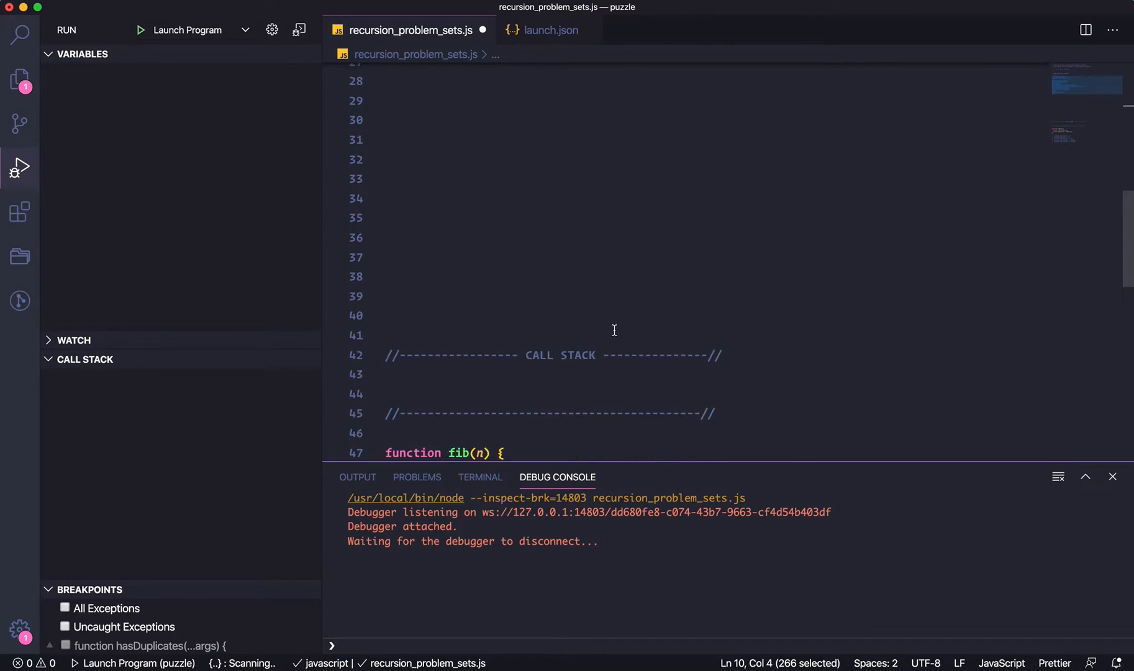
Scroll down to the CALL STACK section and the recursive fib function.
scroll(down, 3)
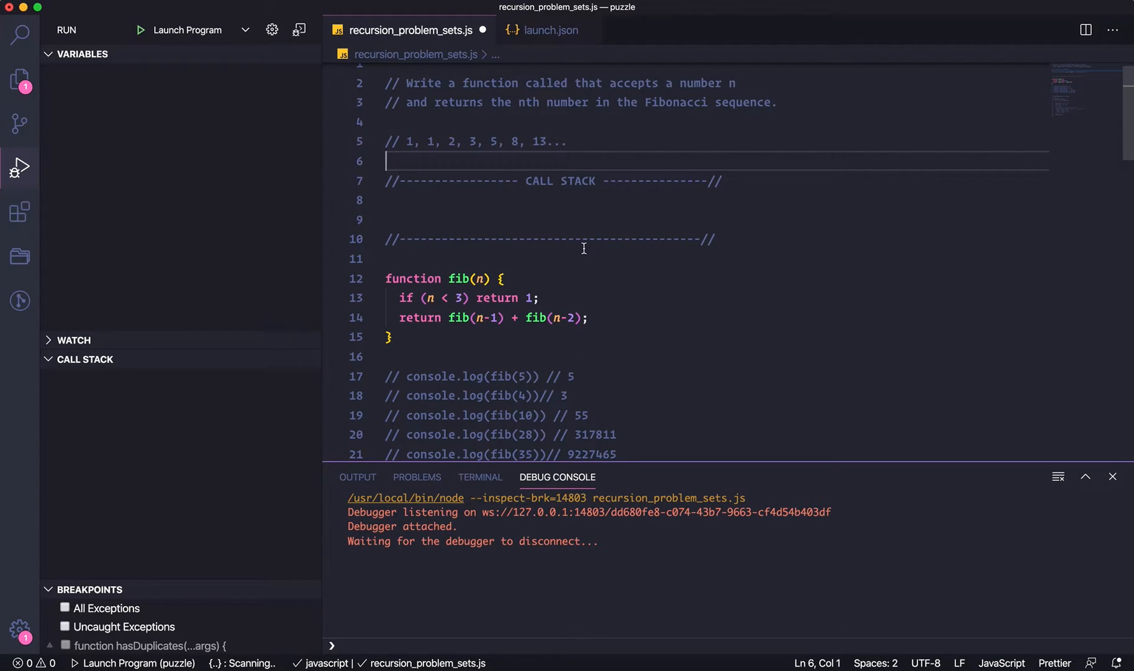
mouse_move(561, 324)
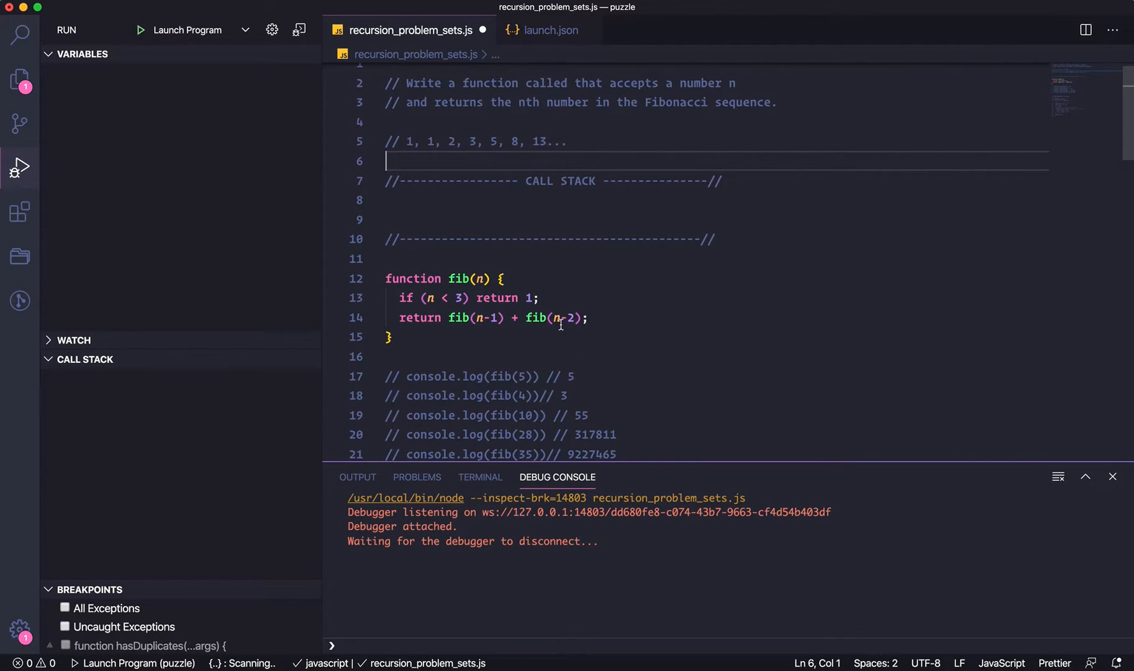
mouse_move(572, 271)
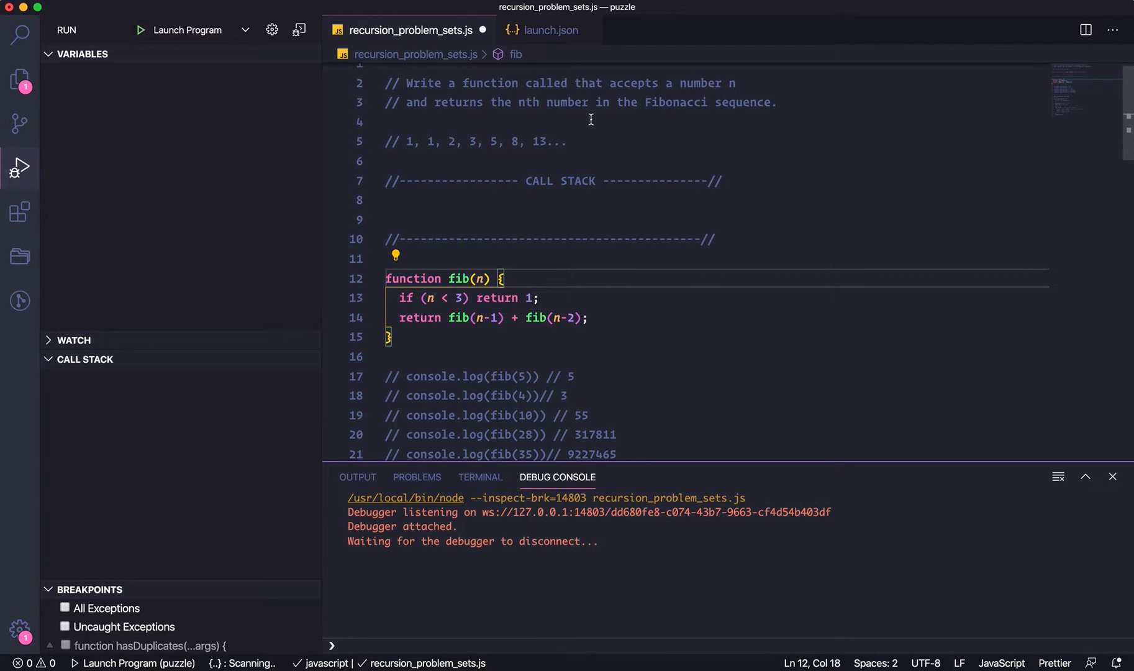
mouse_move(669, 298)
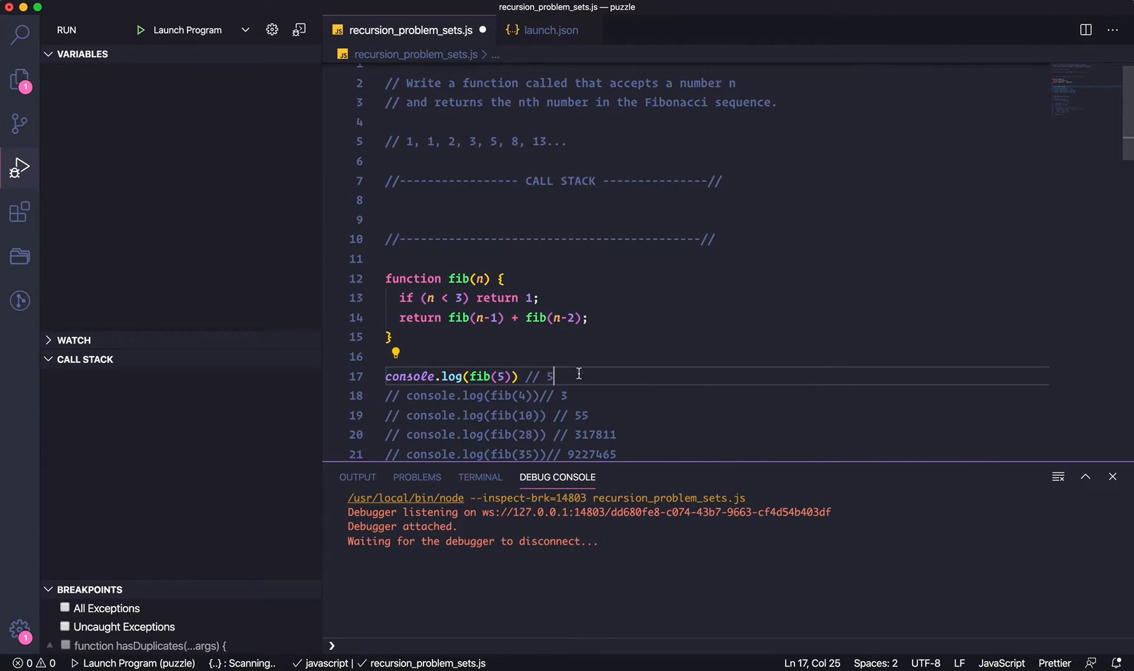
mouse_move(604, 317)
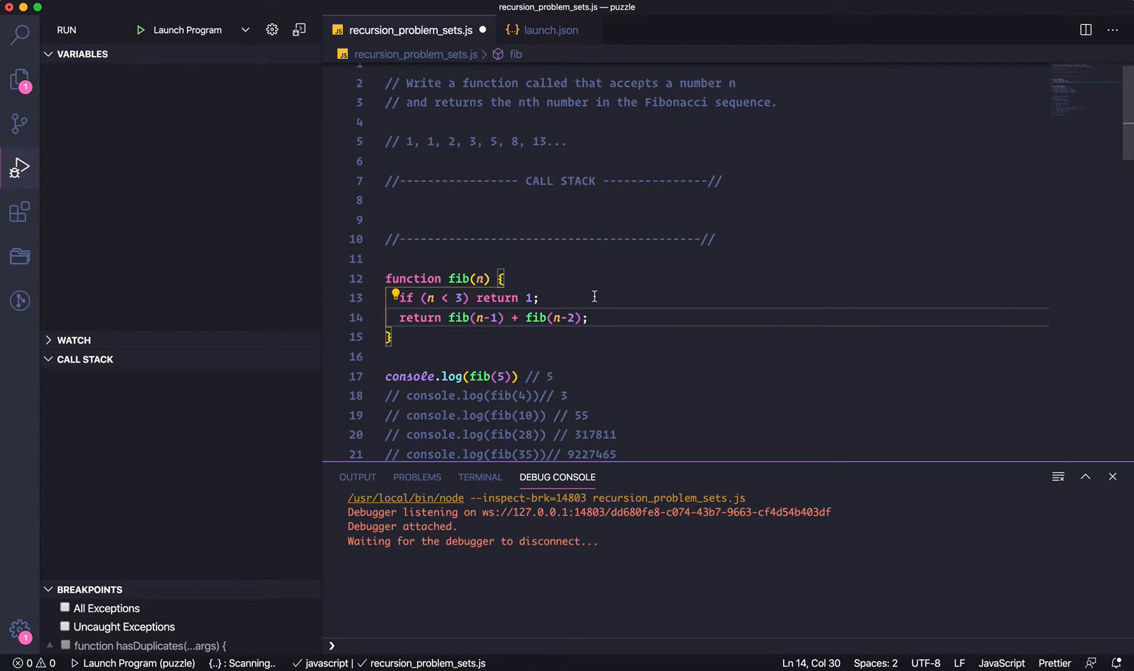
mouse_move(481, 317)
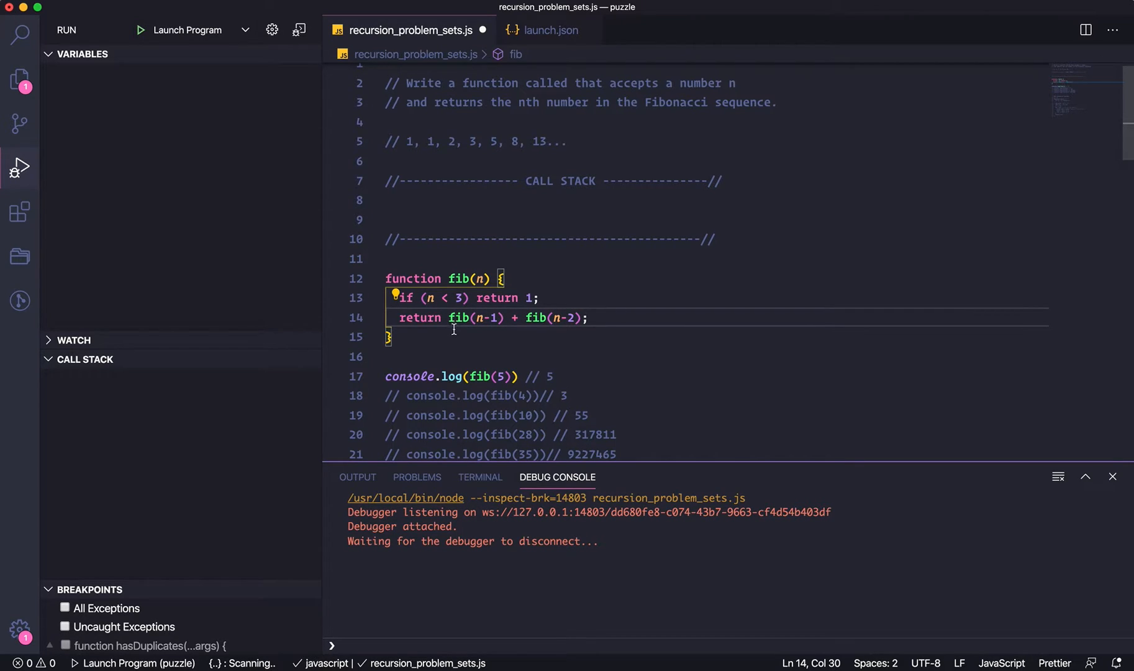
mouse_move(480, 279)
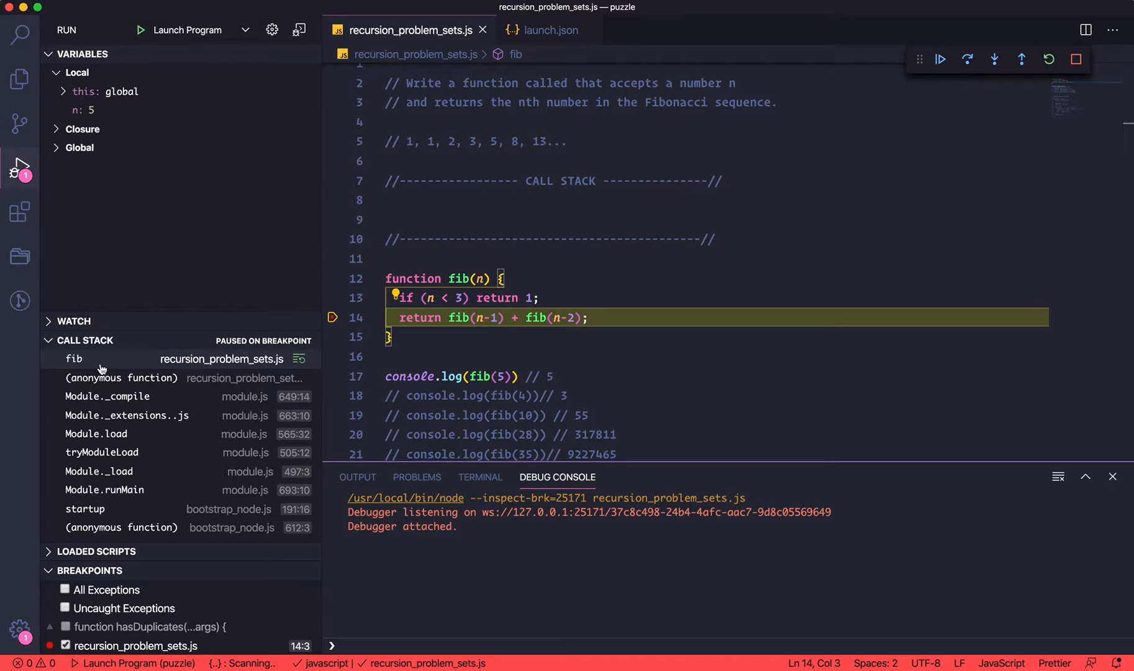
mouse_move(153, 364)
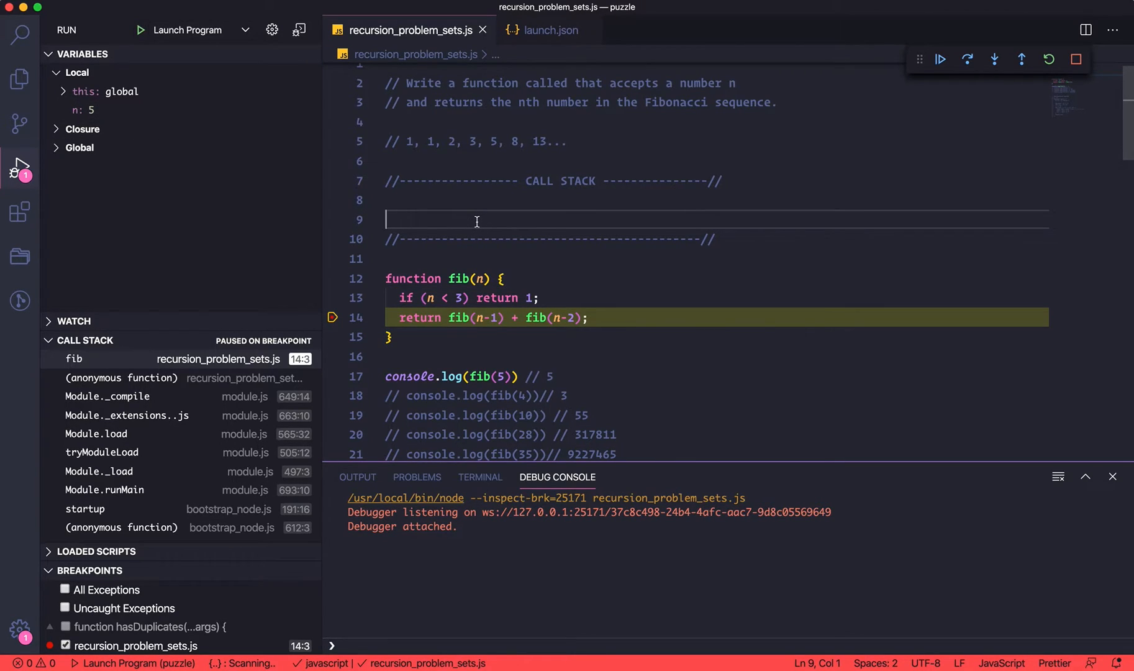
Note fib(5) under CALL STACK, step over, and add fib(4) above it.
text(fib()
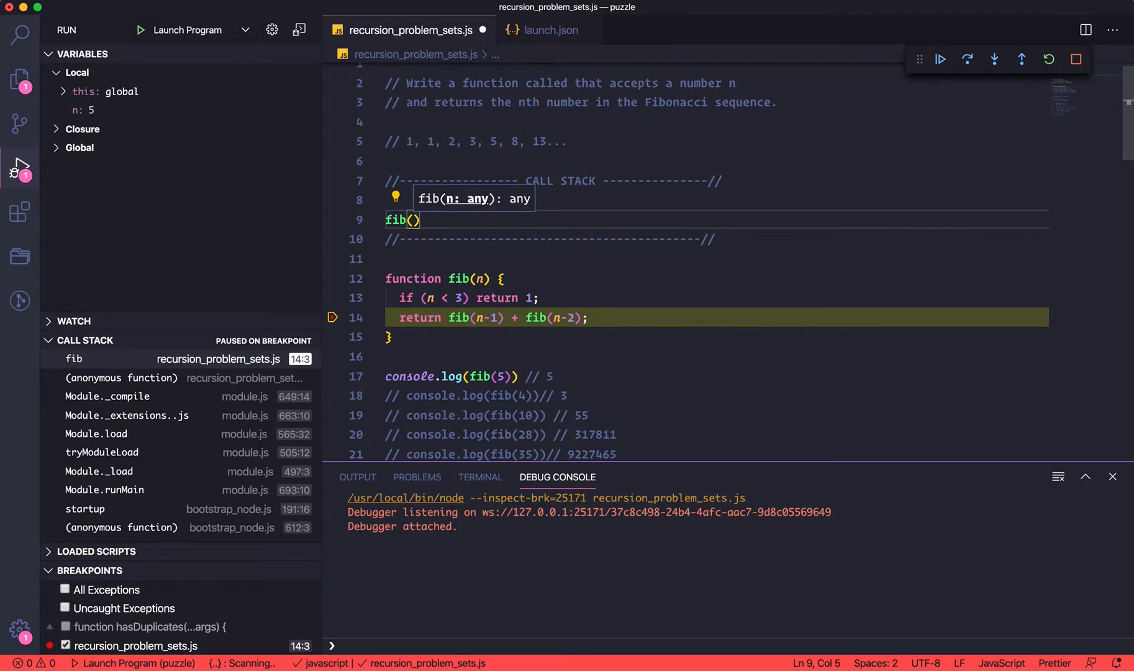
text(5)
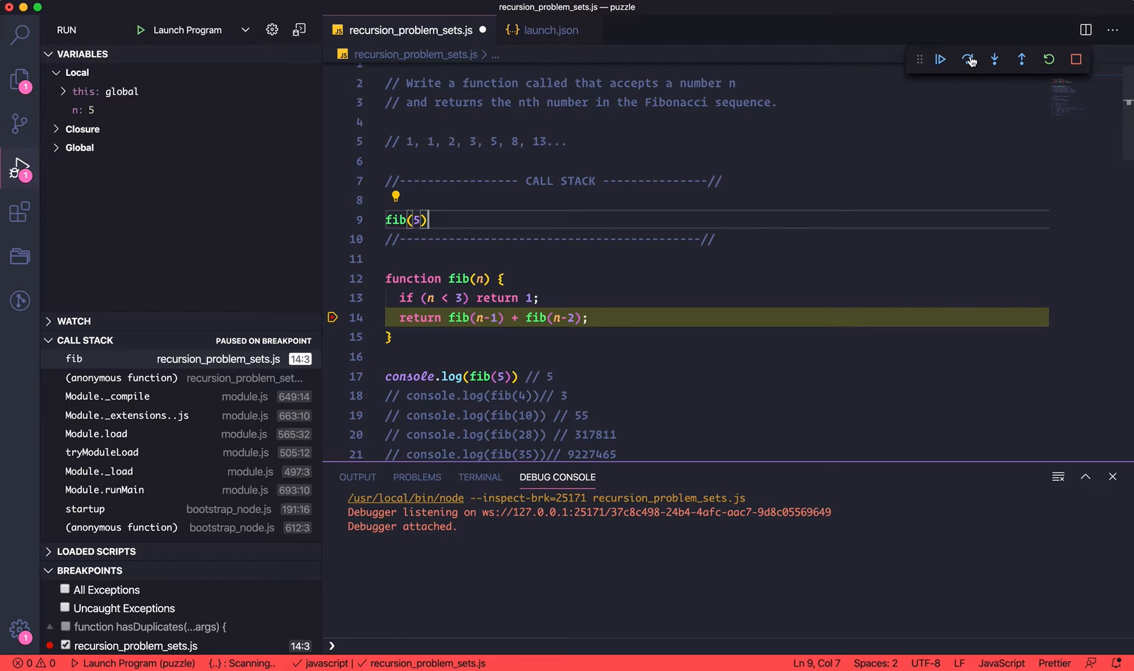
mouse_move(969, 60)
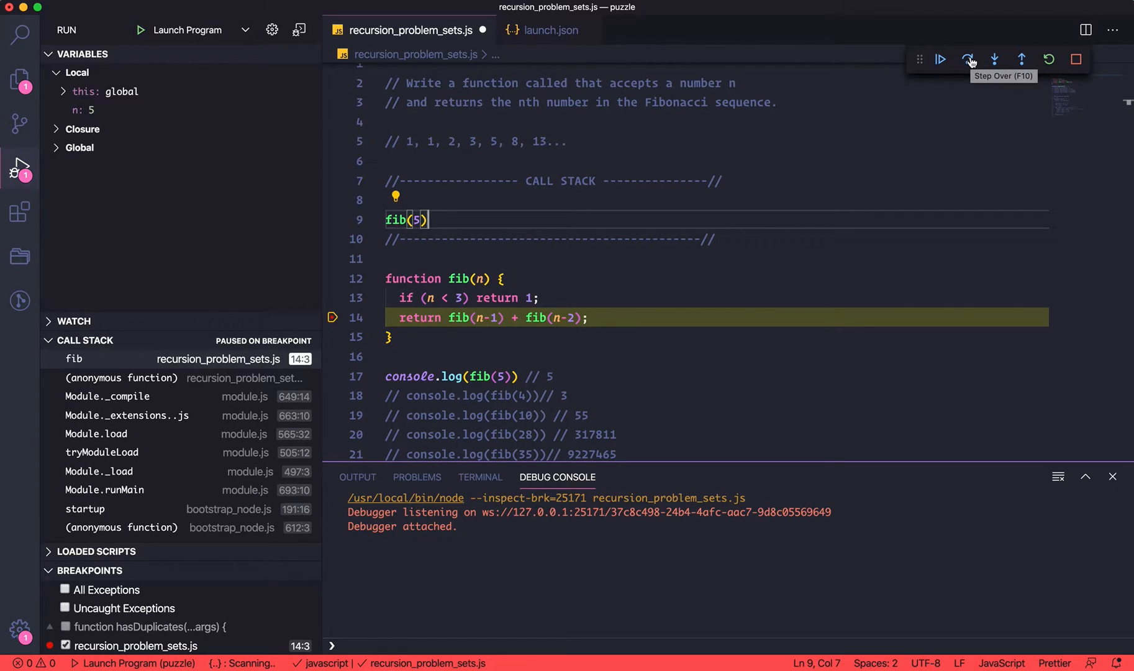
click(995, 60)
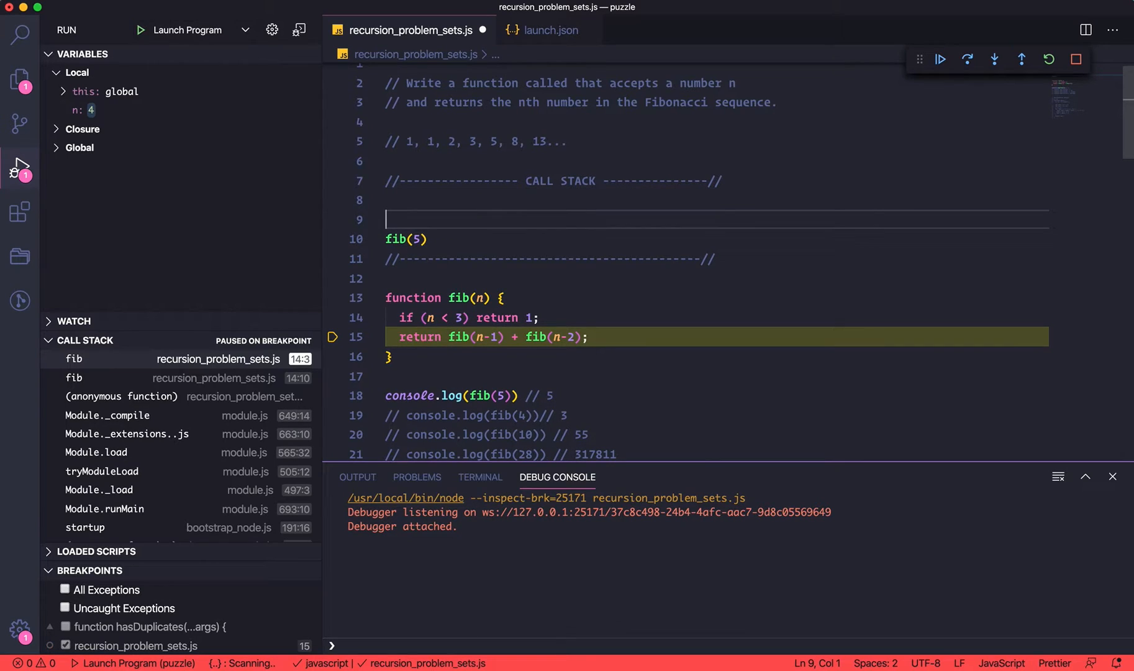
text(fib(4)
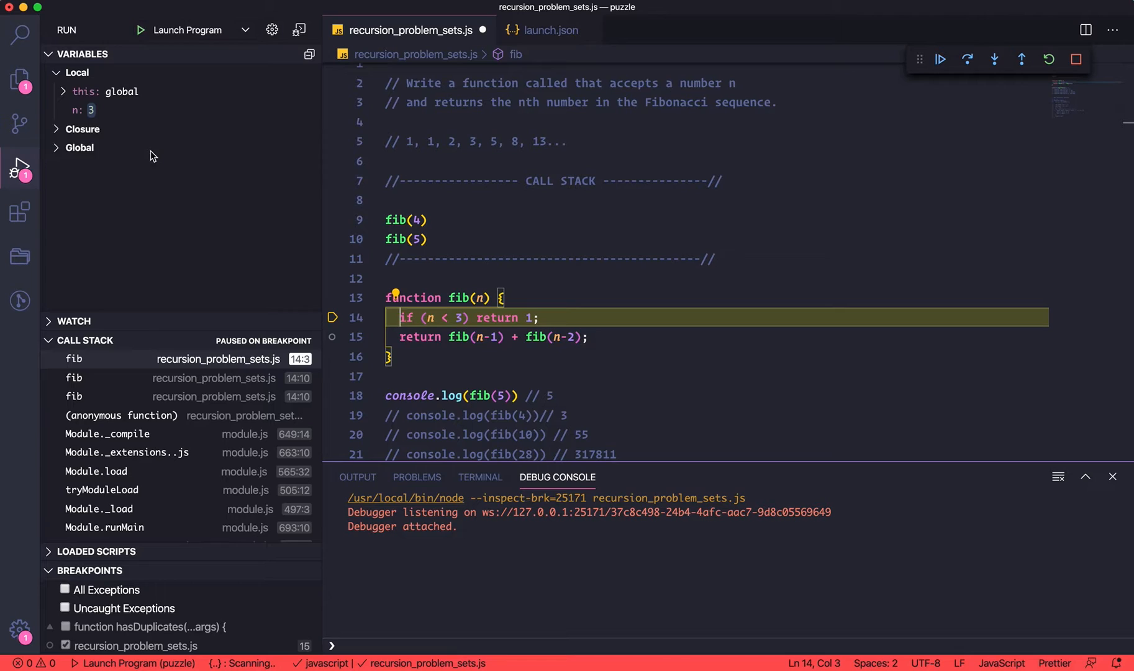
click(434, 201)
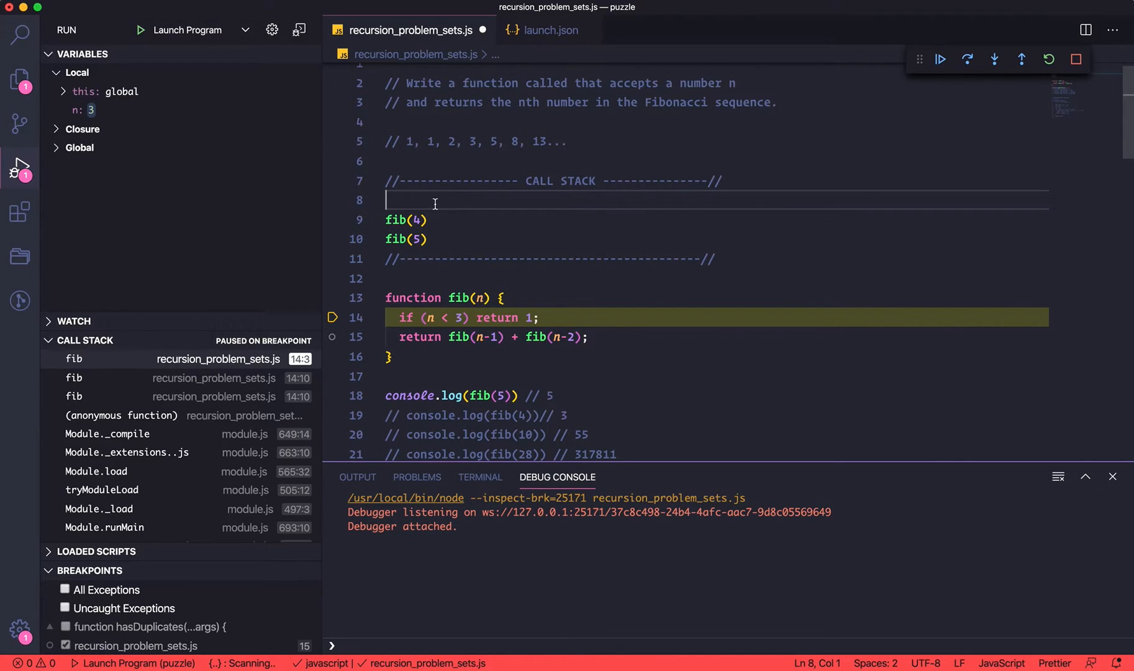
Type fib(3) and extend it to '= fib(2) + fib(1) = 1 + 1 = 2'.
text(fib(3))
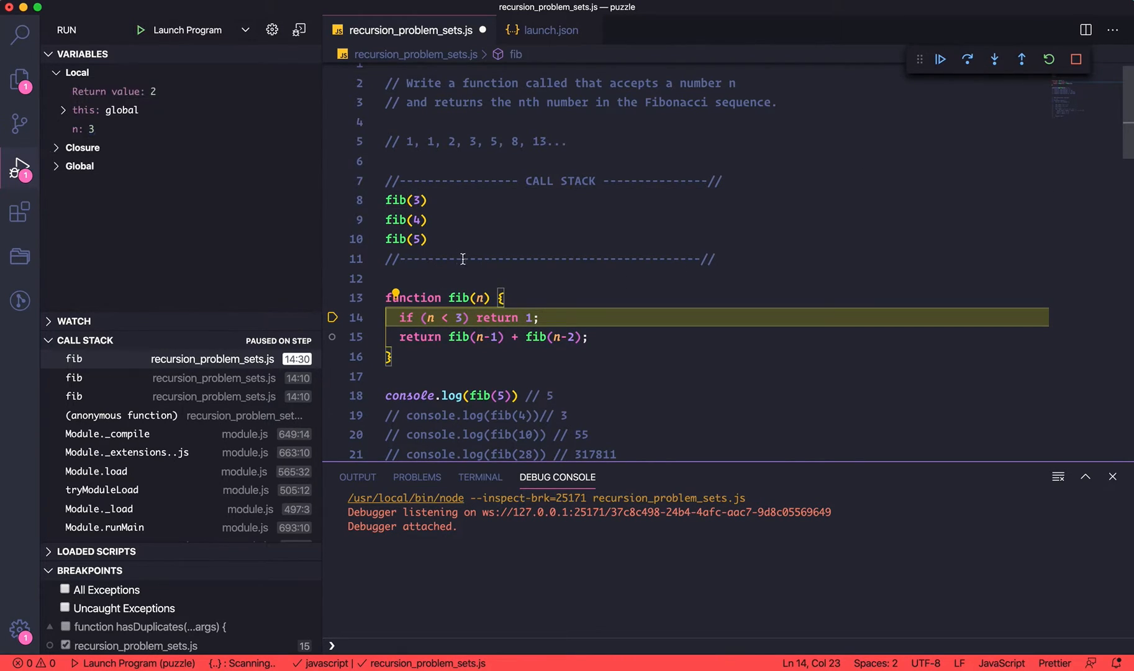
mouse_move(182, 92)
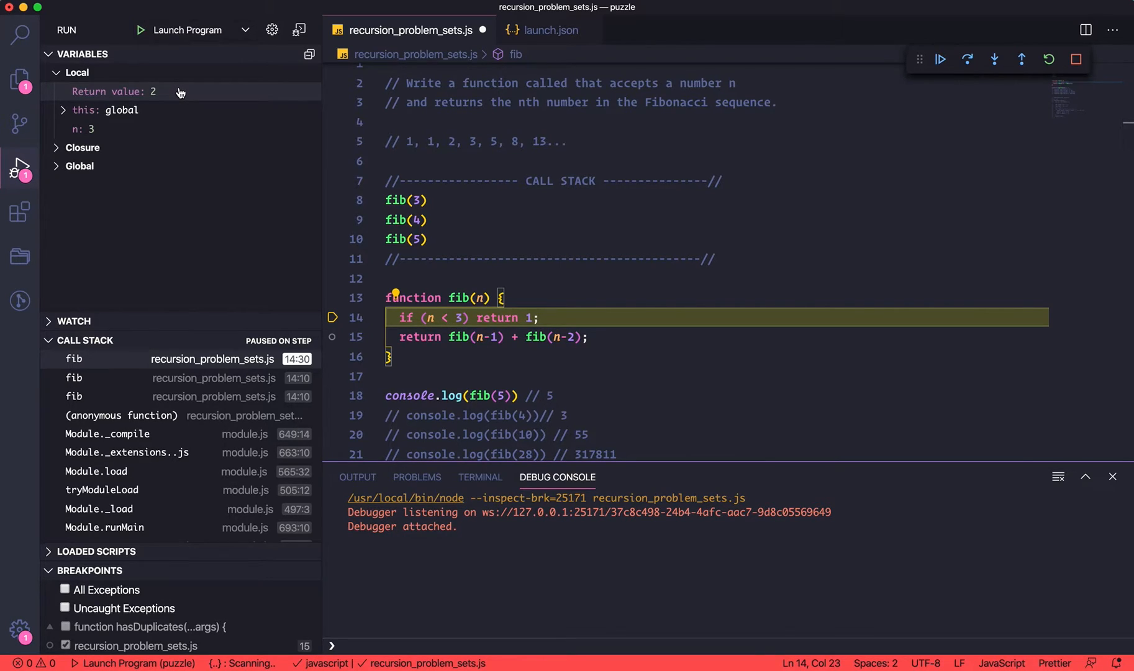
click(416, 200)
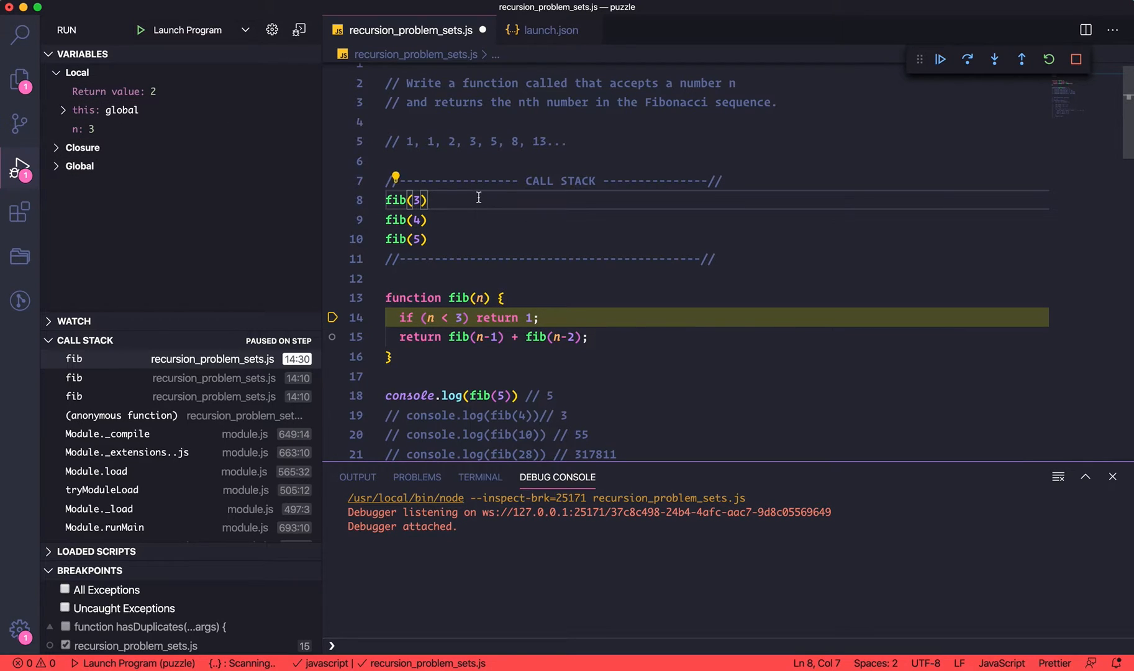
text(= fib(2) + fib()
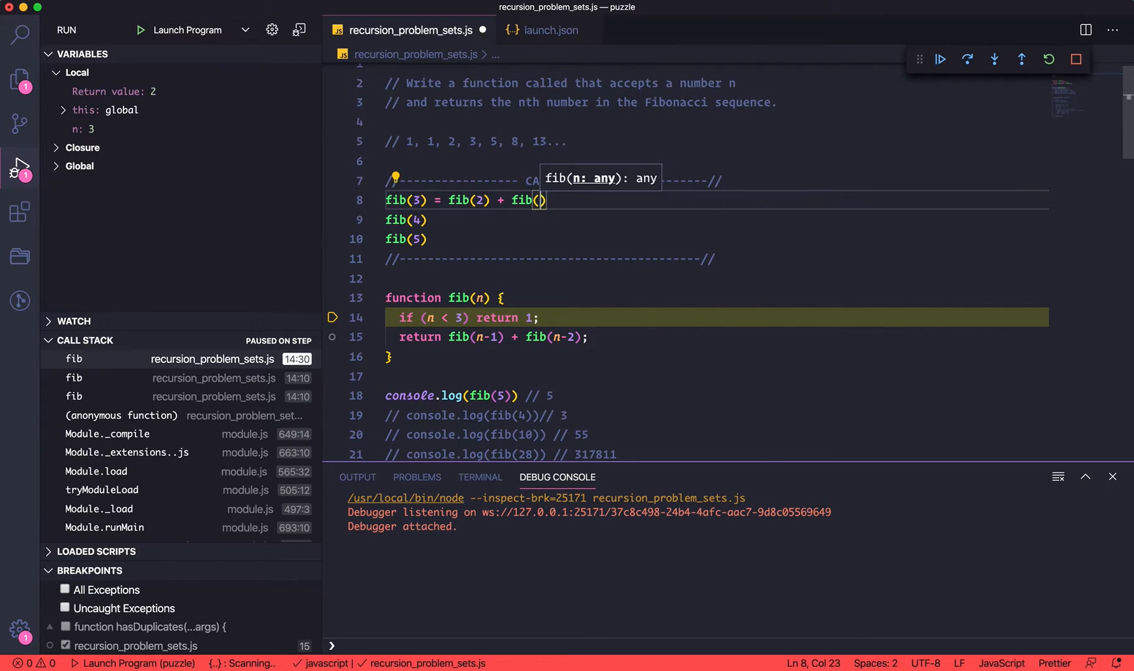
text(1)
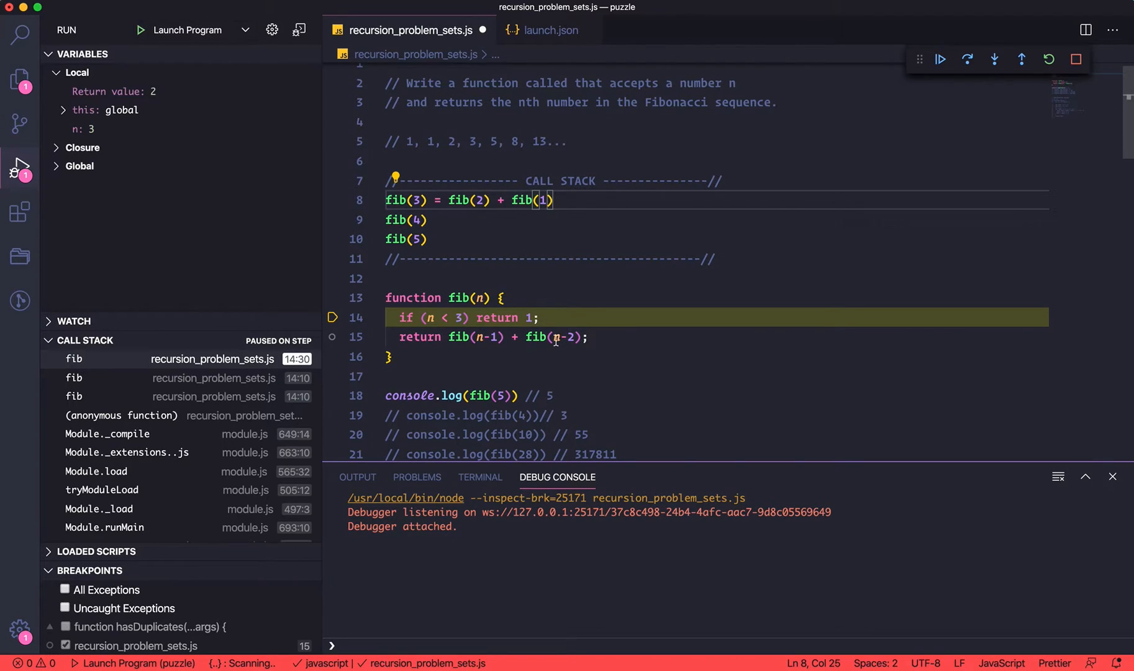
mouse_move(527, 214)
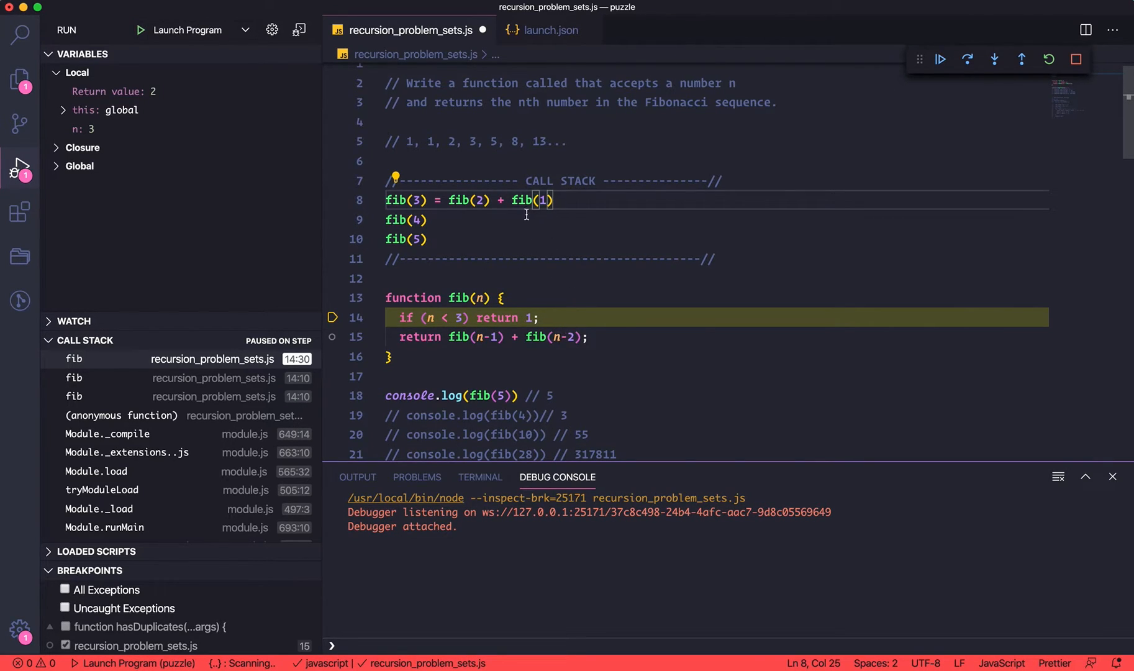
mouse_move(537, 277)
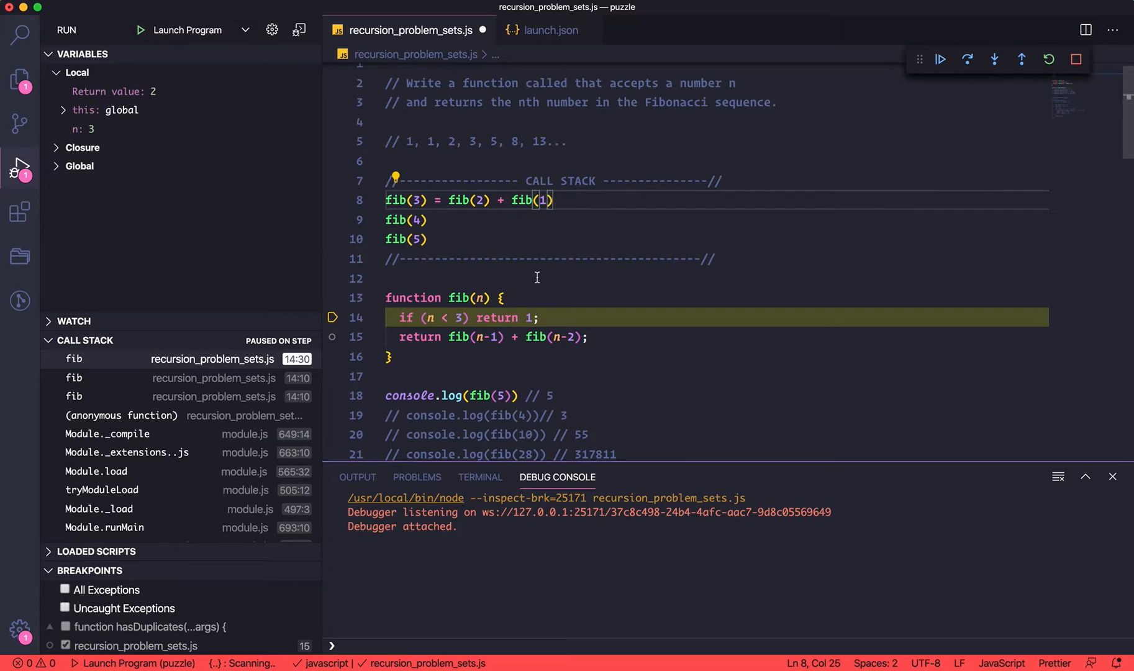
mouse_move(450, 323)
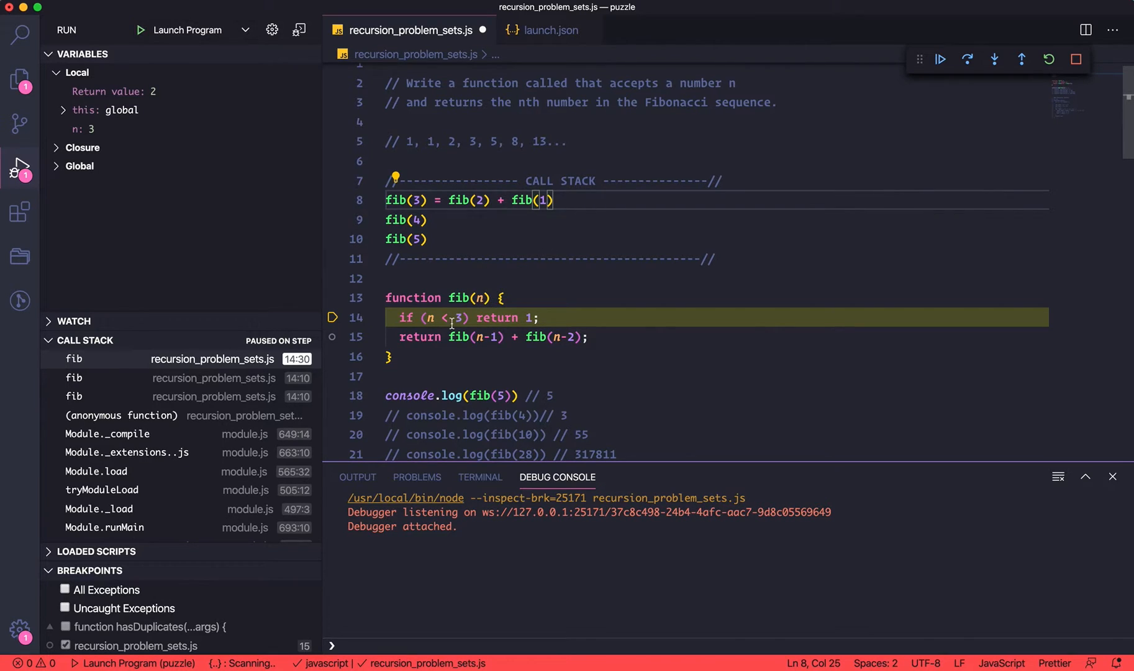
mouse_move(491, 230)
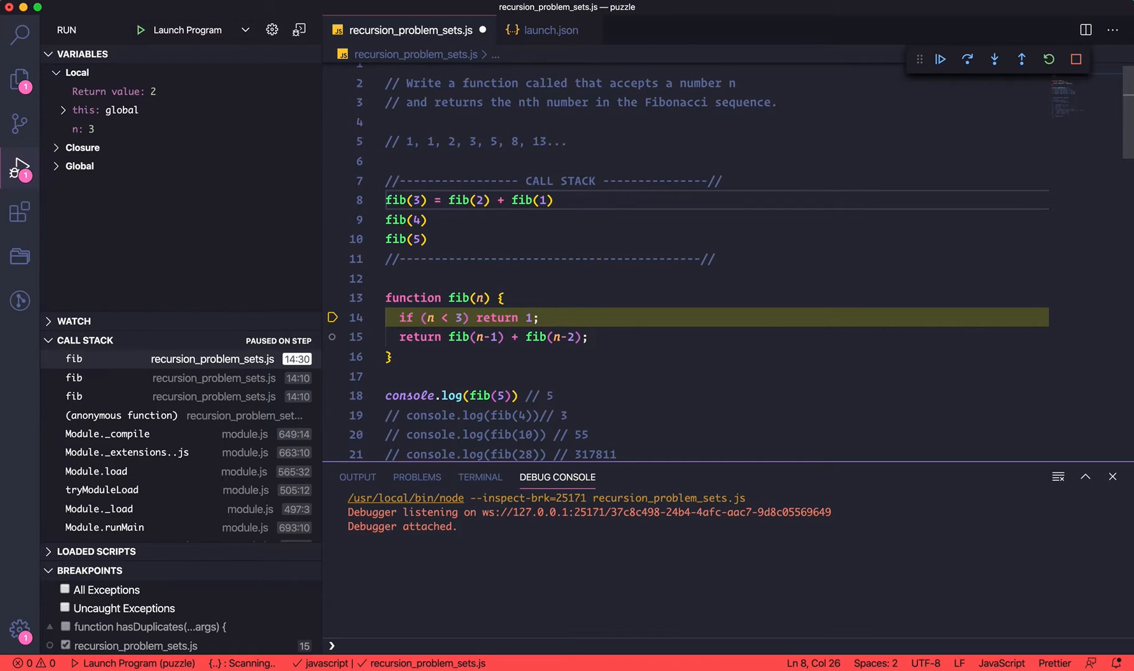
text(=)
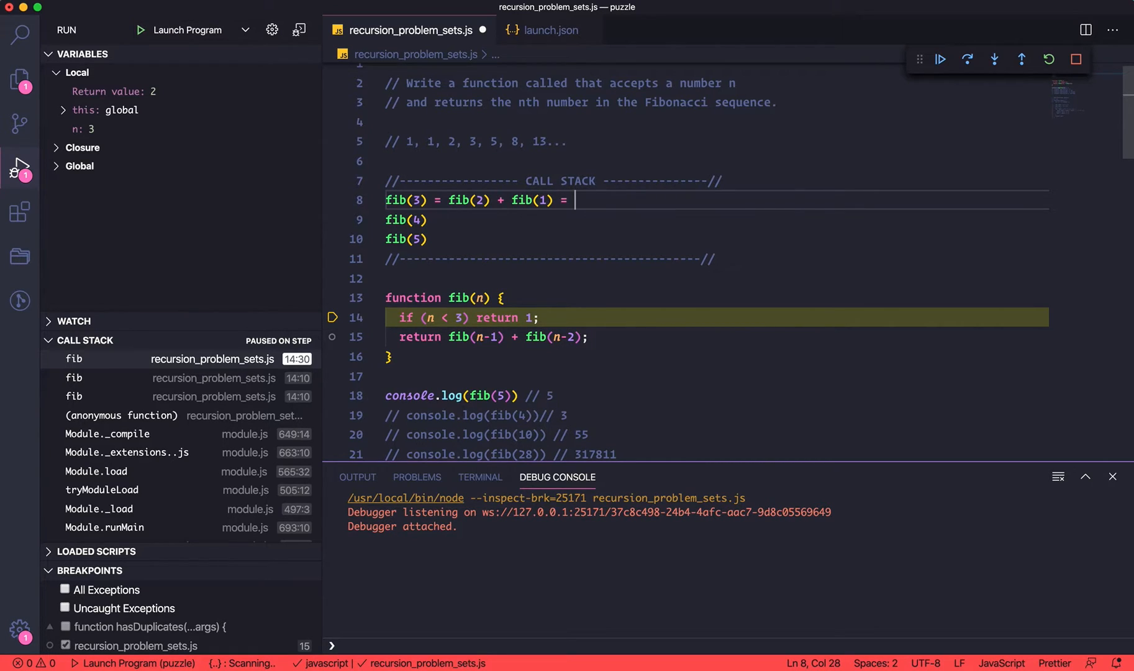
text(1 + 1)
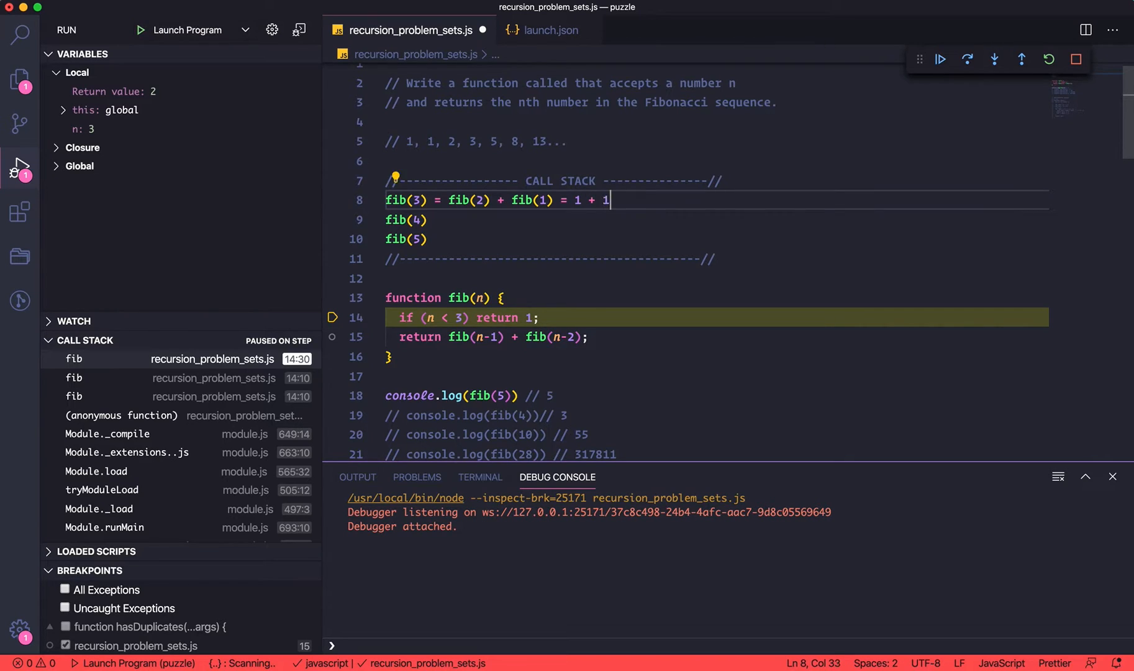
text(= 2)
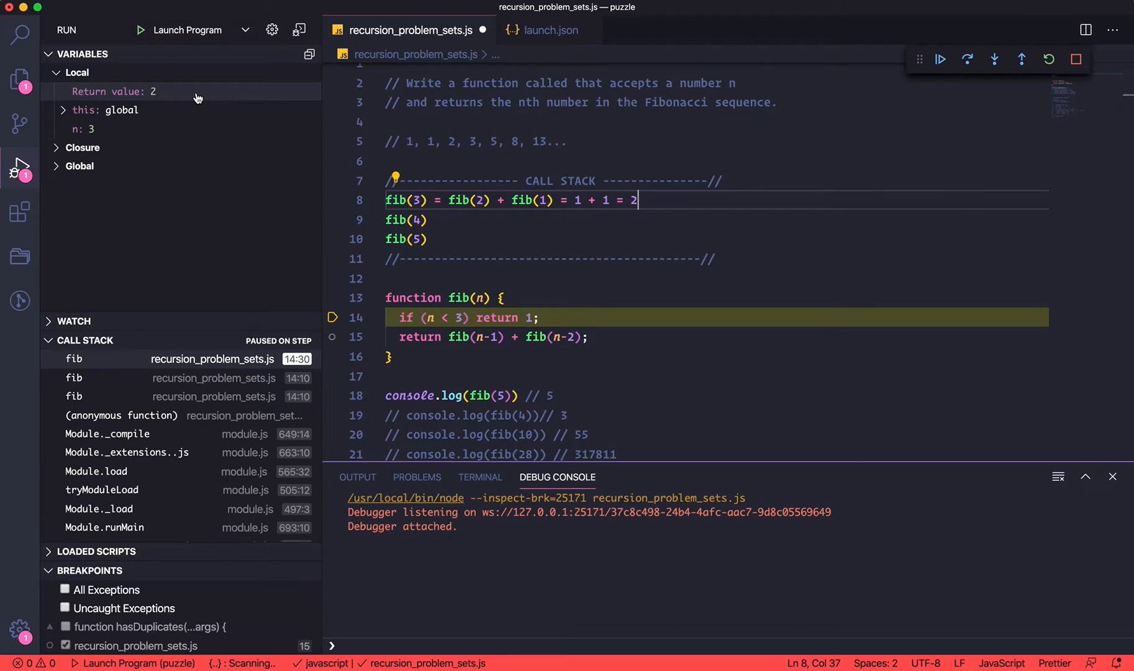
mouse_move(492, 209)
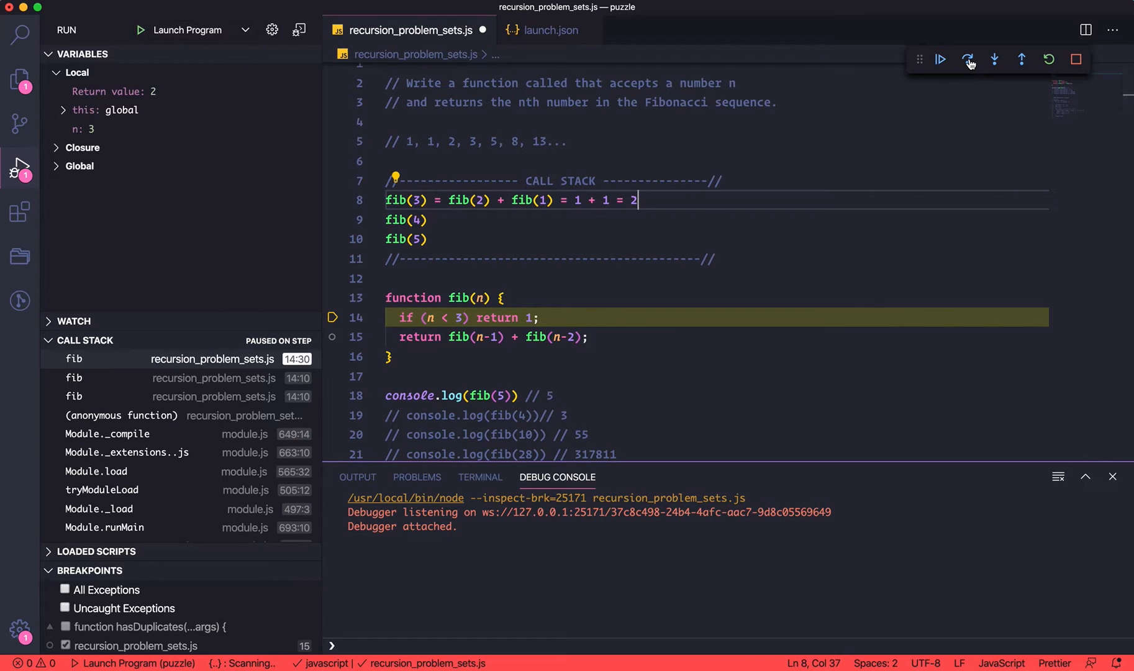
Step over, annotate fib(4) = fib(3) + fib(2) = 2 + 1 = 3, then continue debugging.
click(994, 59)
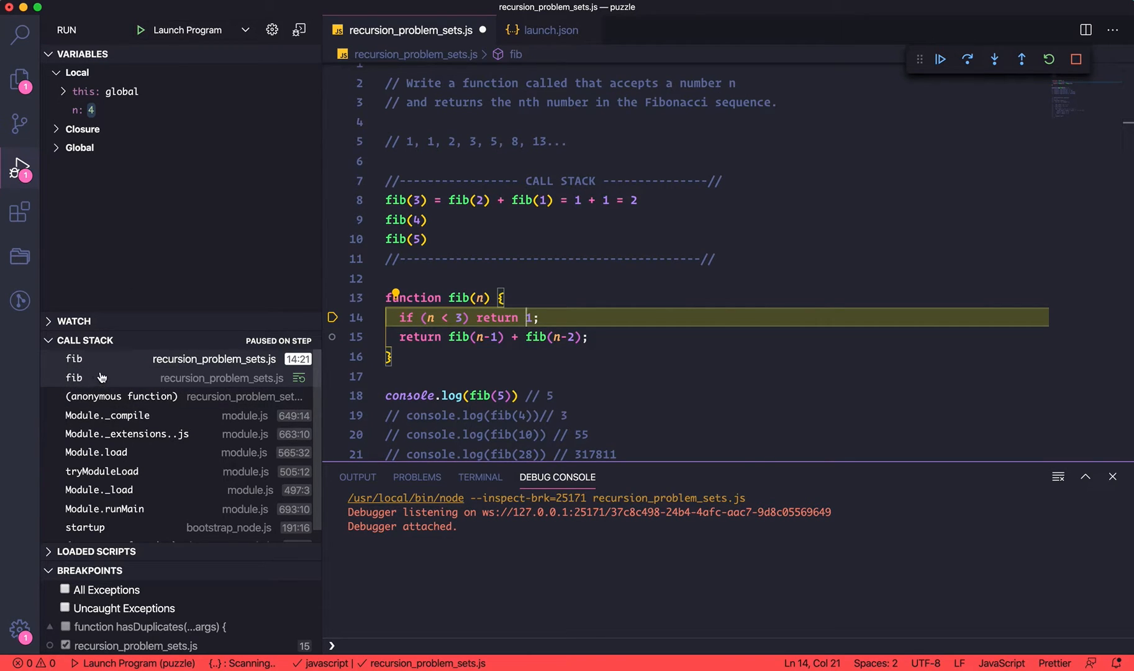
mouse_move(110, 381)
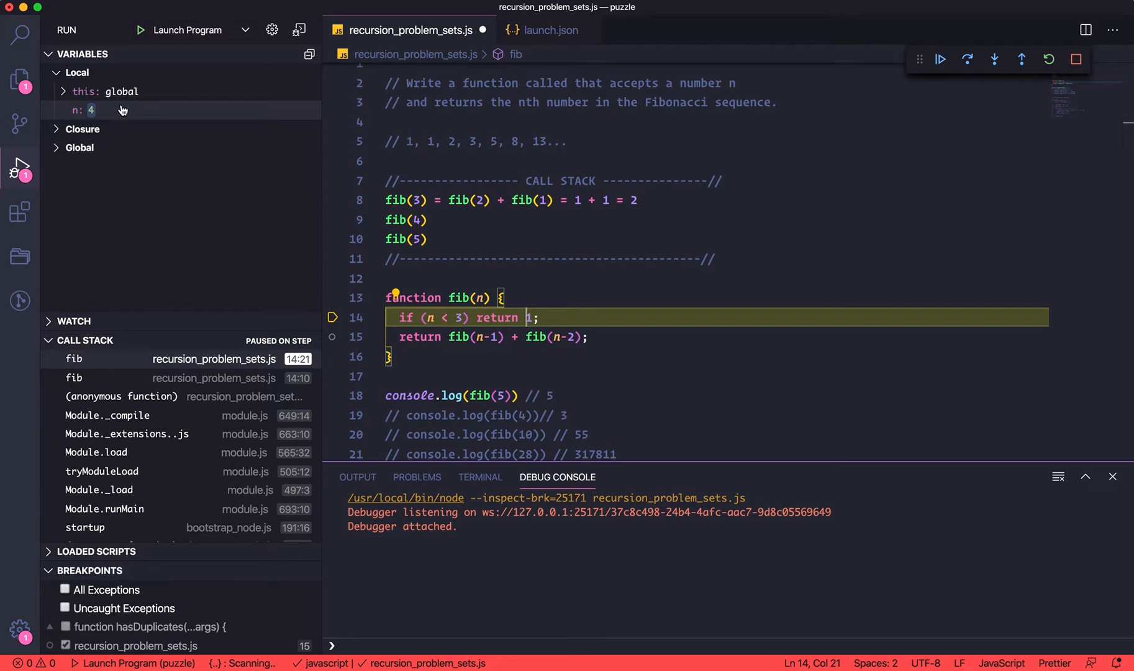
mouse_move(456, 228)
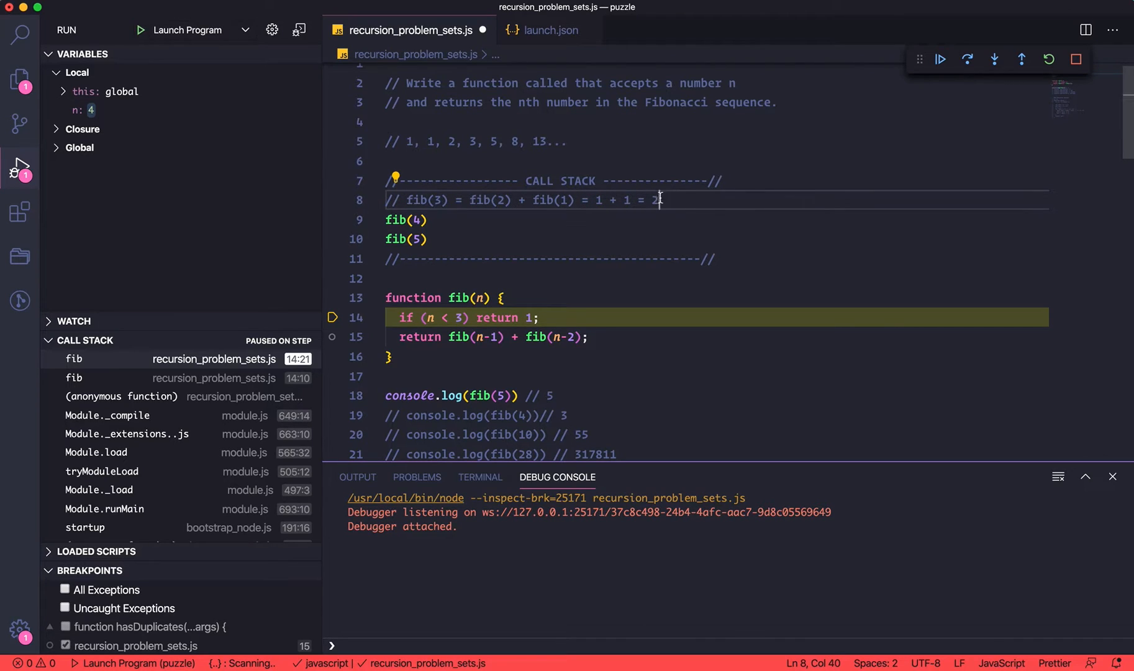
click(413, 219)
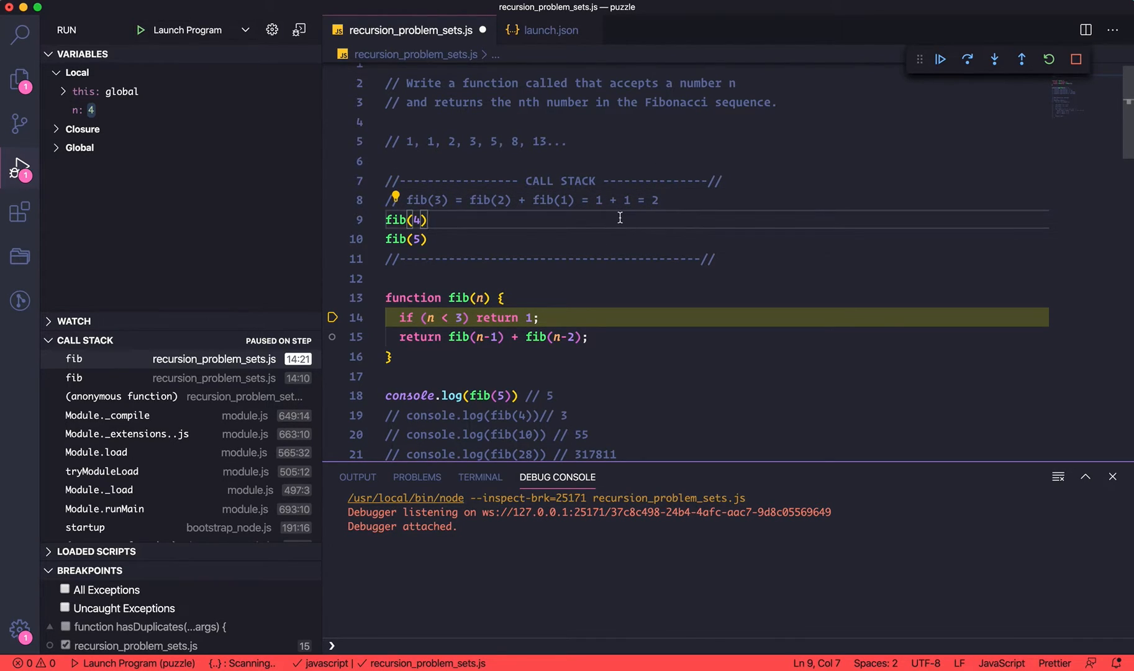
text(=)
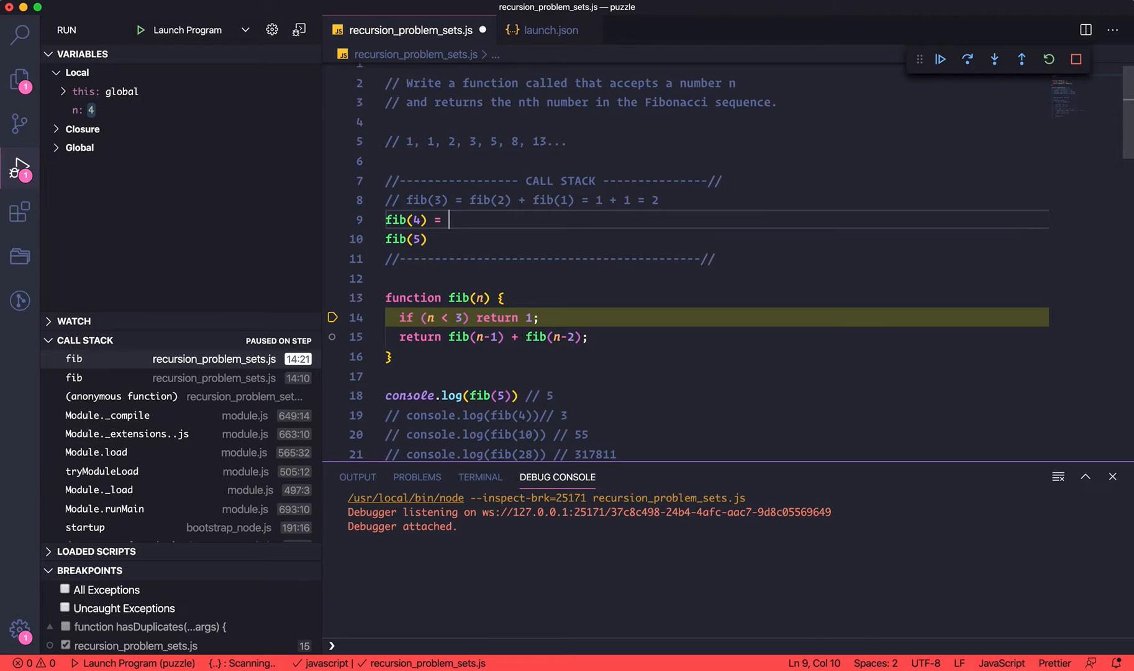
text(fib())
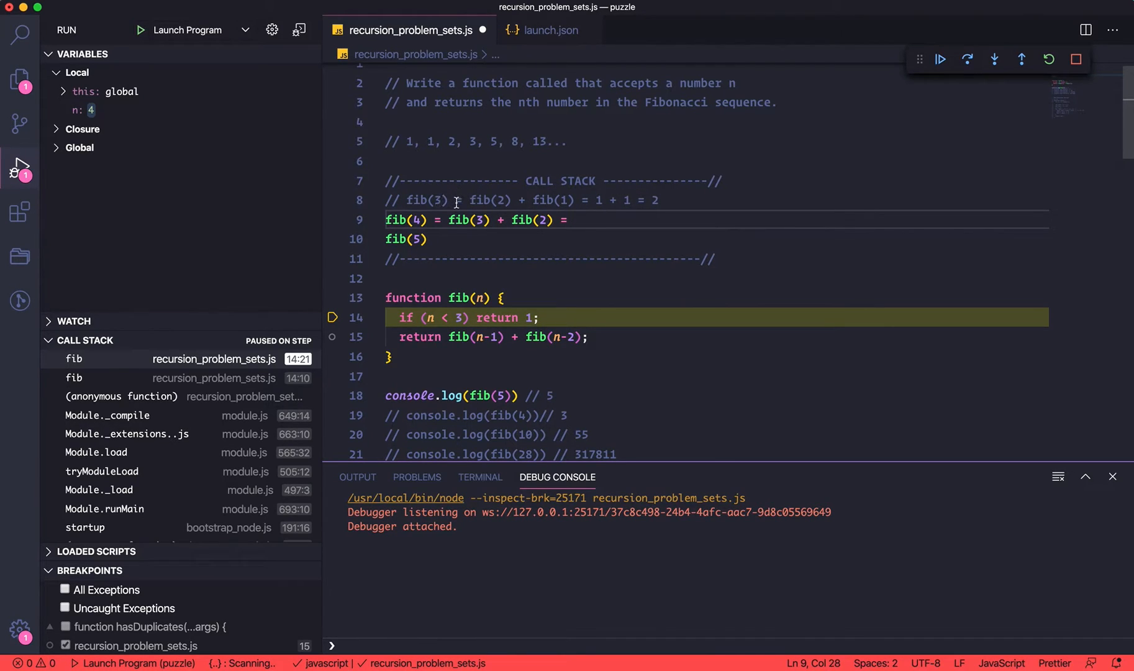
text(2)
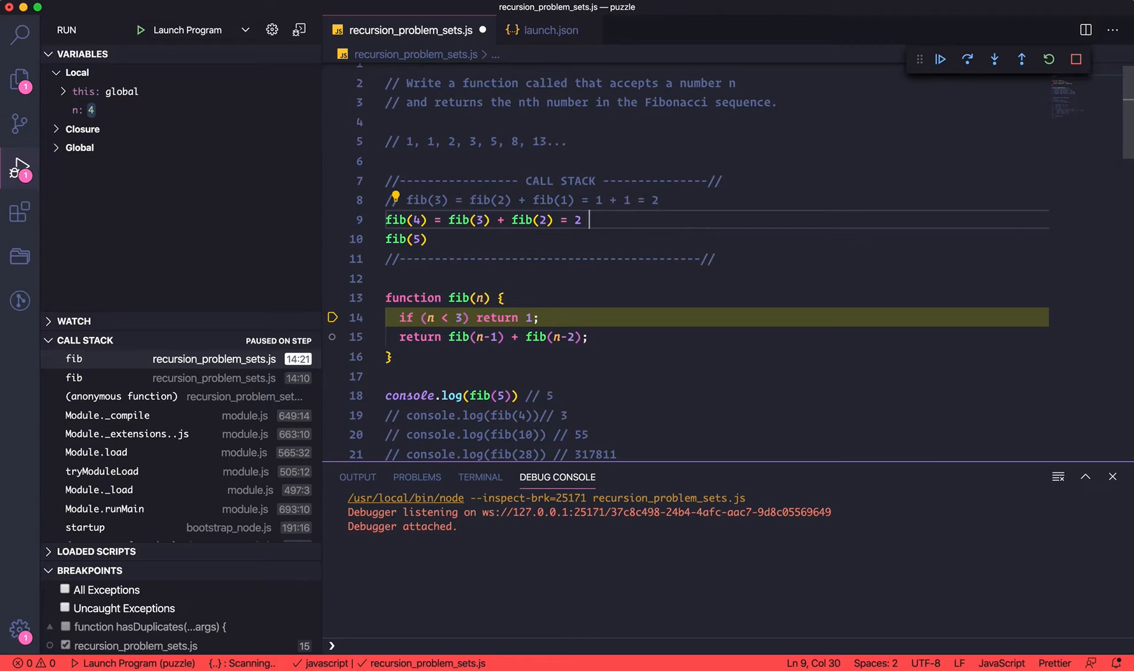
text(+)
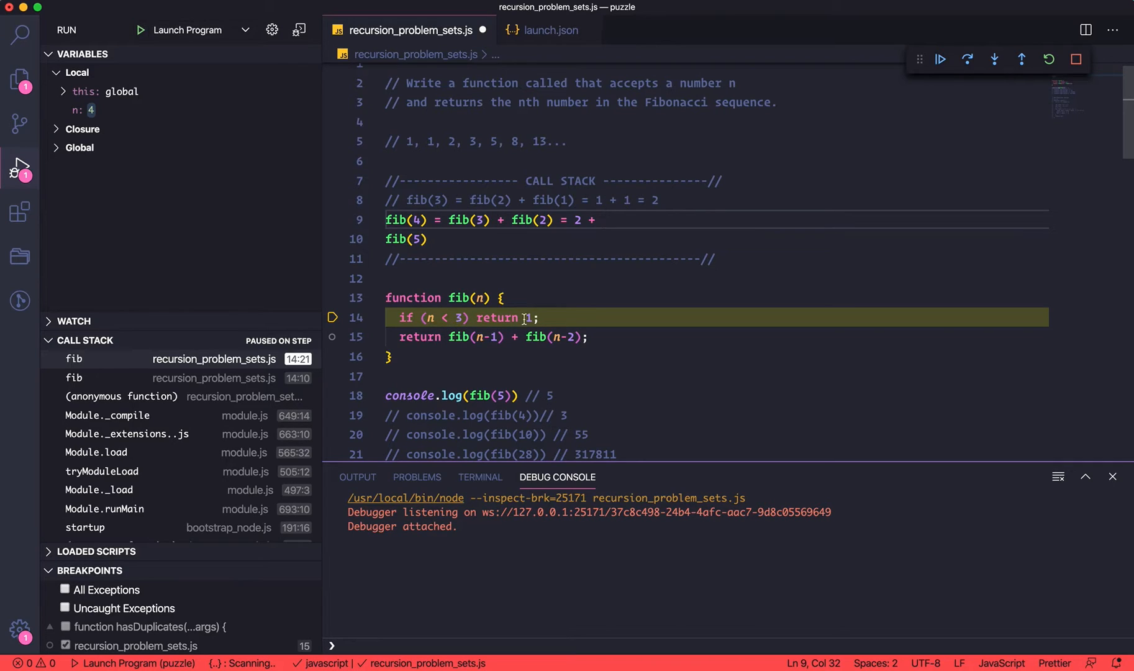
text(1 = 3)
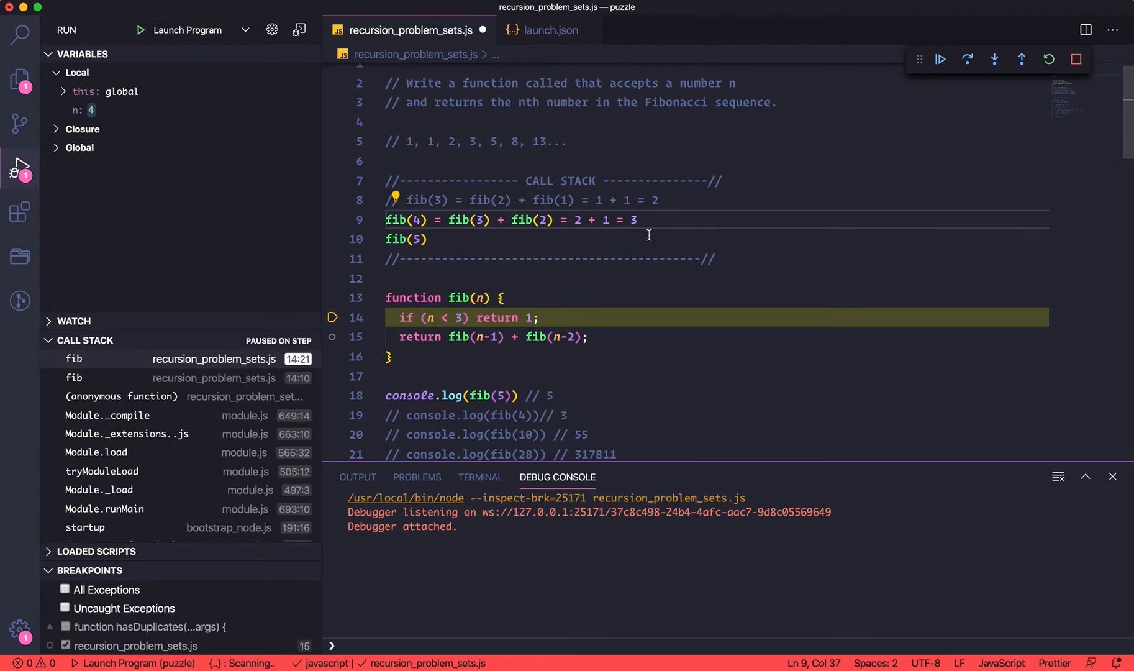
mouse_move(408, 150)
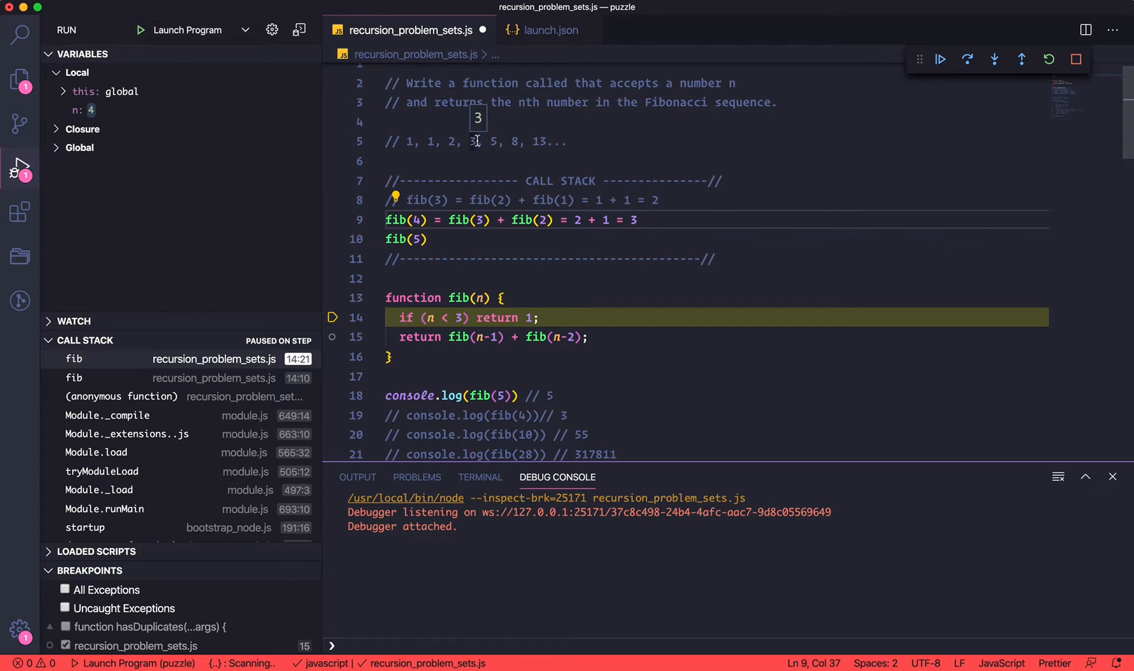
mouse_move(731, 218)
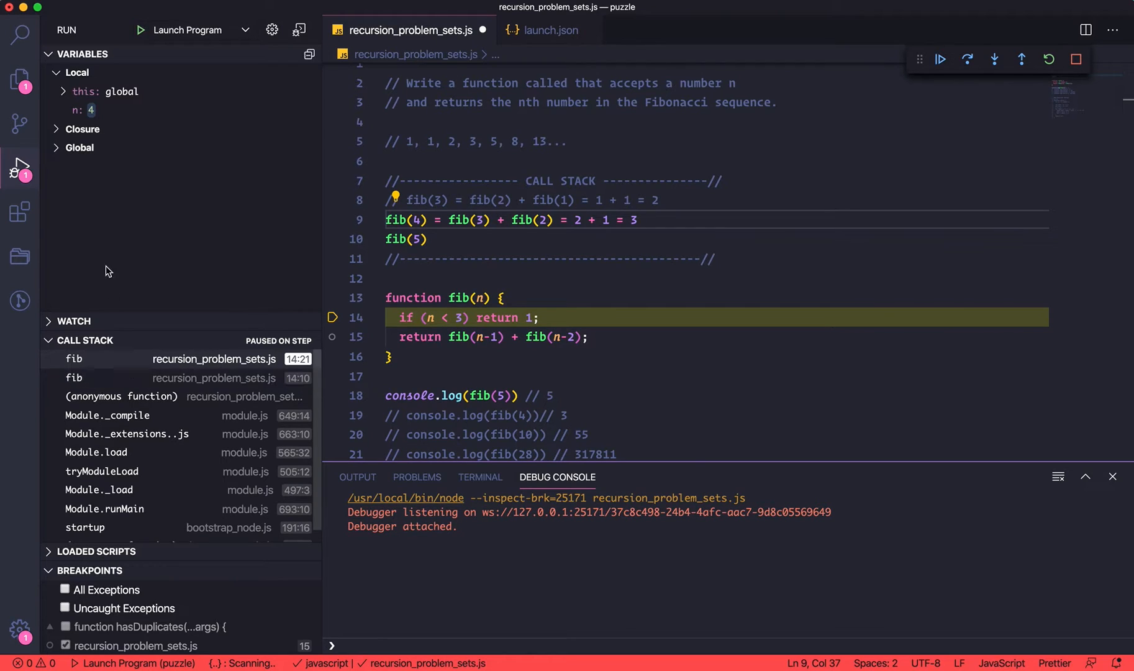
click(968, 59)
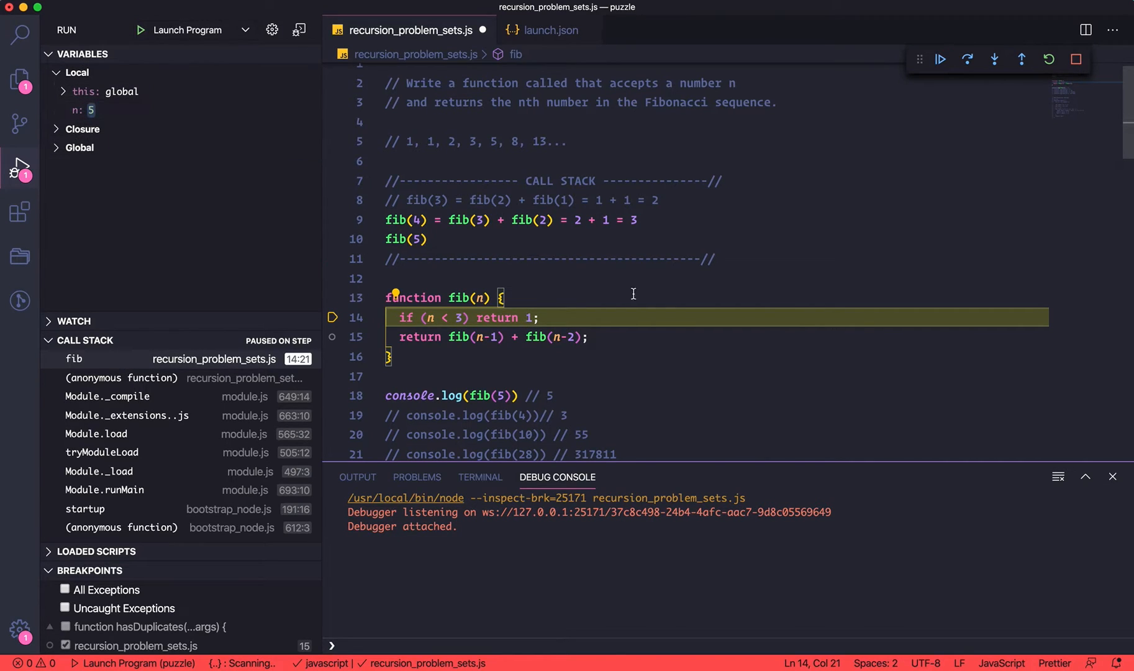
Annotate fib(5) as '= fib(4) + fib(3)', then write its value as '3 + fib(3)'.
click(725, 219)
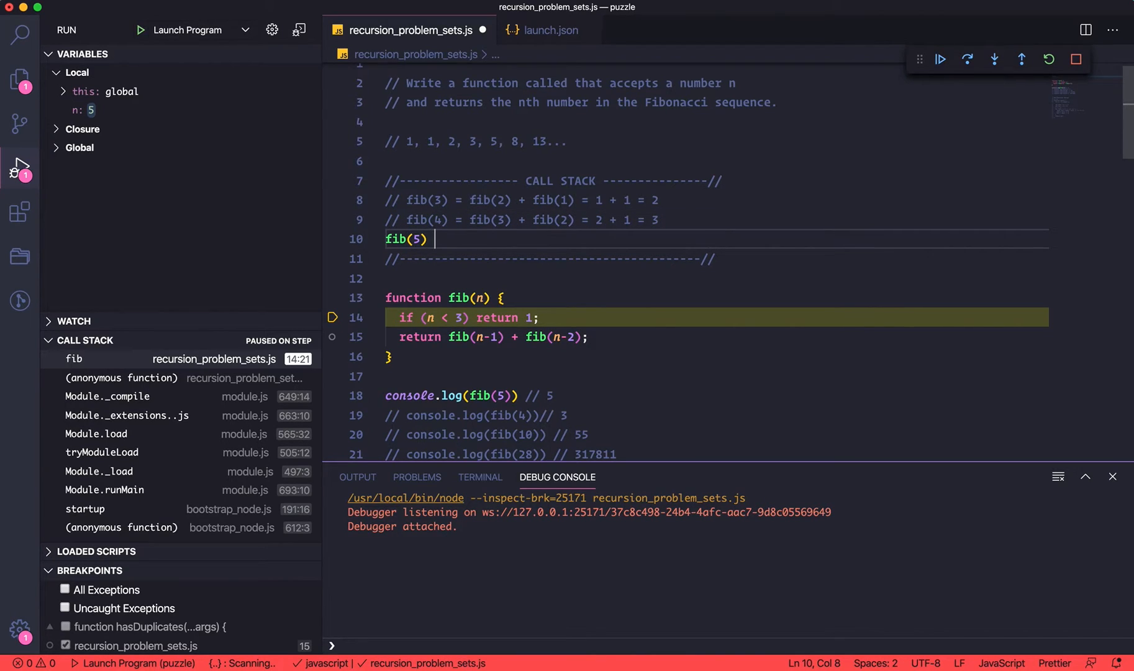
text(=)
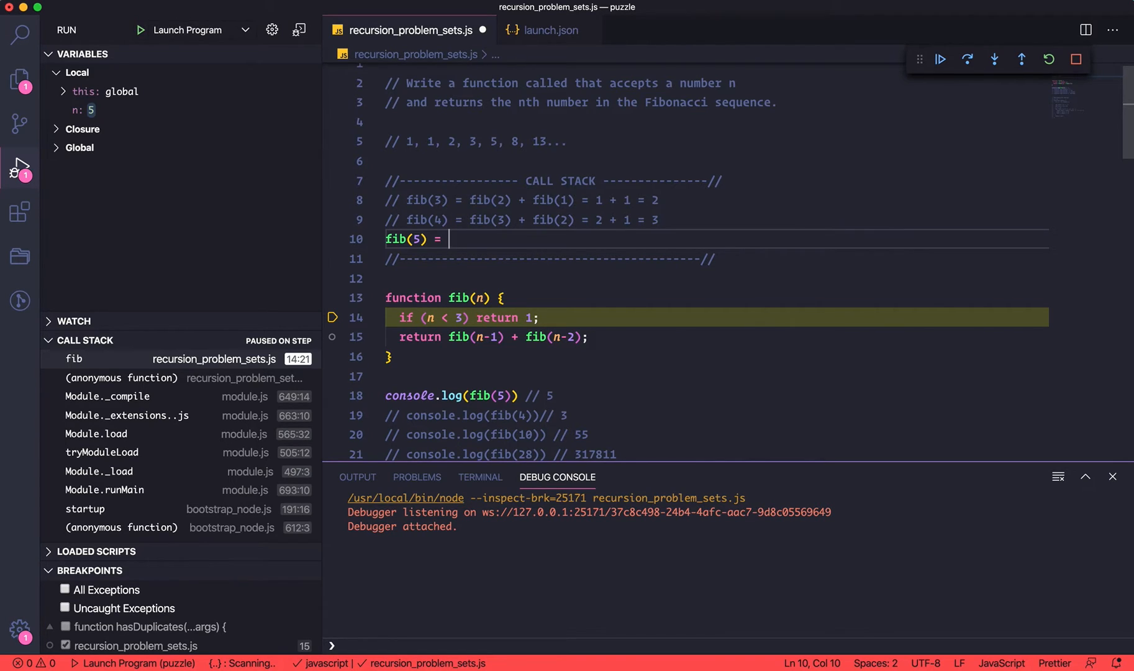
text(fib)
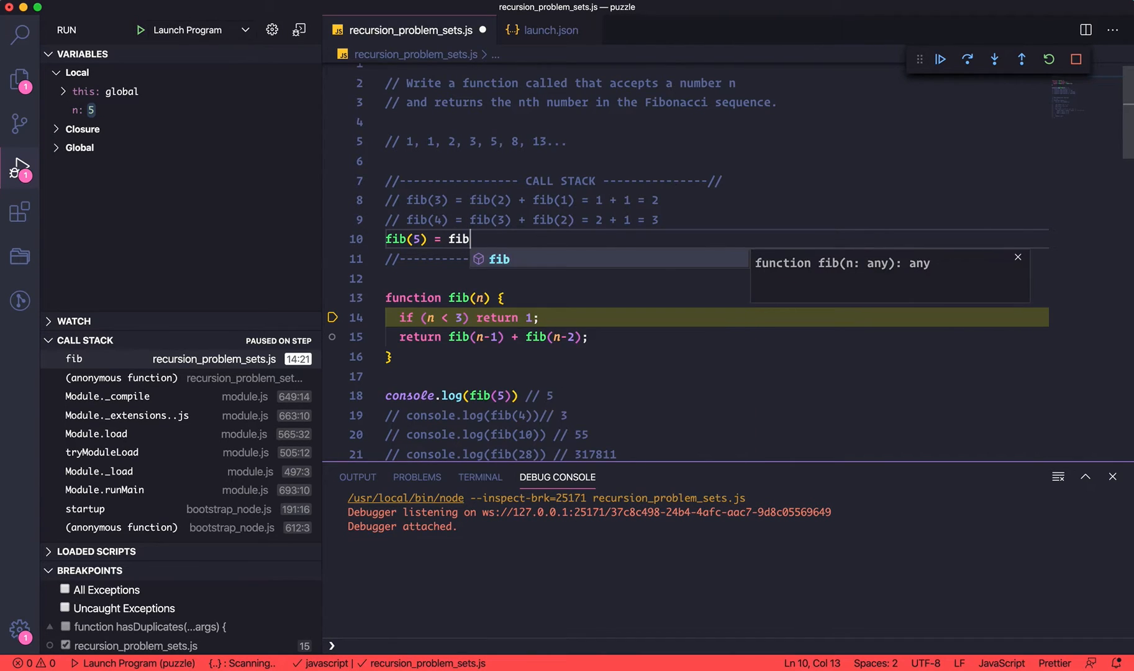
text(()
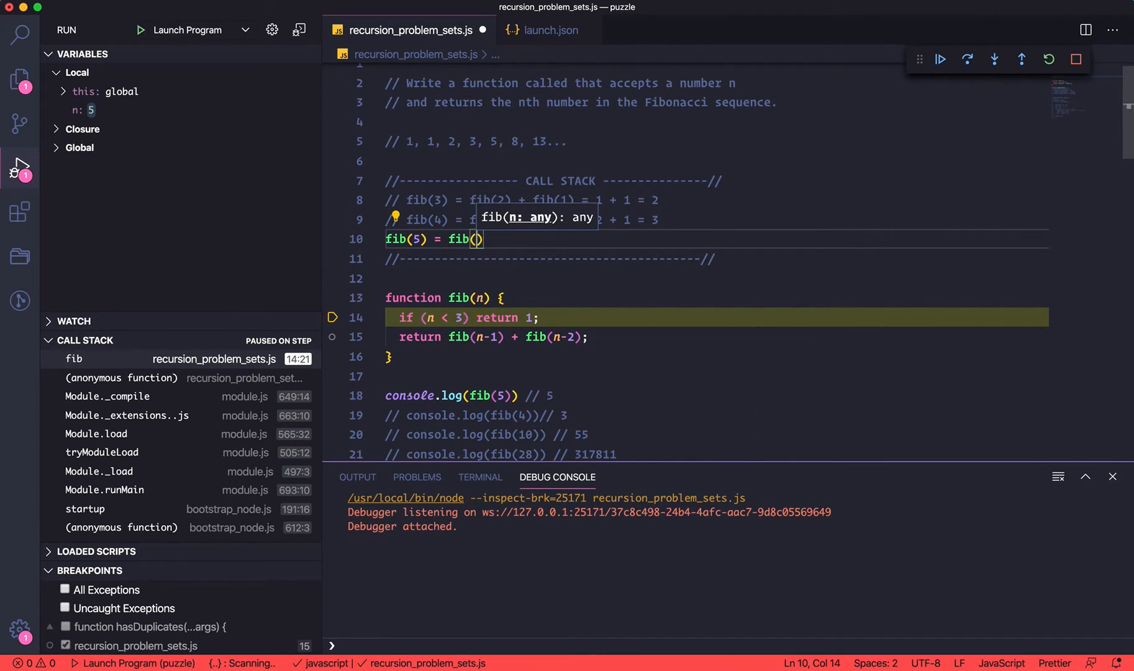
text(4))
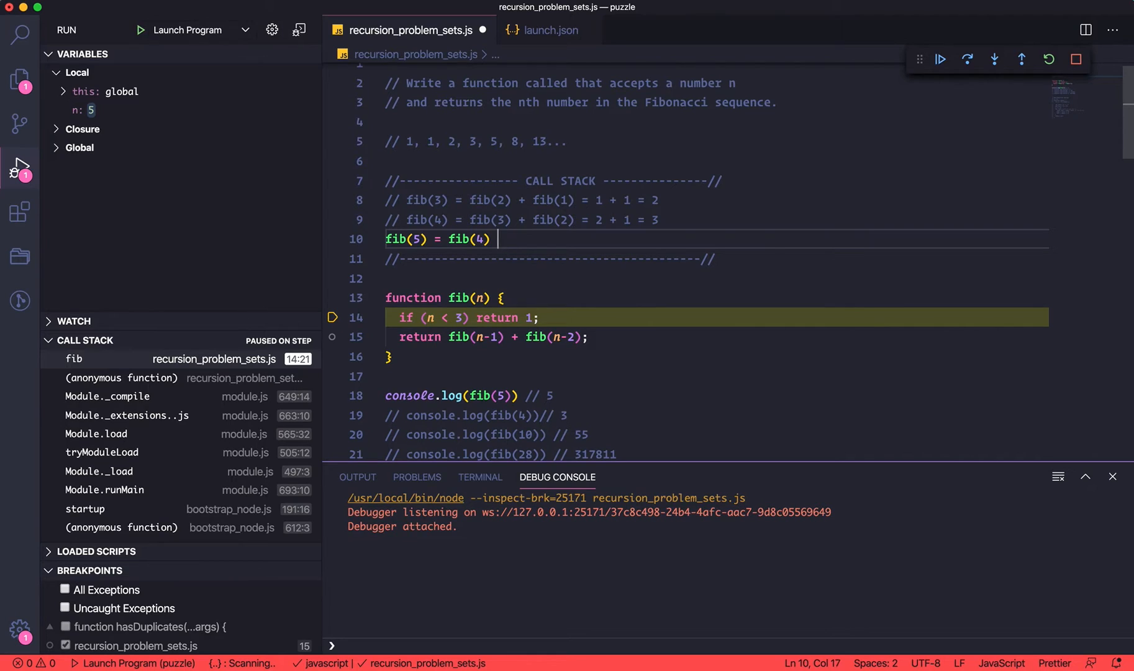
text(+ fib()
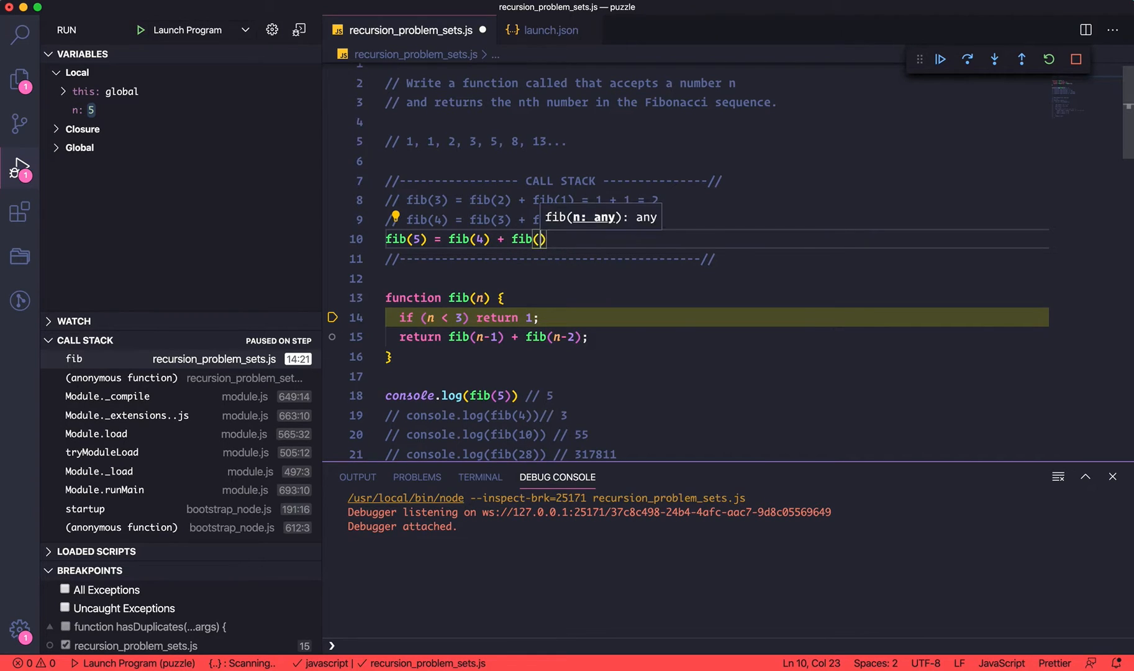
text(3)
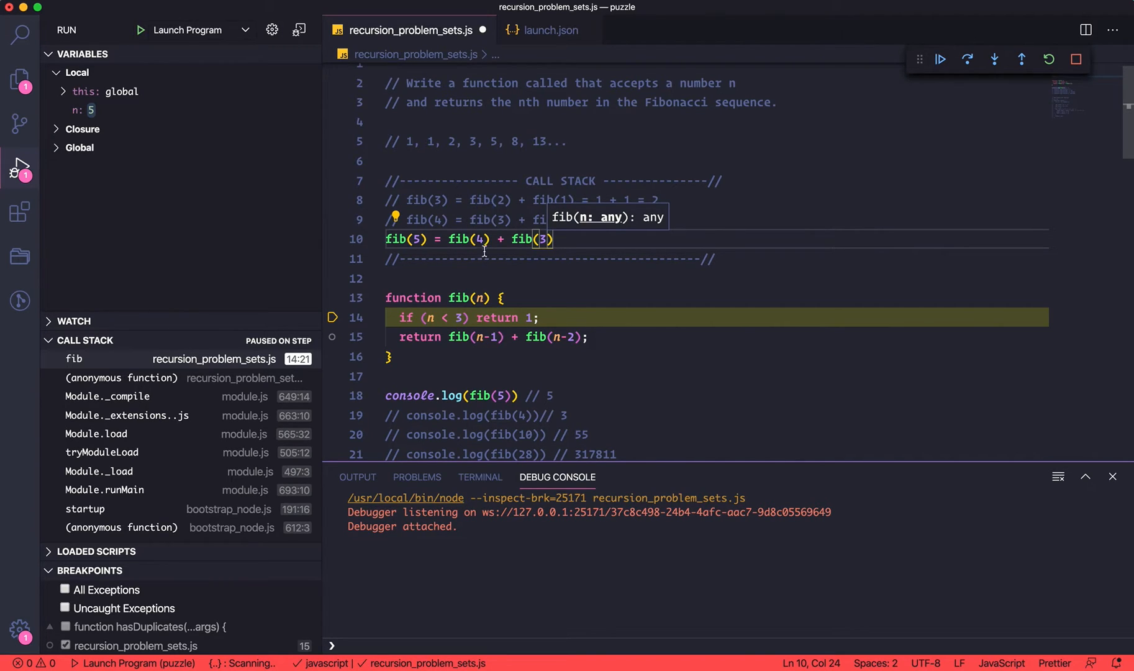
mouse_move(554, 337)
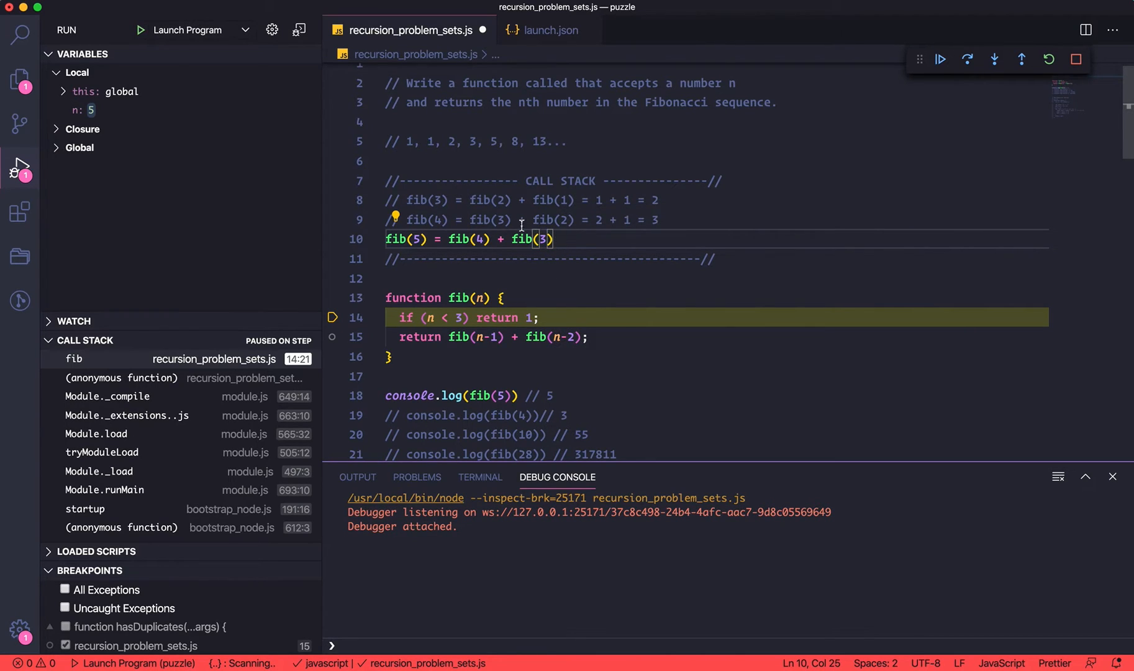
double_click(420, 220)
text( =)
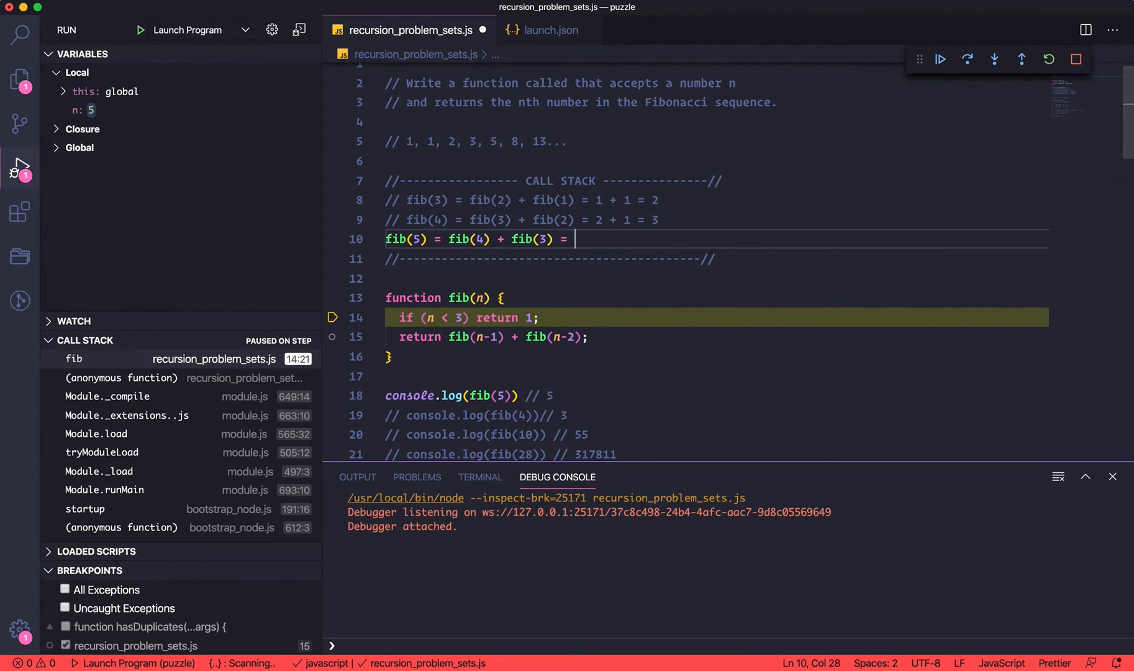
text(3 +)
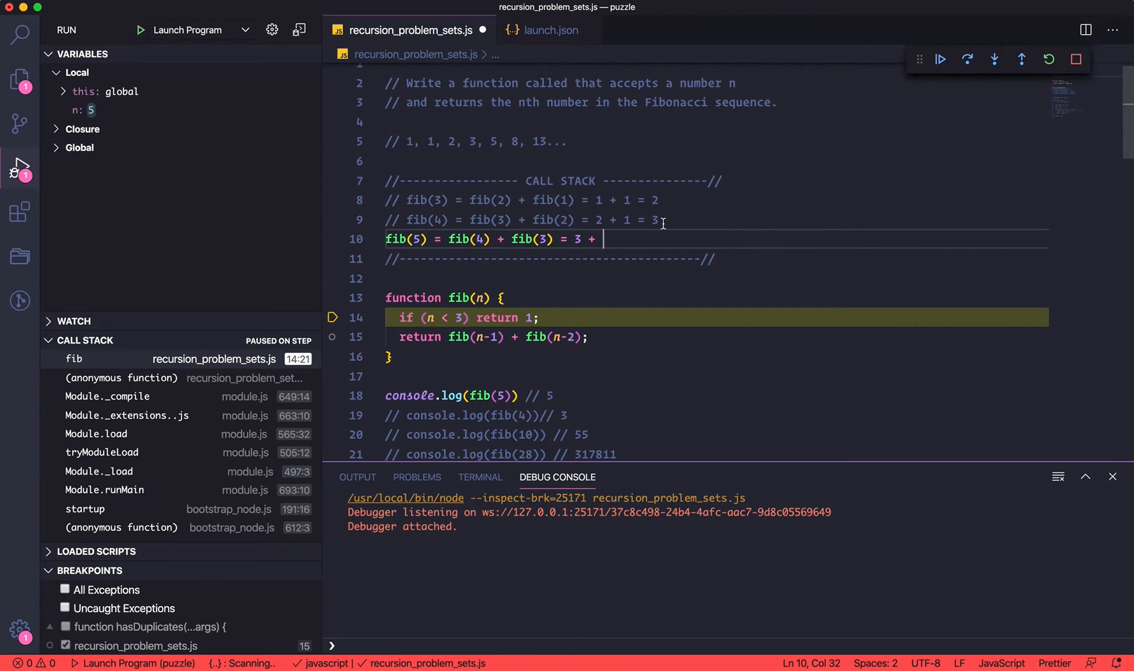
mouse_move(493, 223)
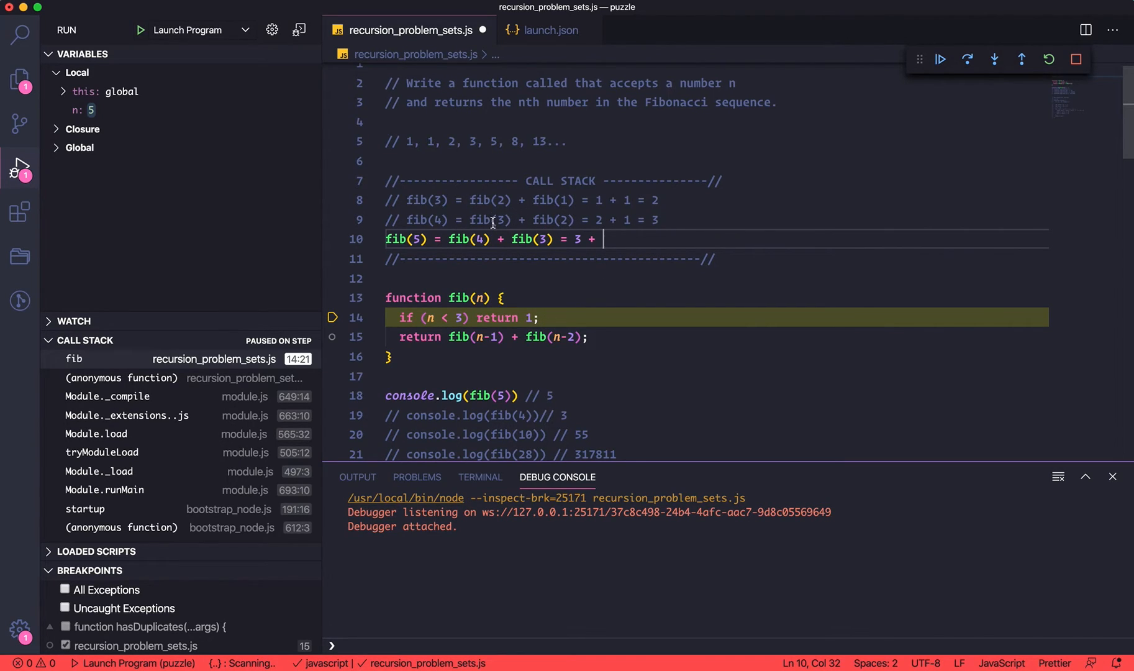
mouse_move(606, 194)
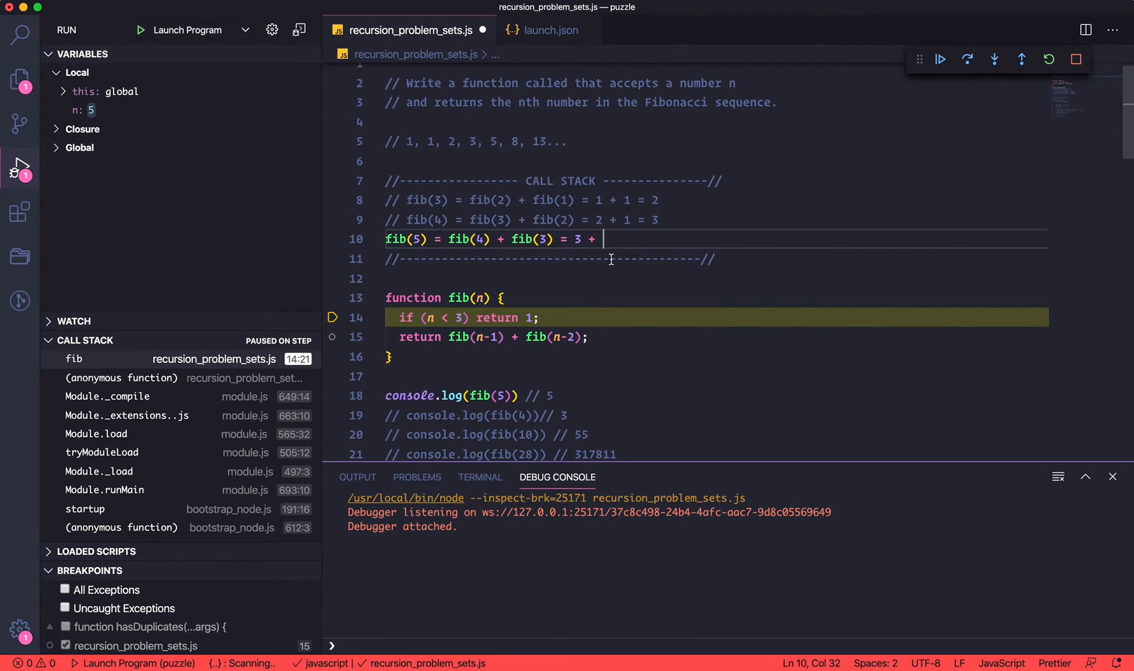
text(fib(3))
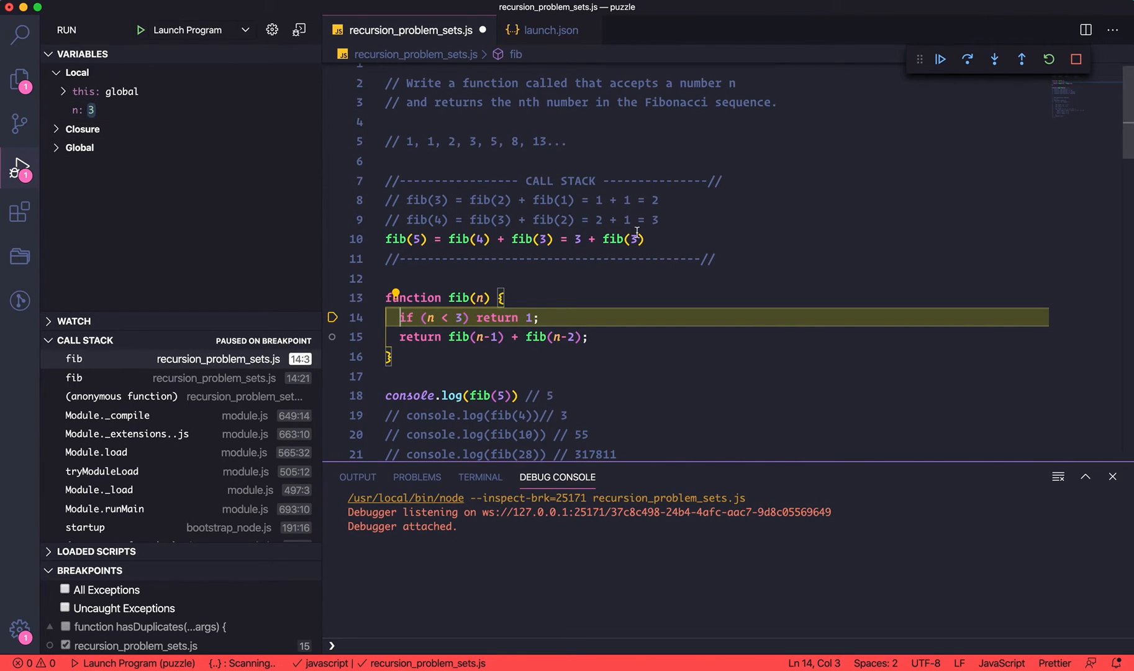
Select the fib(3) expansion text, then place the cursor at the end of the fib(5) line.
double_click(525, 239)
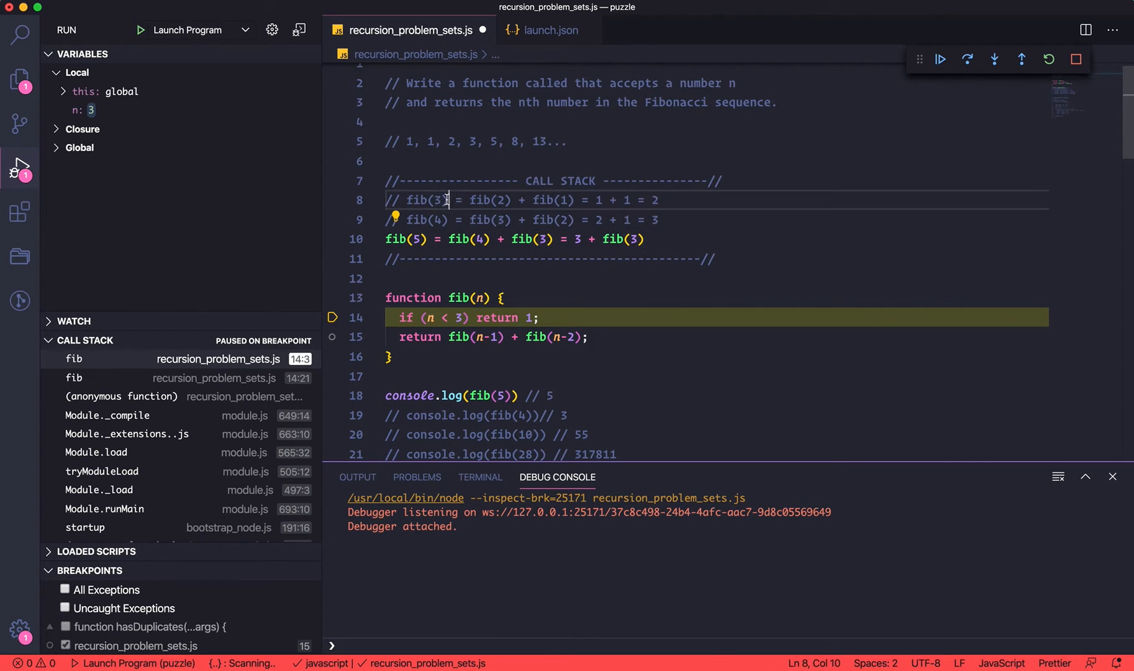
drag(429, 200, 659, 200)
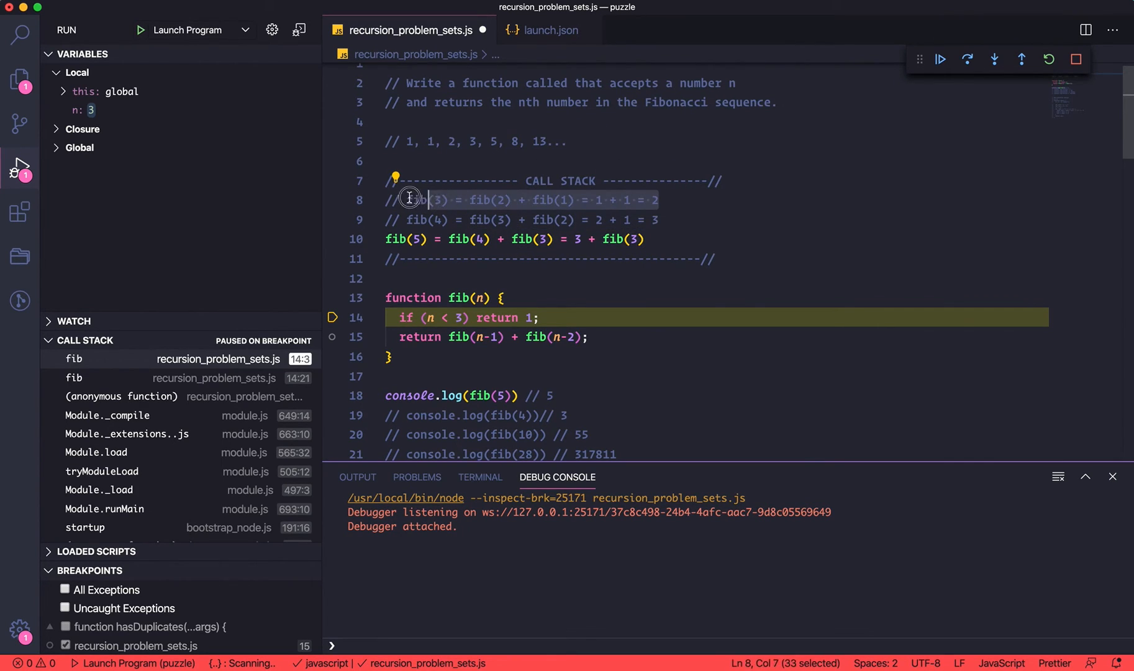
click(656, 200)
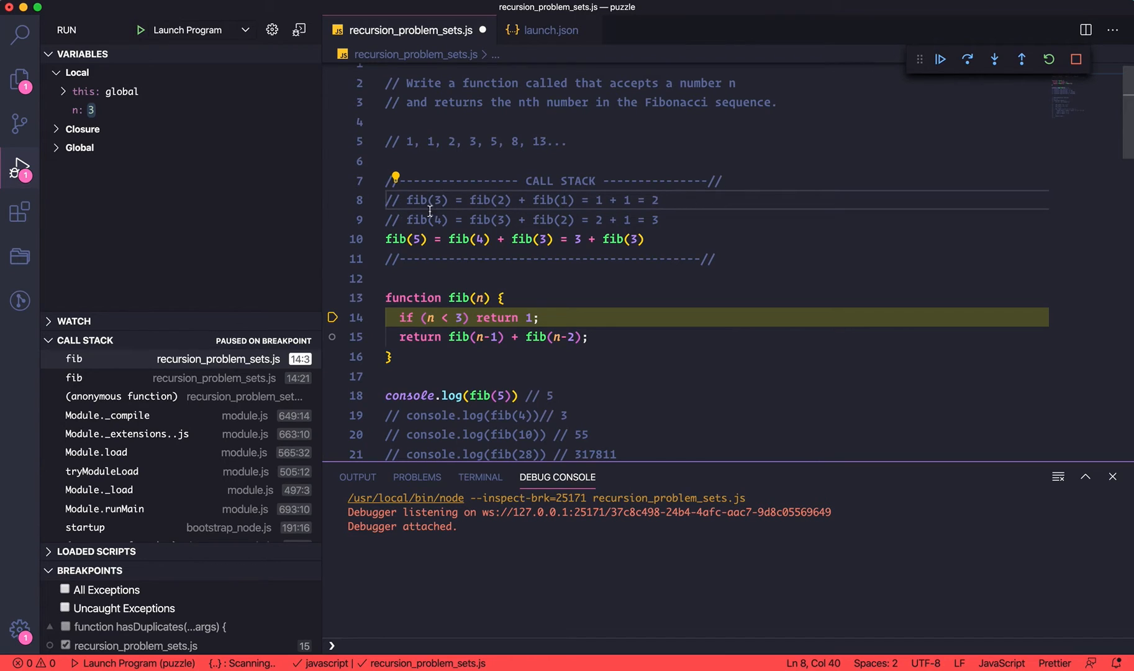
drag(656, 200, 421, 219)
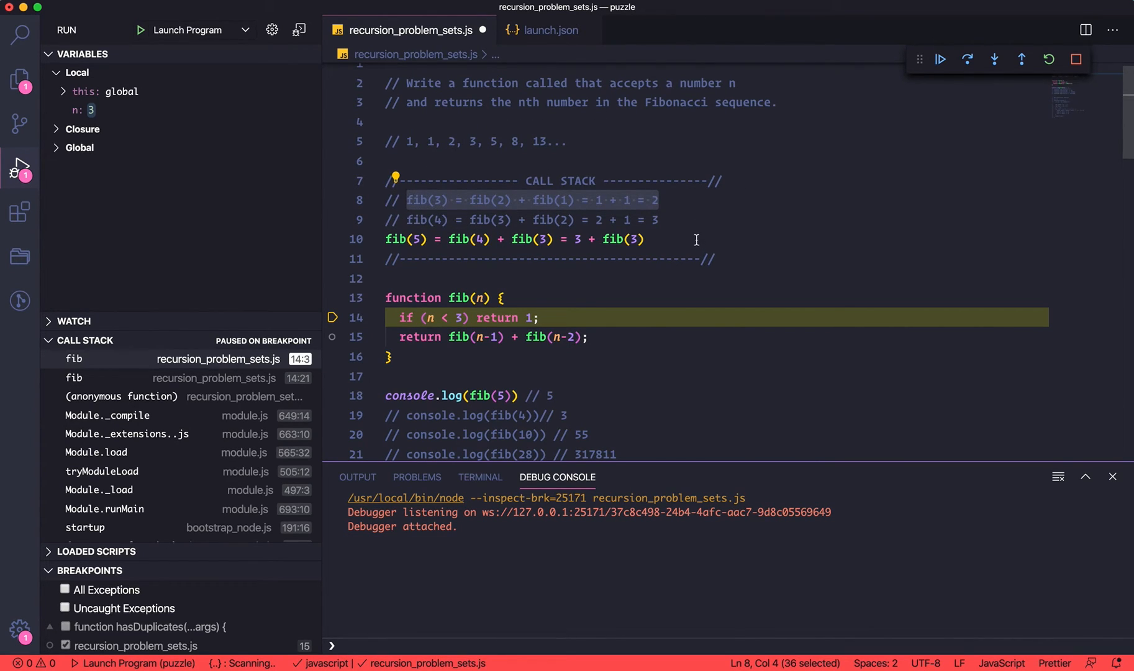
click(634, 238)
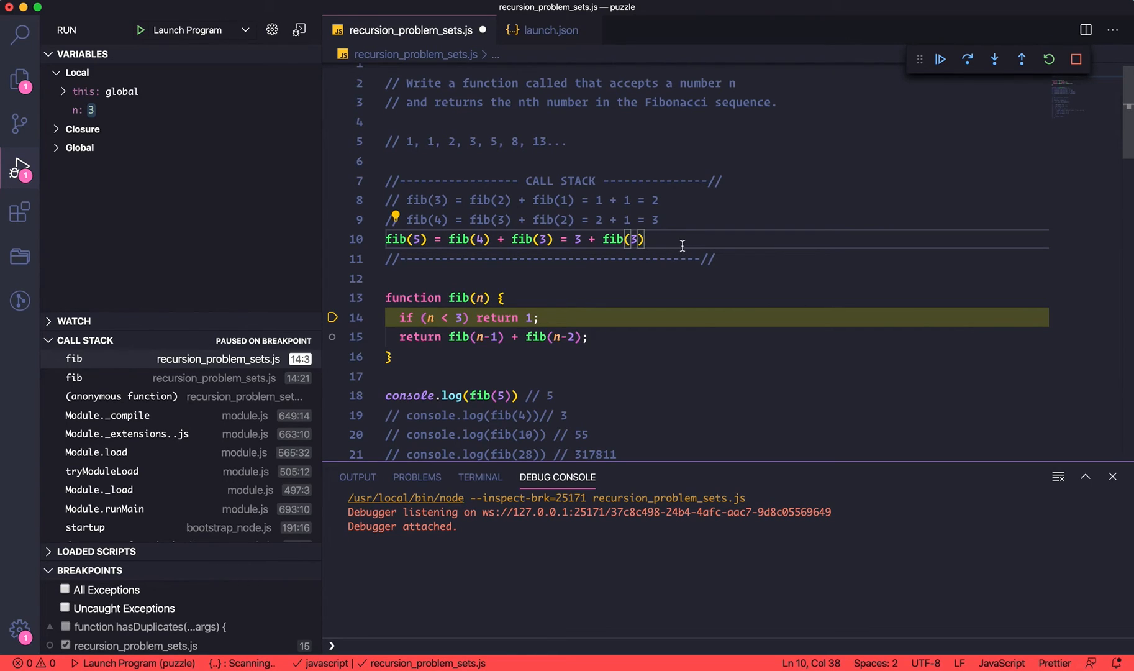
mouse_move(760, 331)
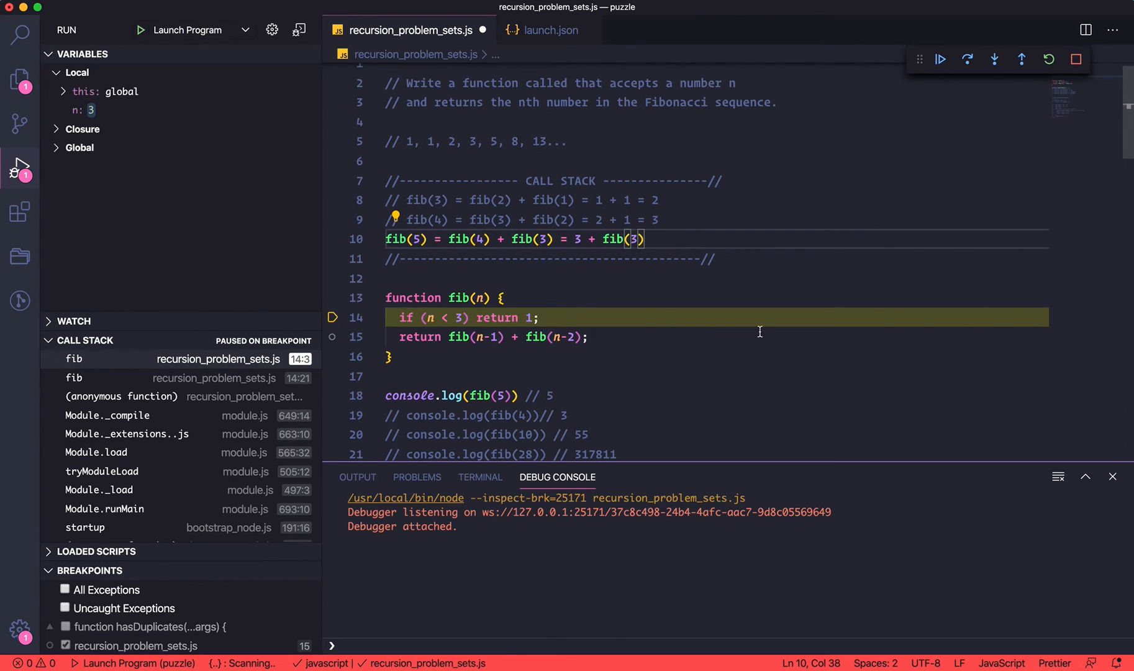
mouse_move(716, 242)
text(fib(3)
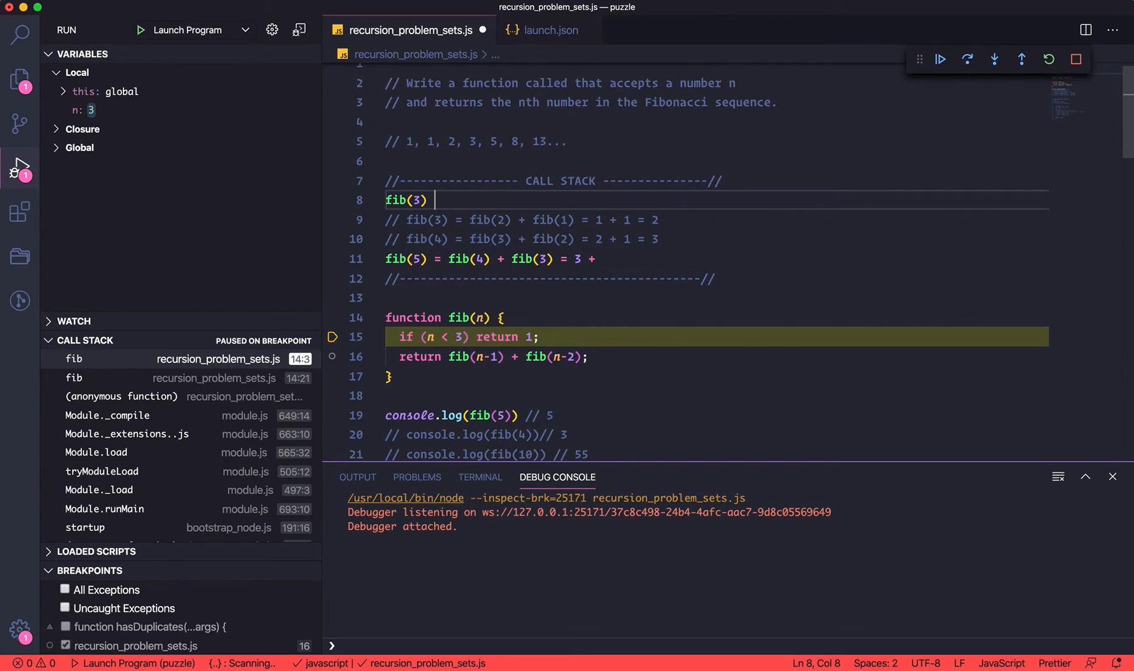
Write '= fib(2) + fib(1) = 1 + 1 = 2' after fib(3) on line 8.
text(= fi())
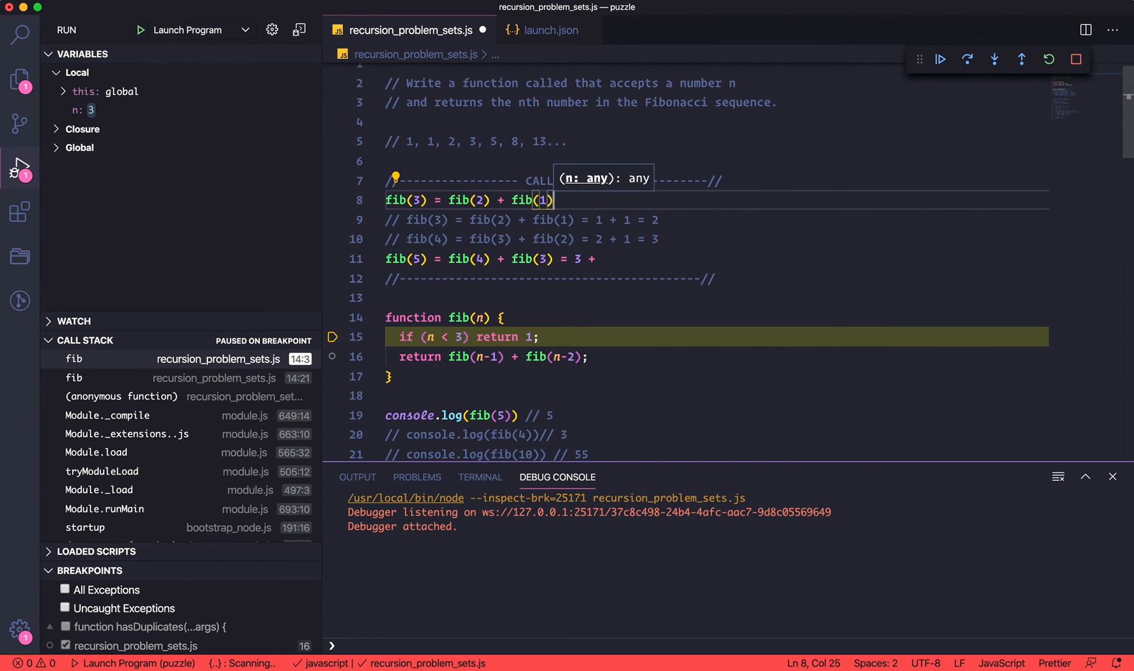
text(=)
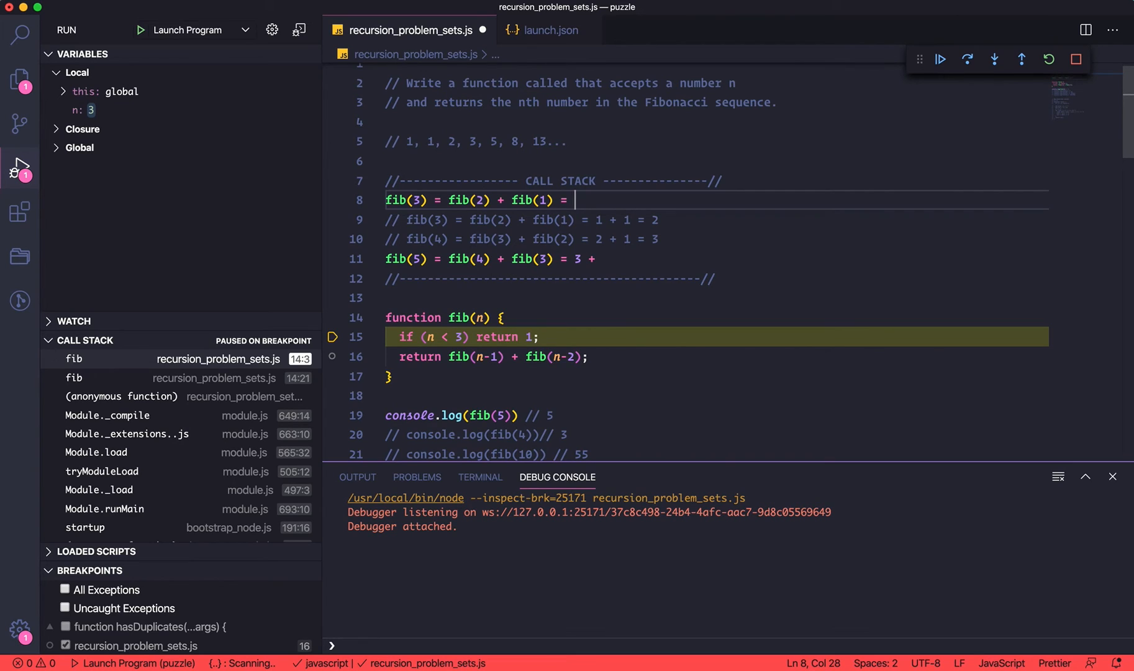
text(1)
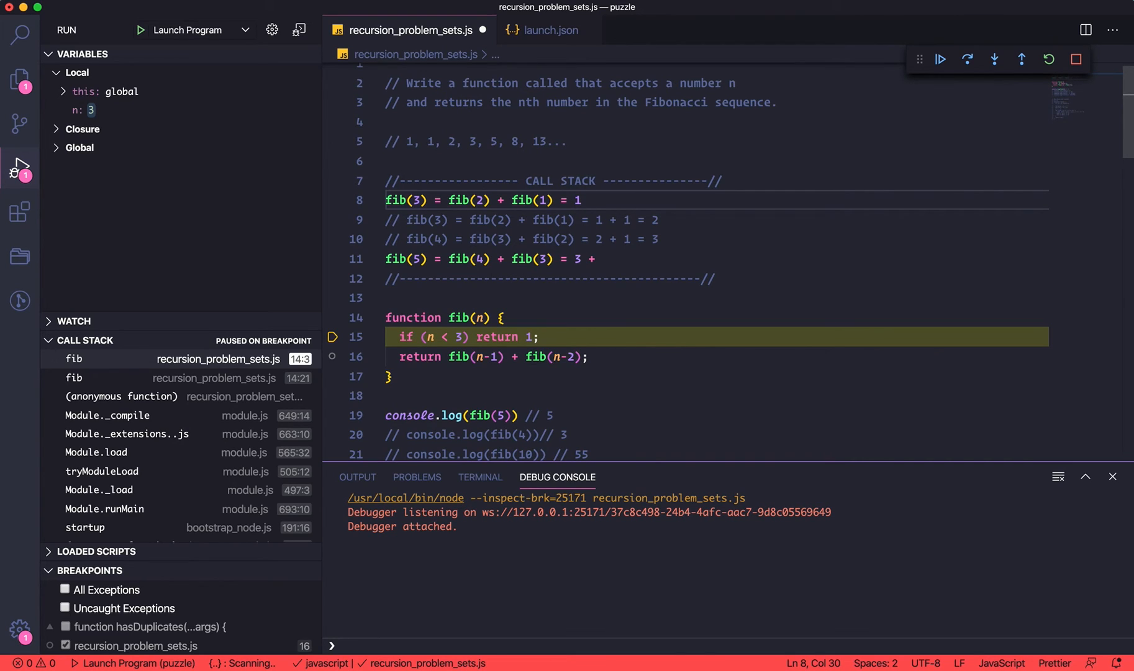
mouse_move(681, 220)
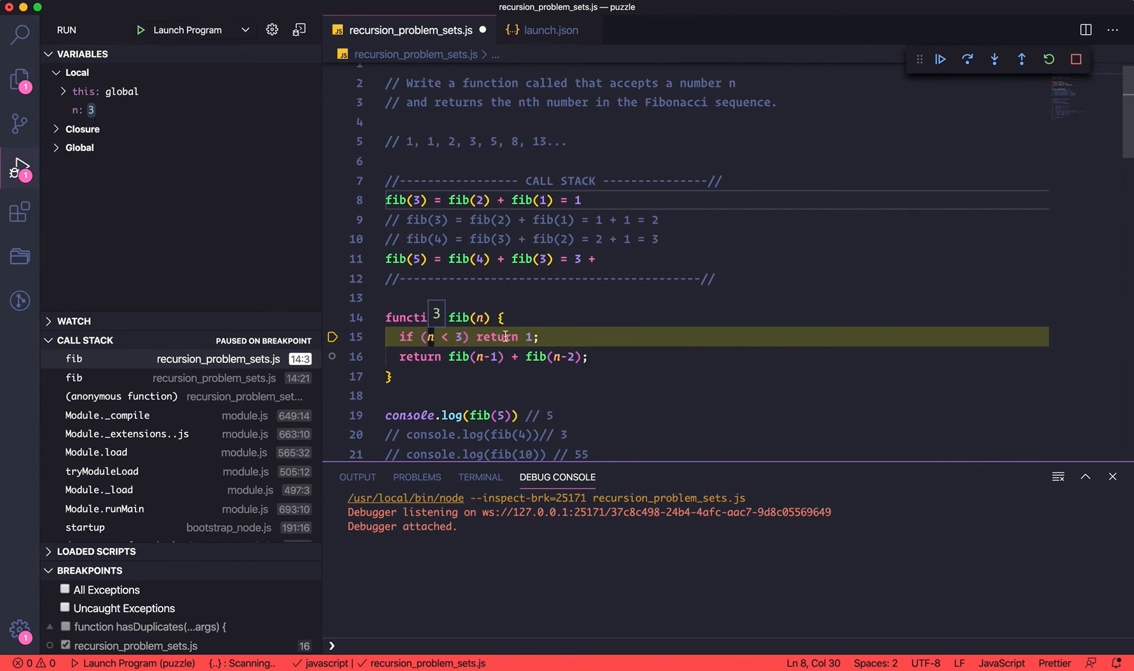
mouse_move(637, 207)
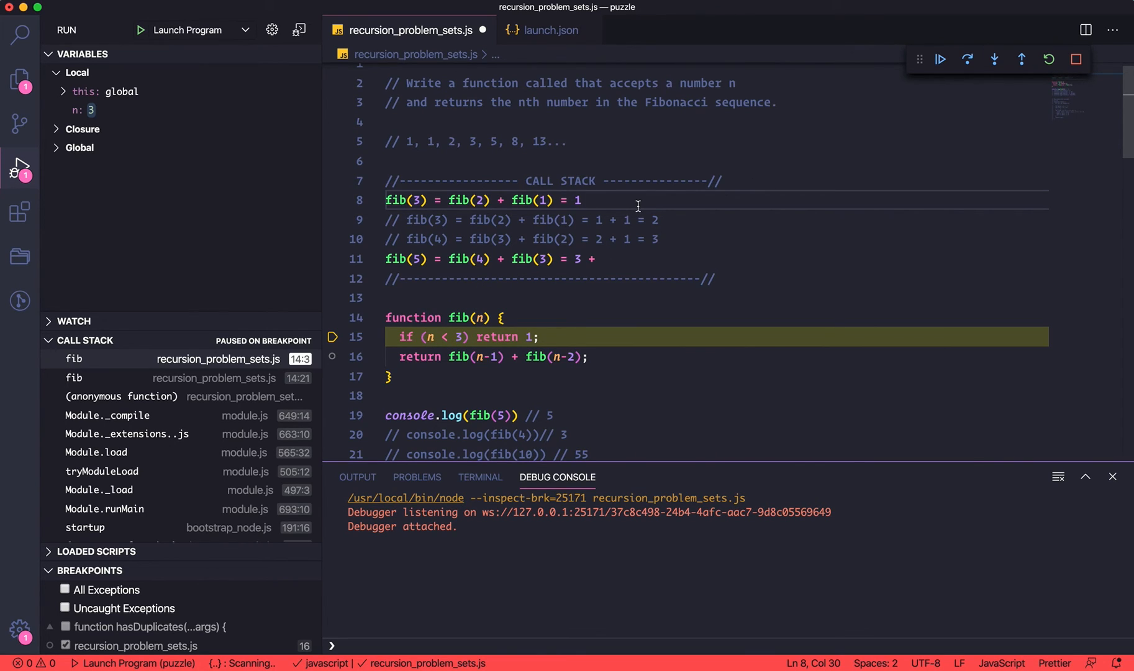
text(+ 1)
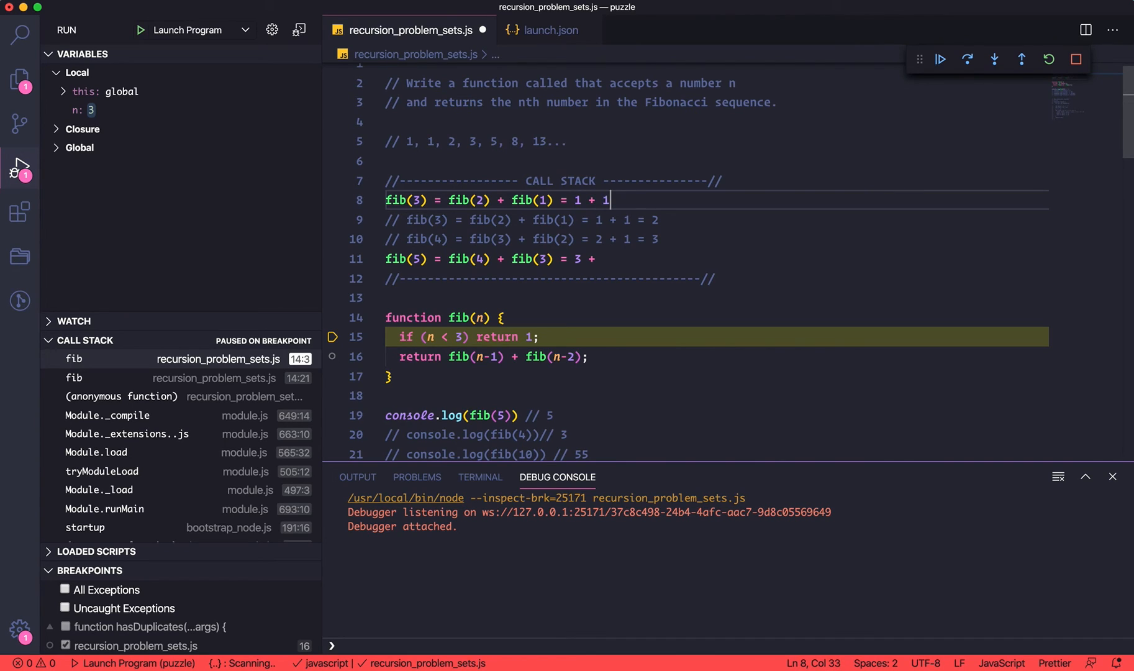
text(= 2)
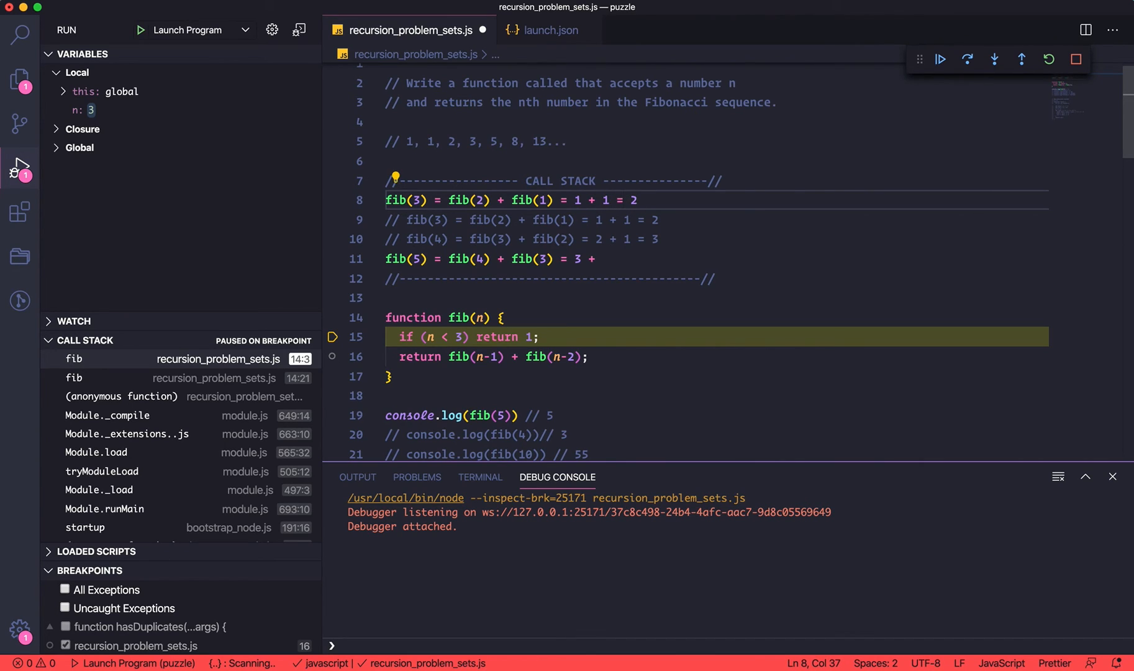
mouse_move(967, 72)
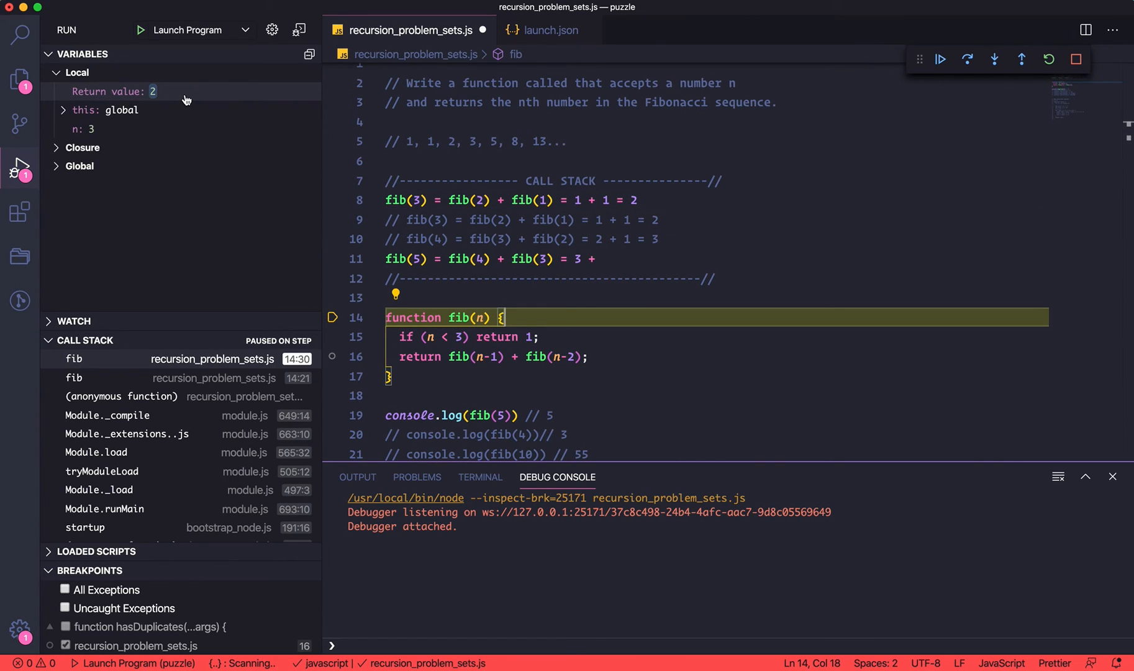
mouse_move(184, 110)
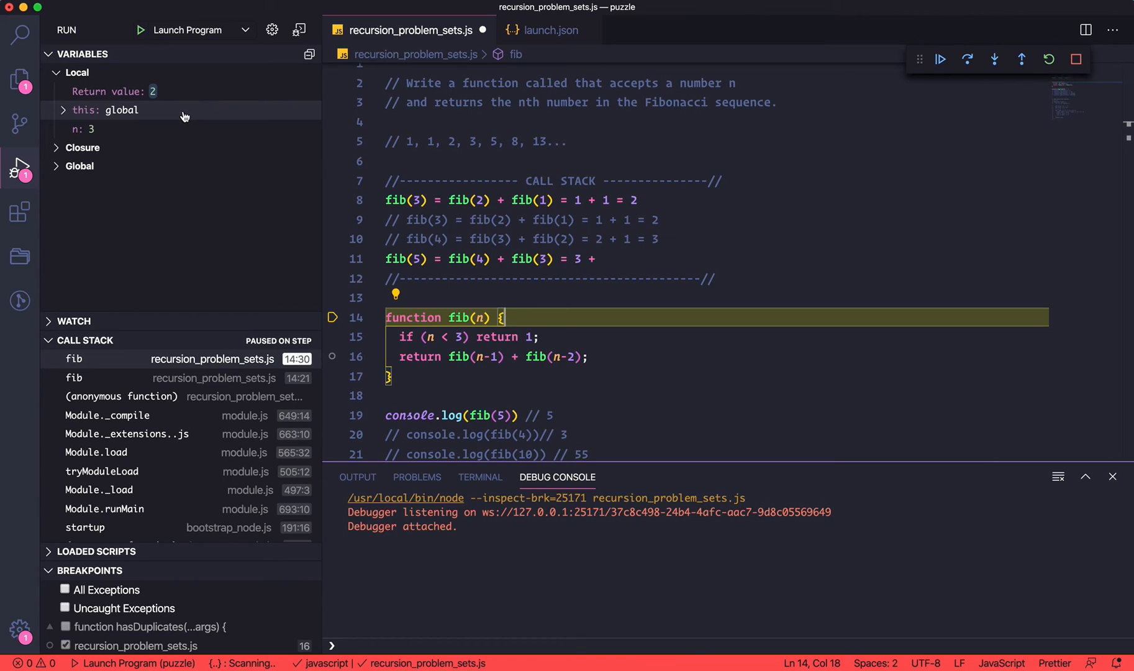
mouse_move(689, 195)
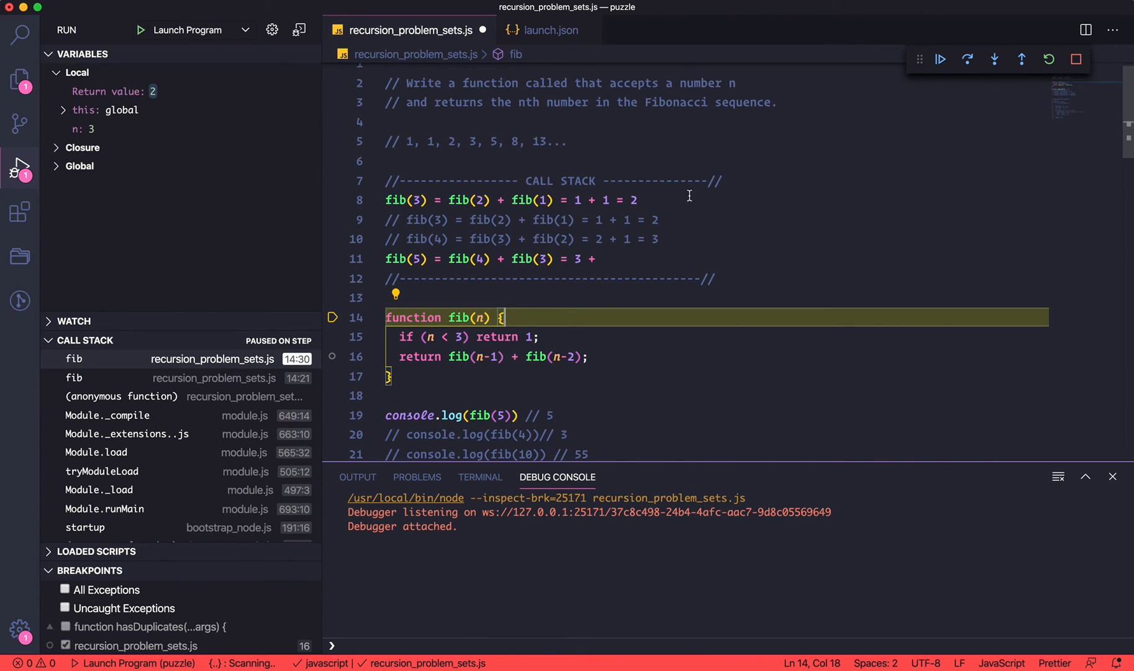
click(683, 200)
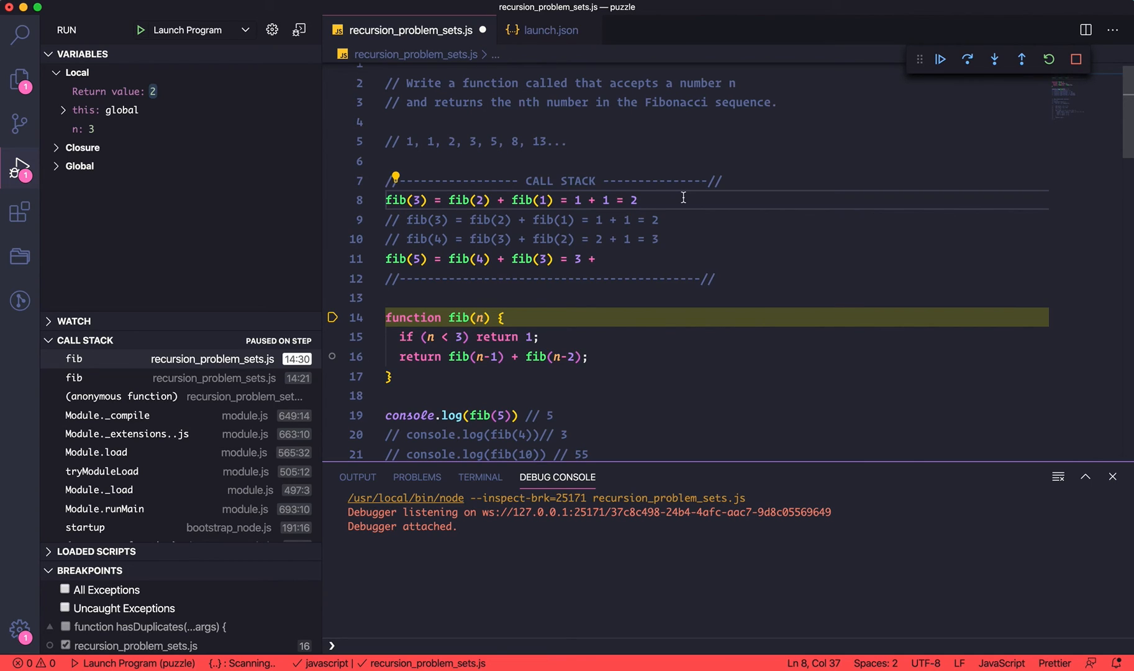
mouse_move(123, 362)
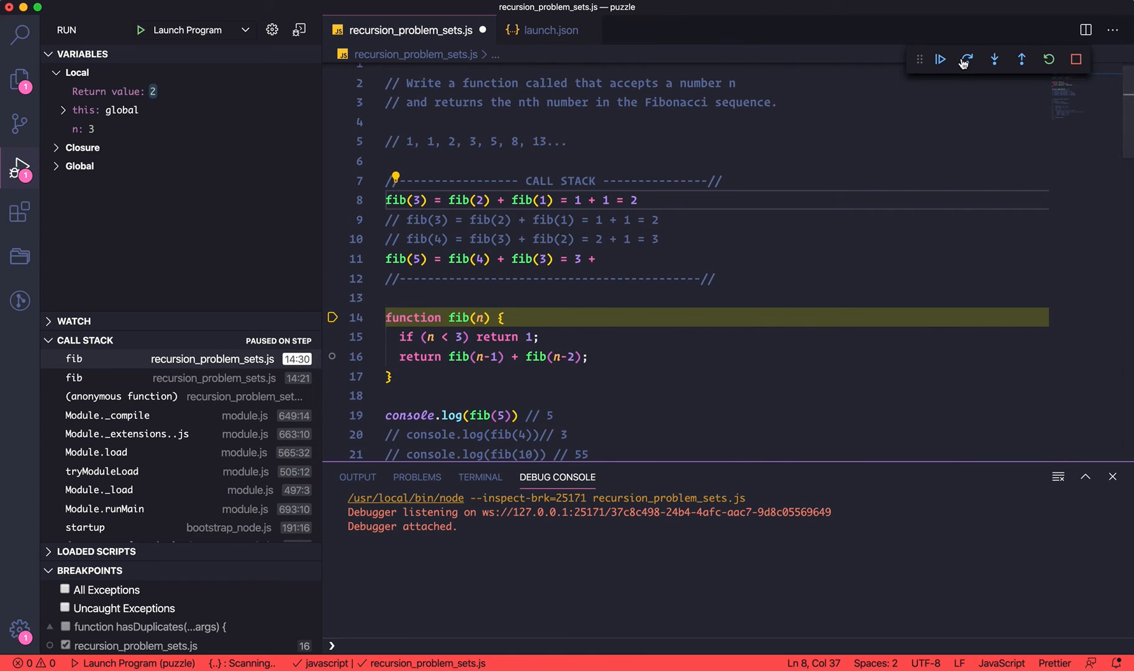
Step over back to the fib(5) call and end its trace line with '2 = 5'.
click(966, 60)
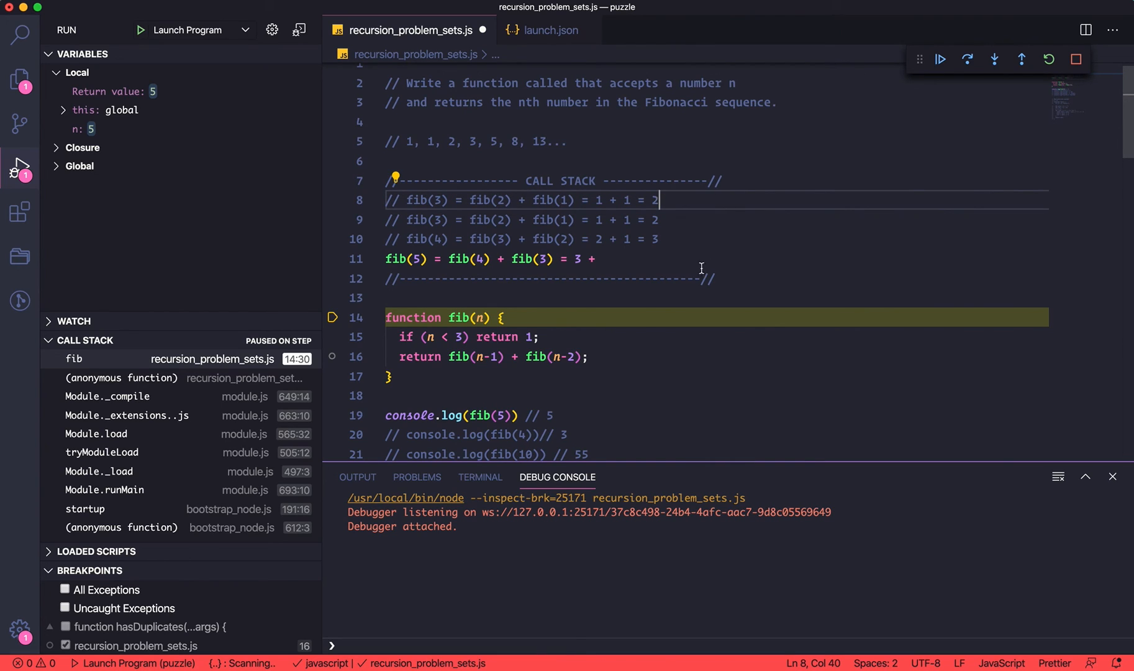
text(2)
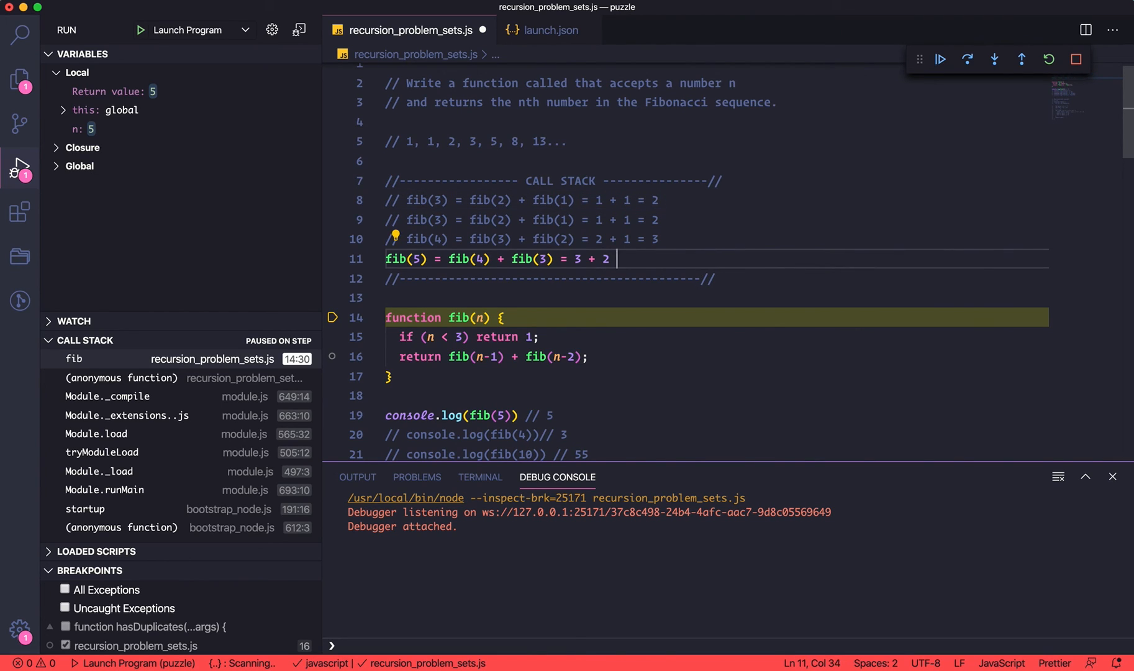
text(=)
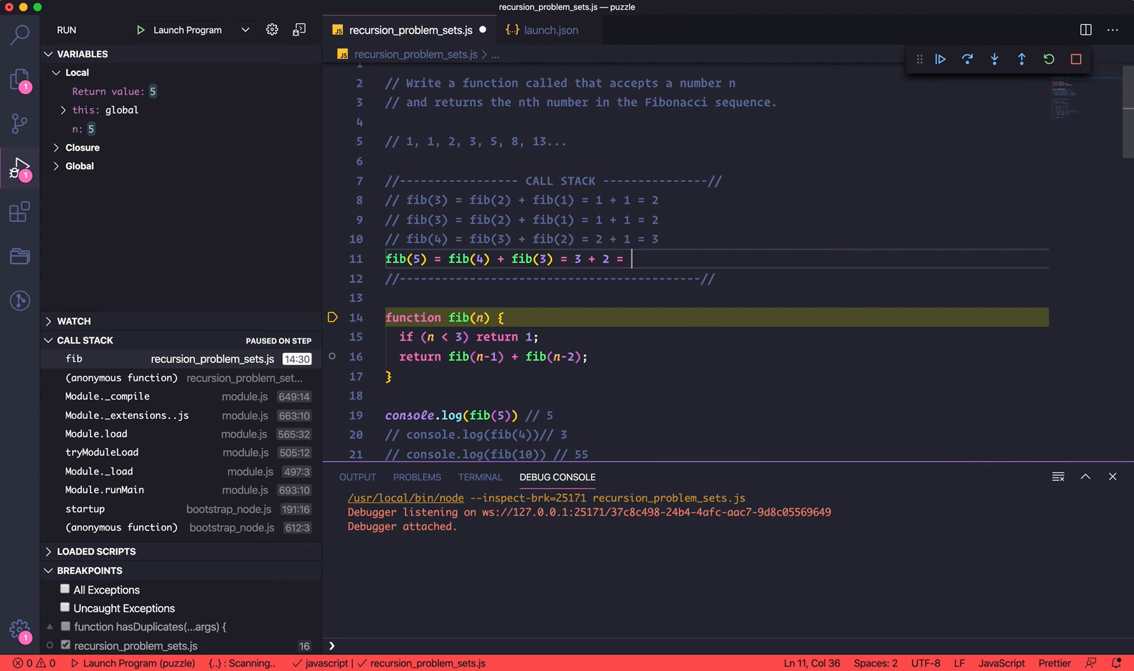
text(5)
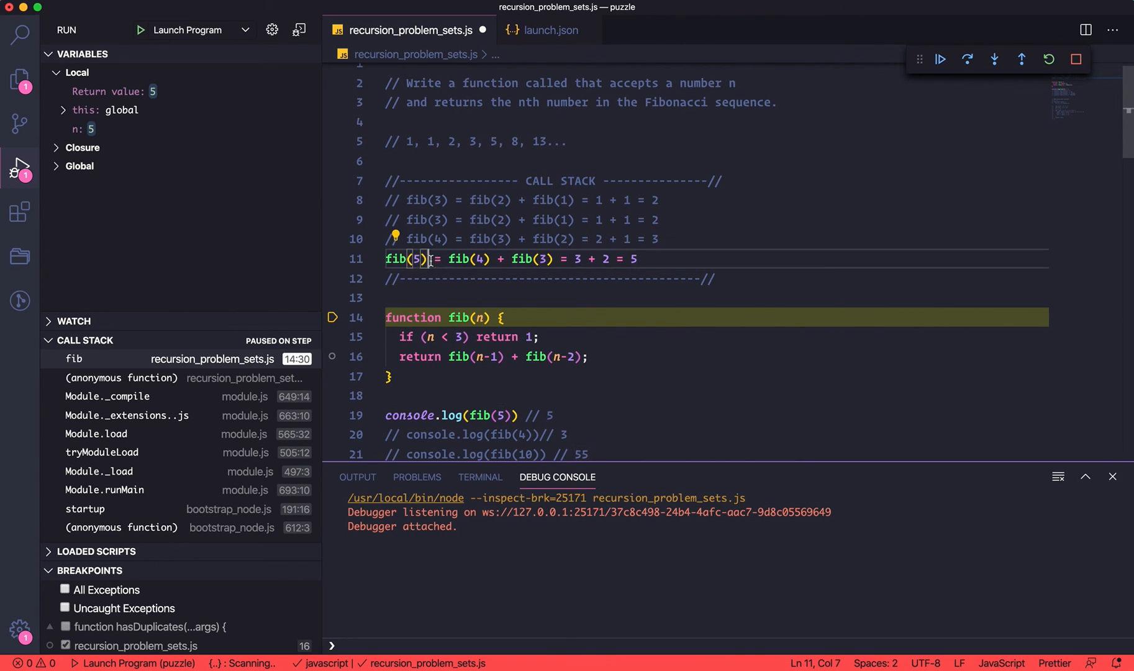
mouse_move(404, 259)
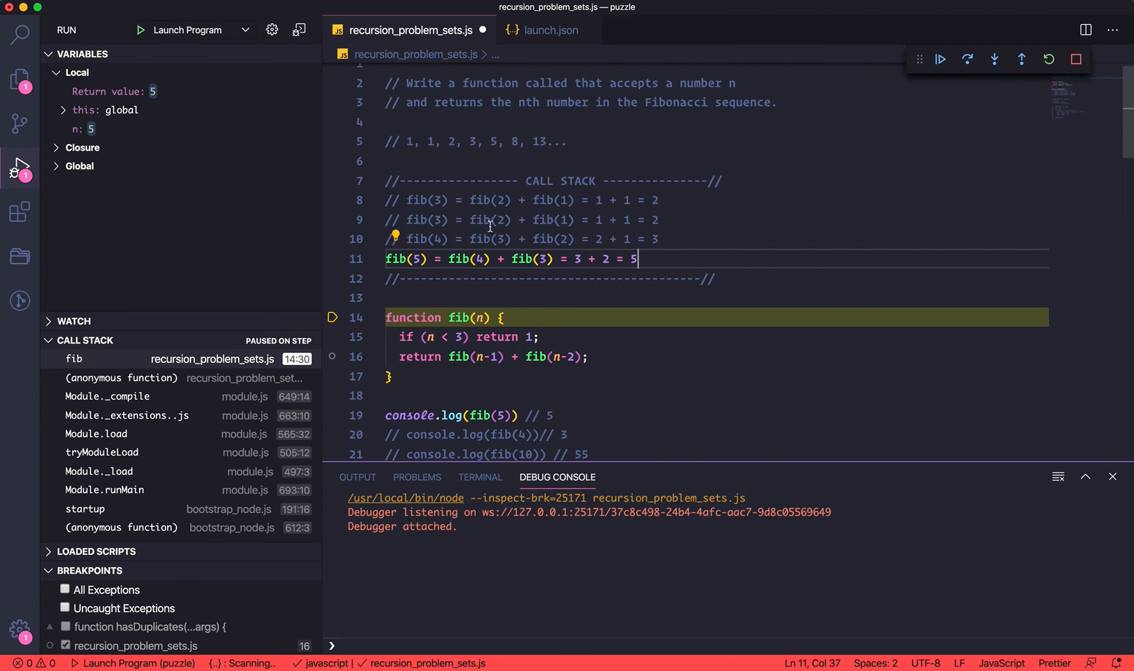
mouse_move(711, 267)
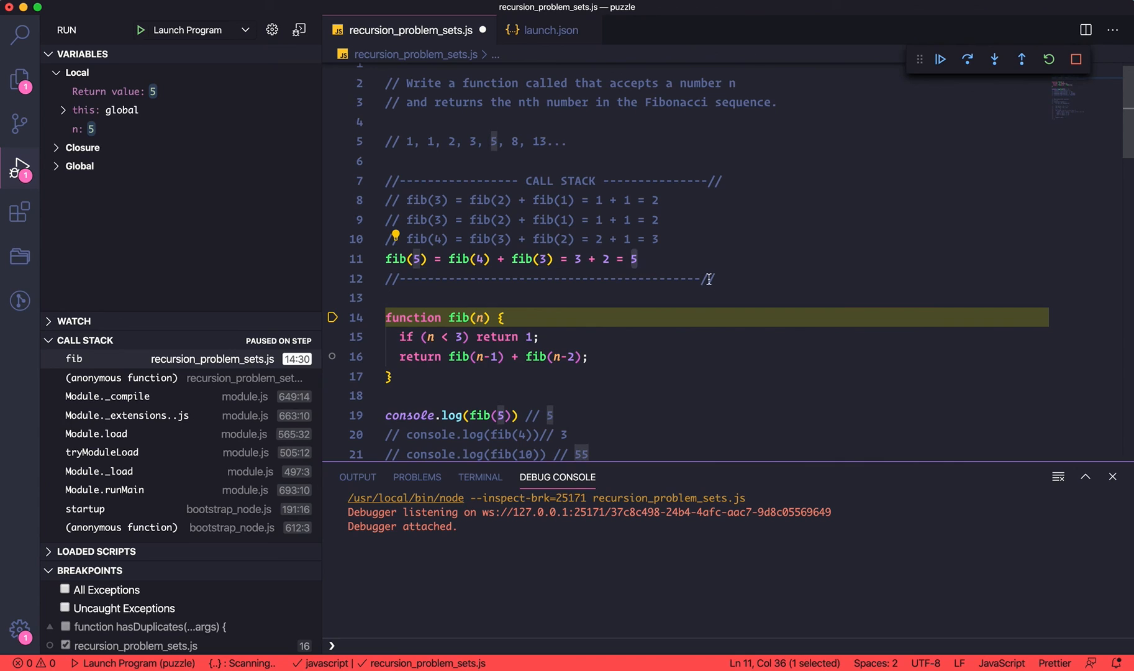
mouse_move(451, 151)
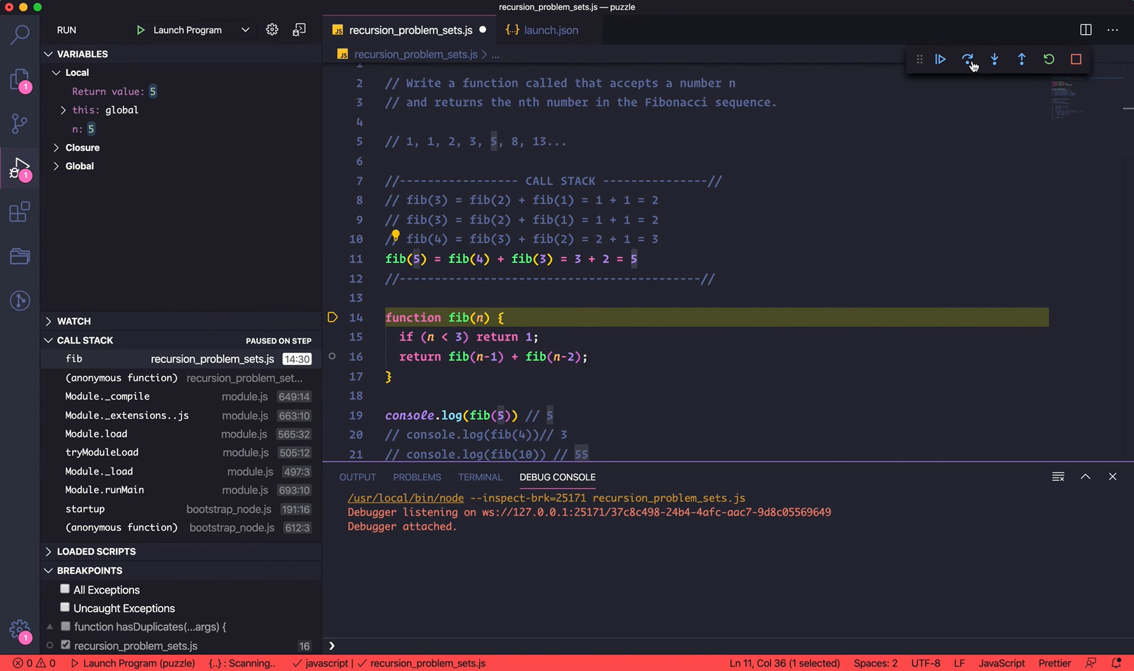
Step over to finish the program, then highlight fib(5) in the console.log line.
click(968, 59)
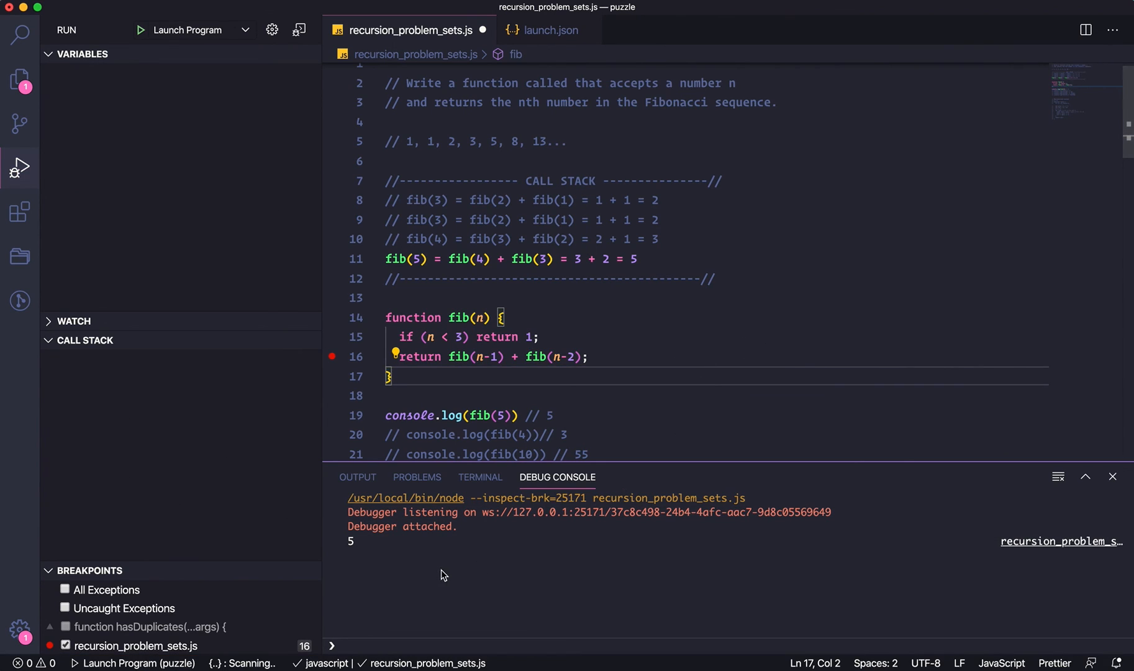
double_click(495, 415)
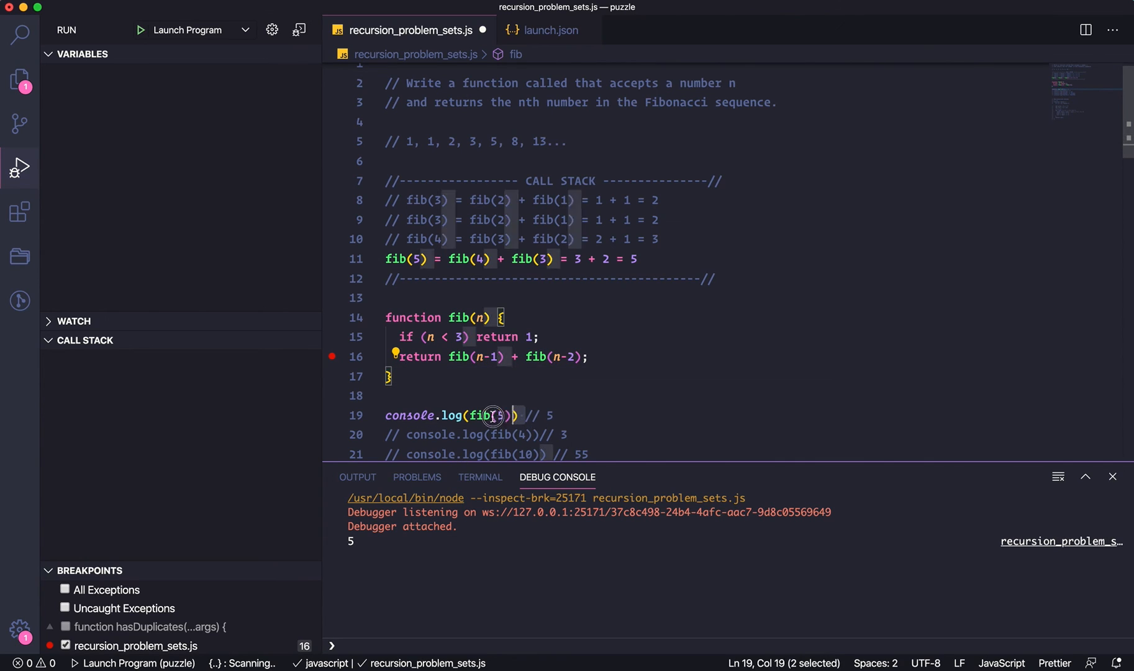